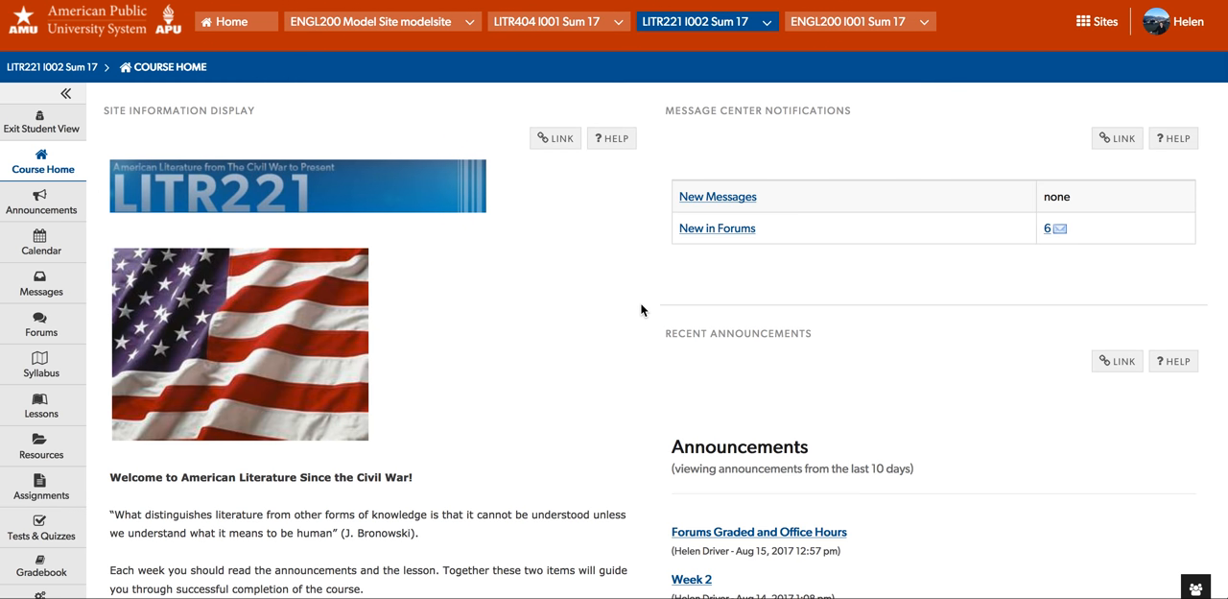
# Step: Open the Week 2 link under Recent Announcements and read its full message
pyautogui.scroll(-3)
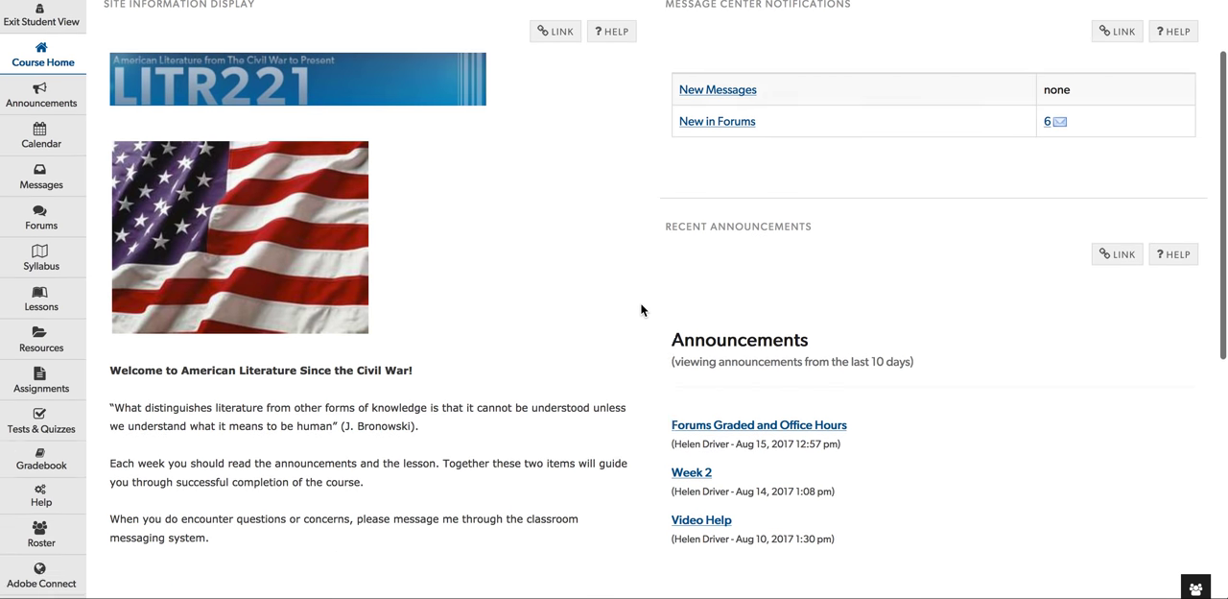
pyautogui.scroll(-3)
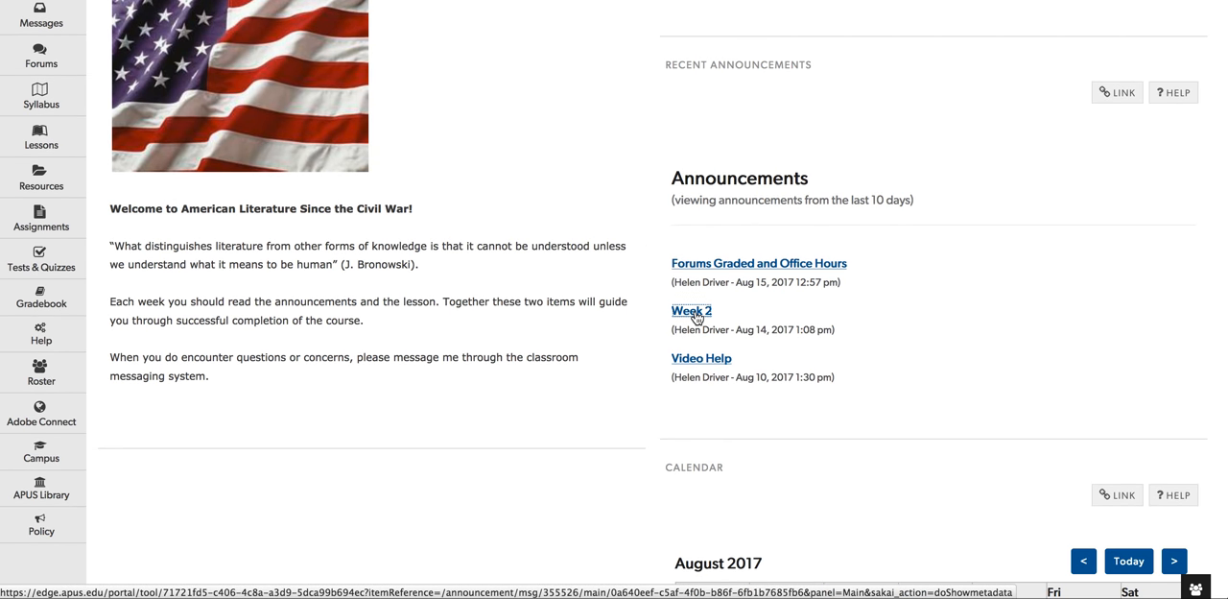
pyautogui.click(691, 310)
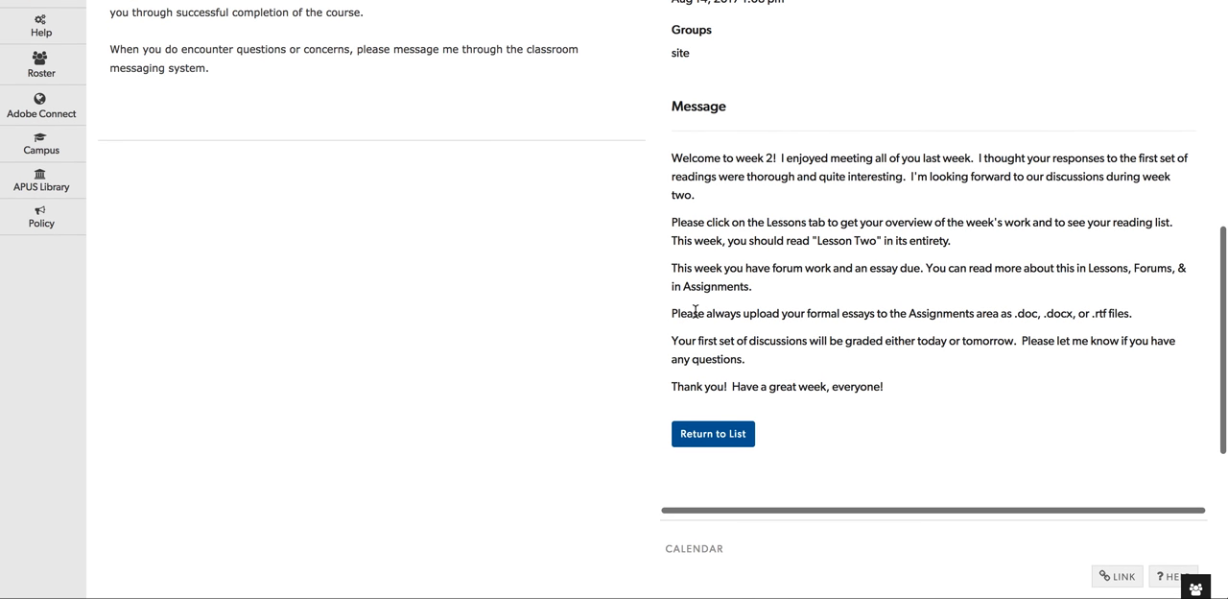
pyautogui.scroll(3)
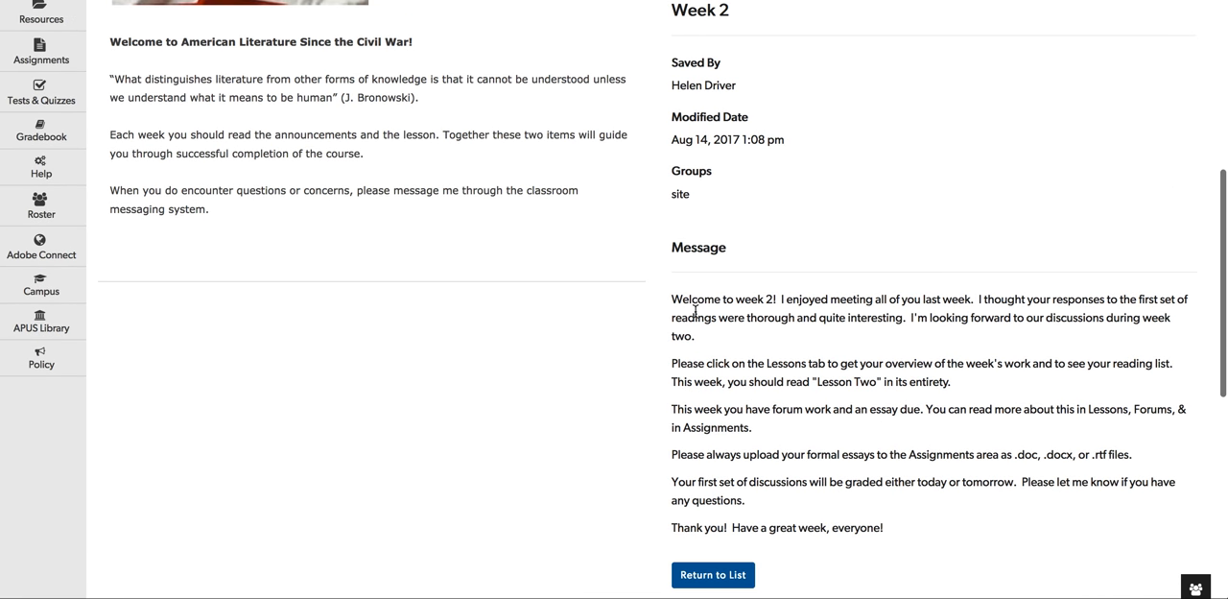
pyautogui.scroll(3)
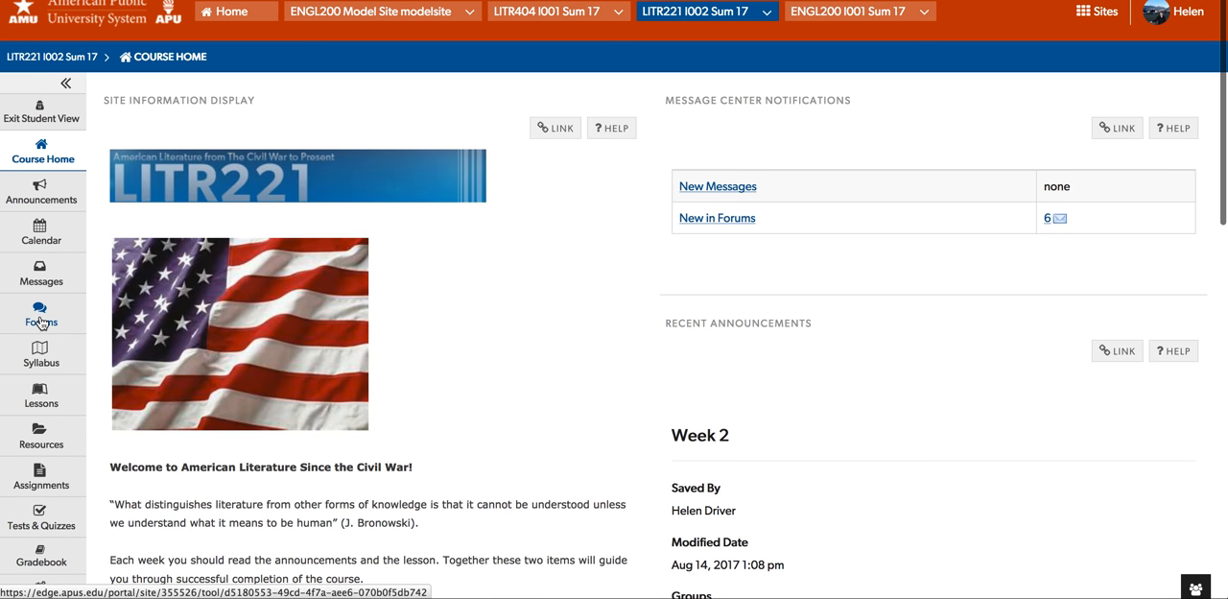
pyautogui.moveTo(41, 388)
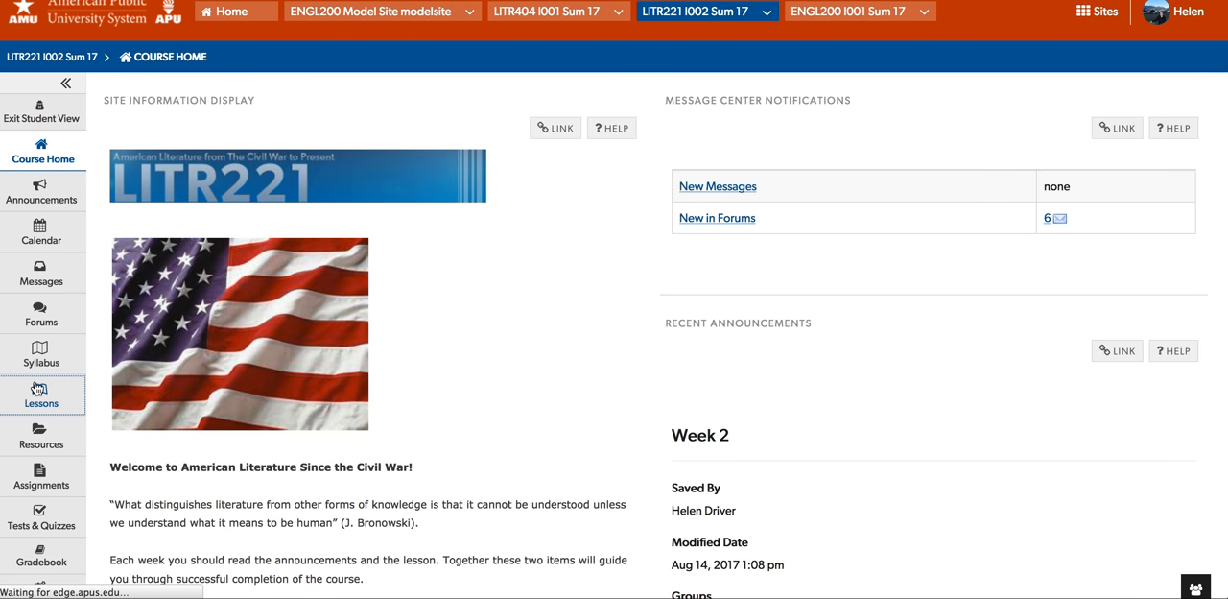
# Step: Go to Lessons and select the WEEK 2: Social Realism module
pyautogui.click(41, 389)
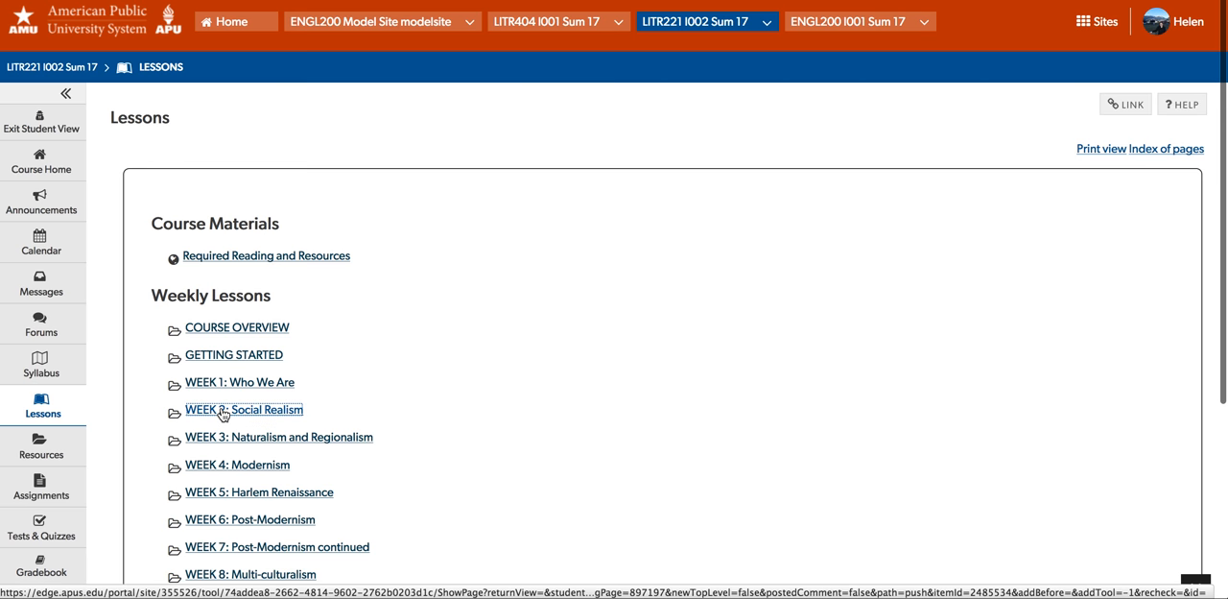
pyautogui.click(243, 409)
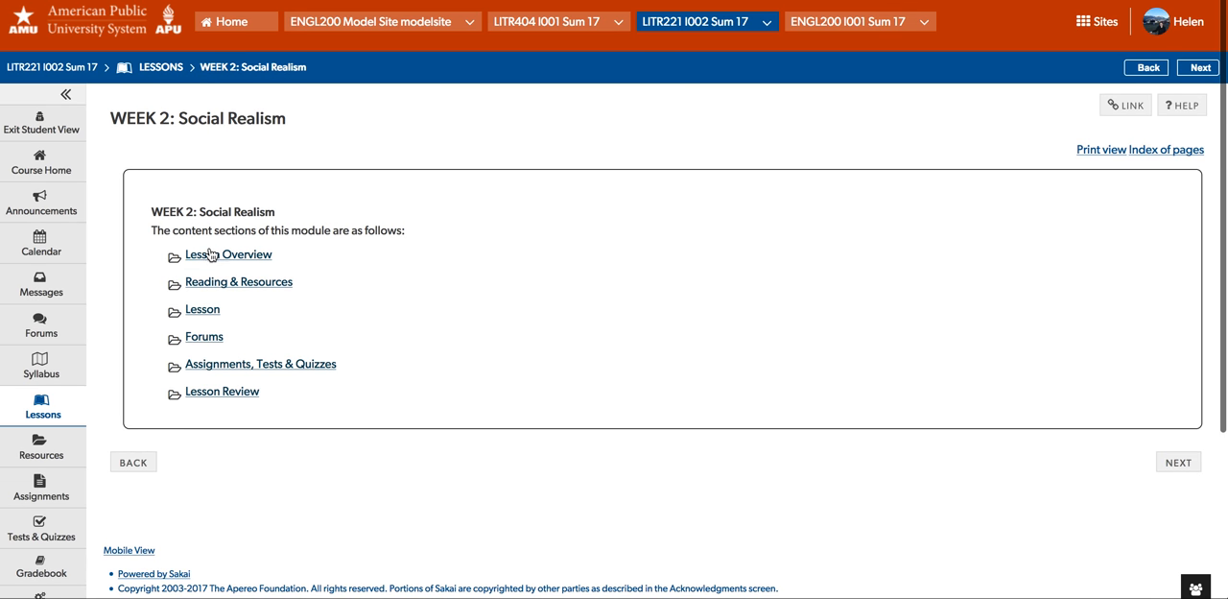
# Step: Read the Lesson Overview objectives, highlighting 'Realist writing', down to This Week's Deliverables
pyautogui.click(234, 254)
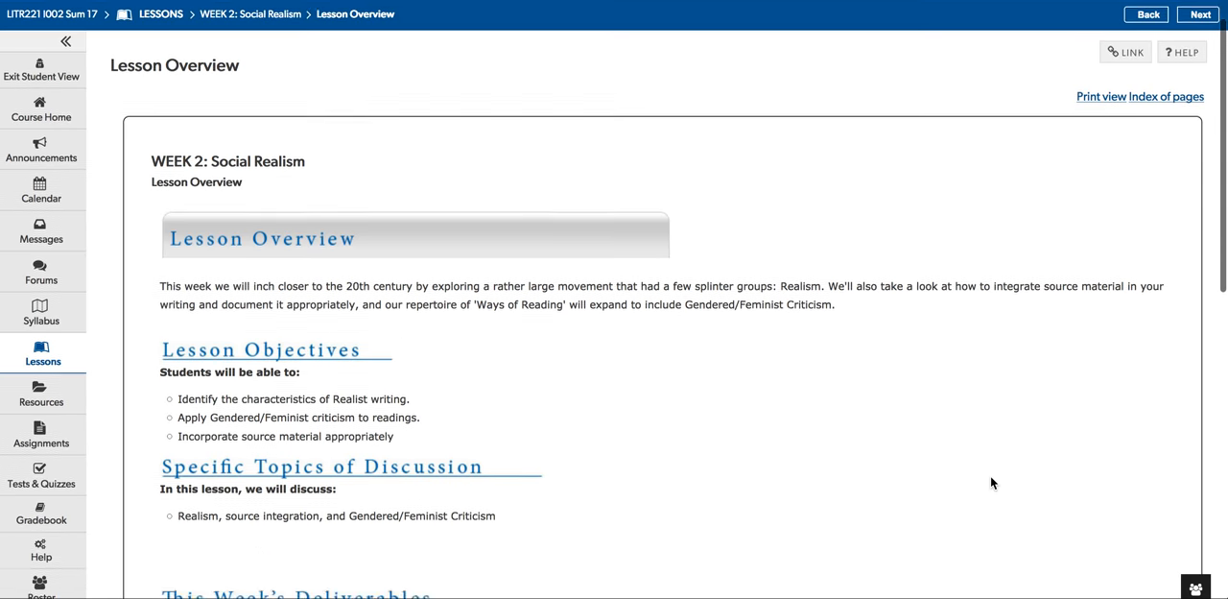
pyautogui.scroll(-3)
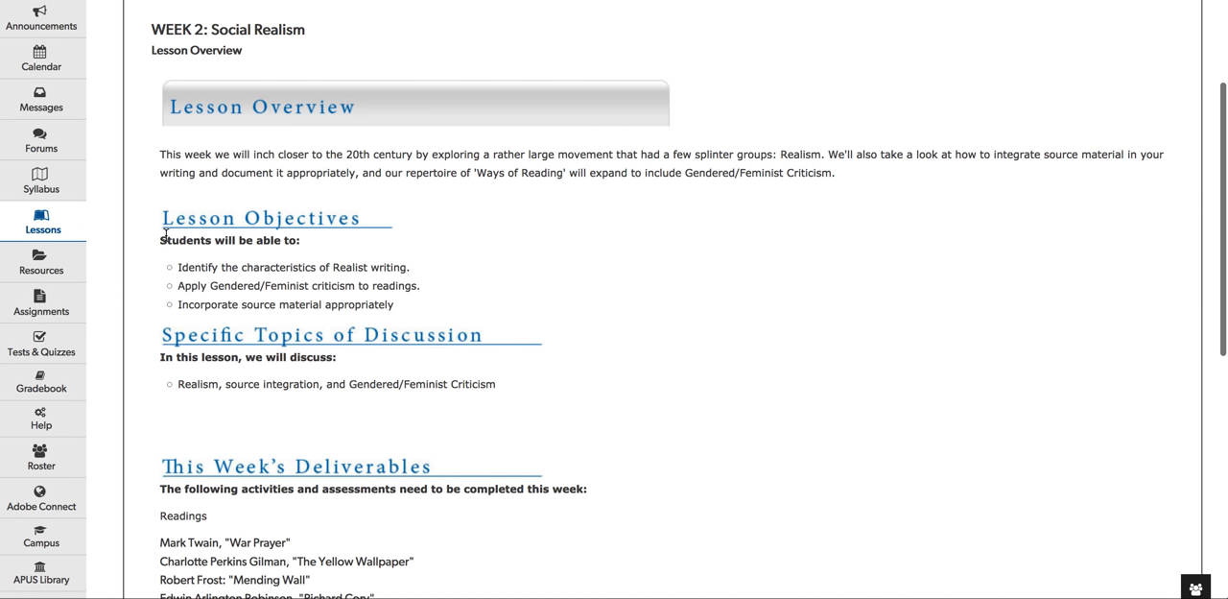
pyautogui.moveTo(335, 281)
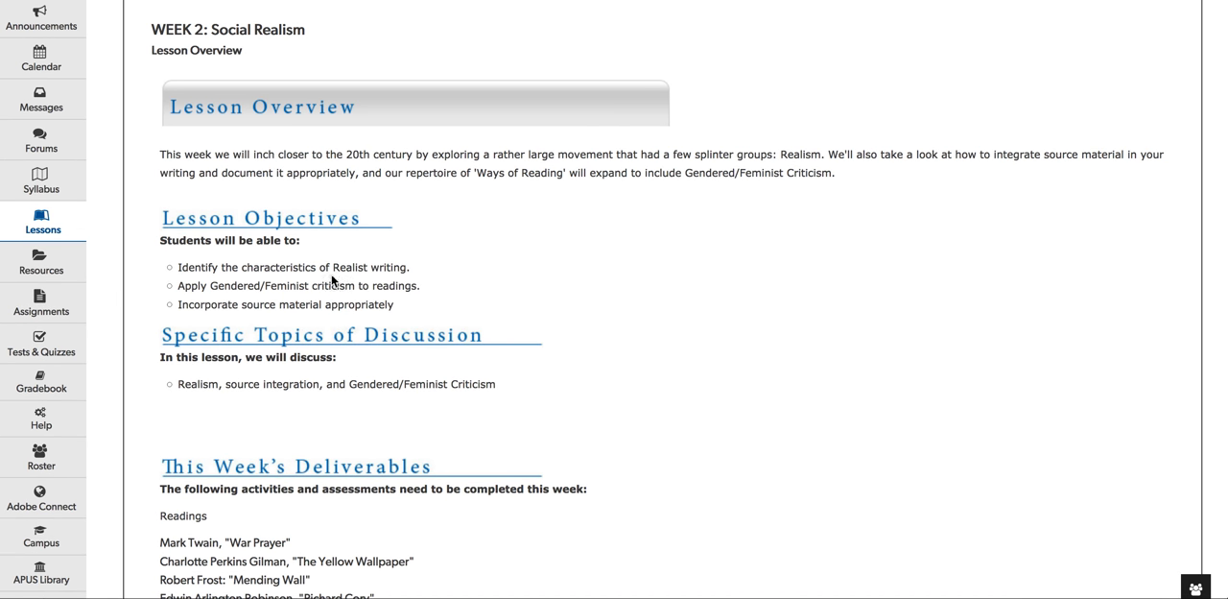
pyautogui.doubleClick(351, 267)
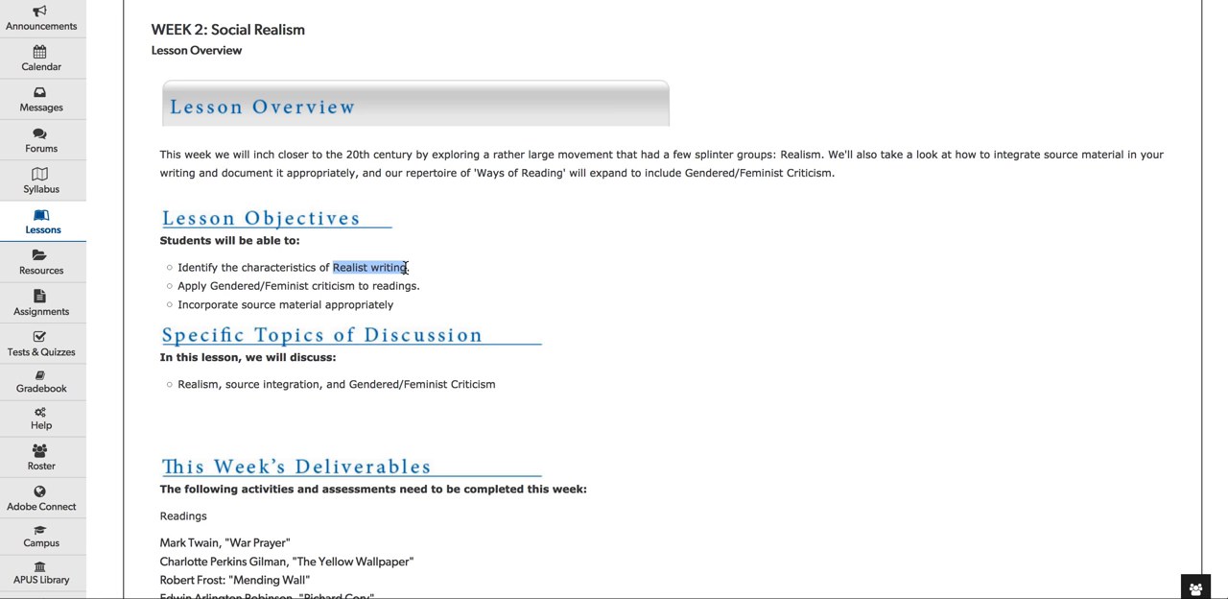
pyautogui.moveTo(198, 292)
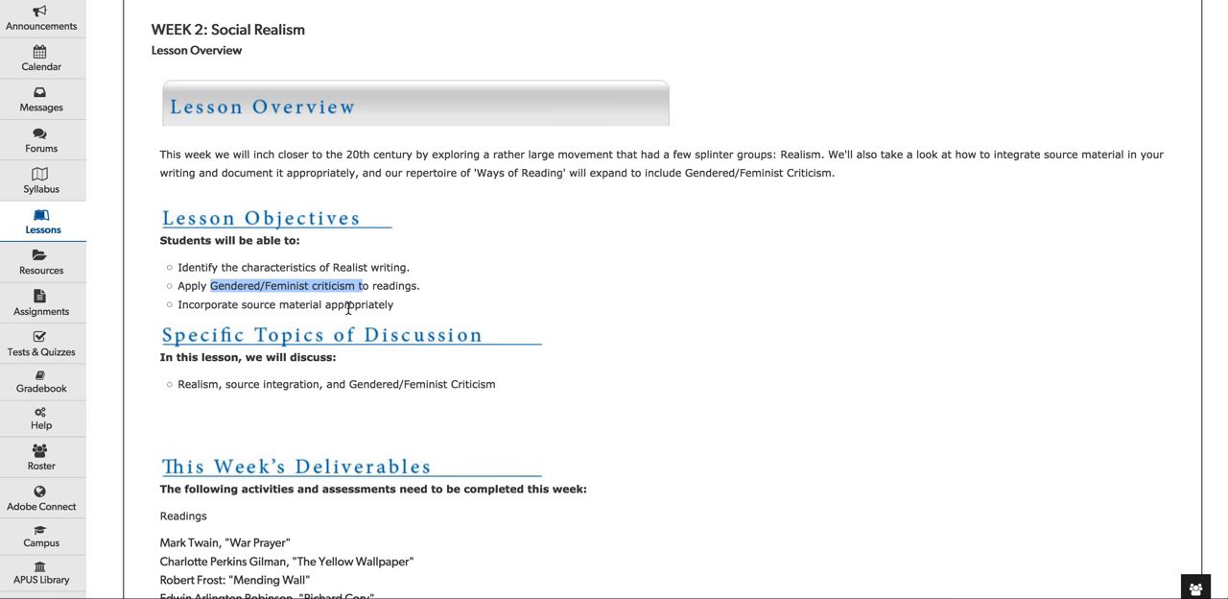
pyautogui.moveTo(175, 310)
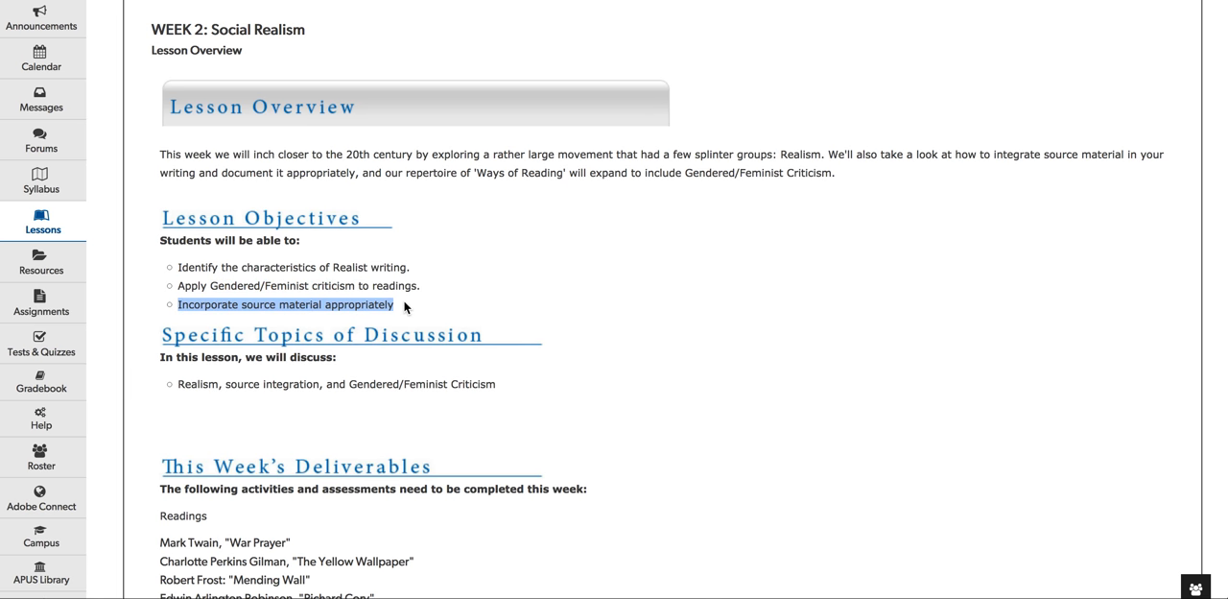
pyautogui.scroll(-3)
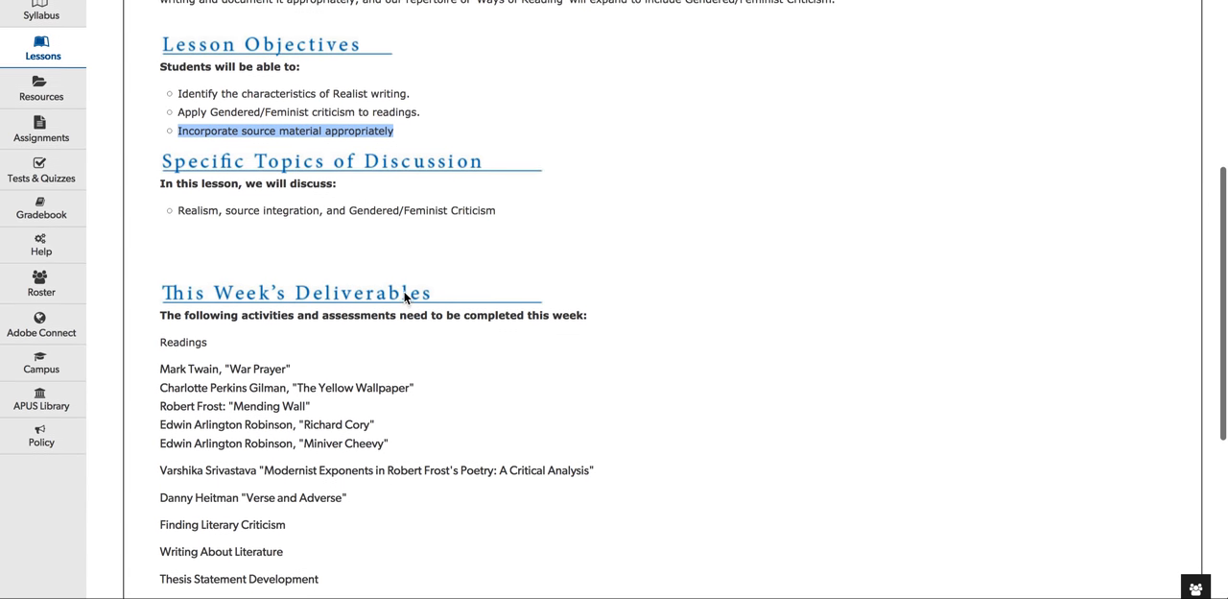
pyautogui.scroll(-3)
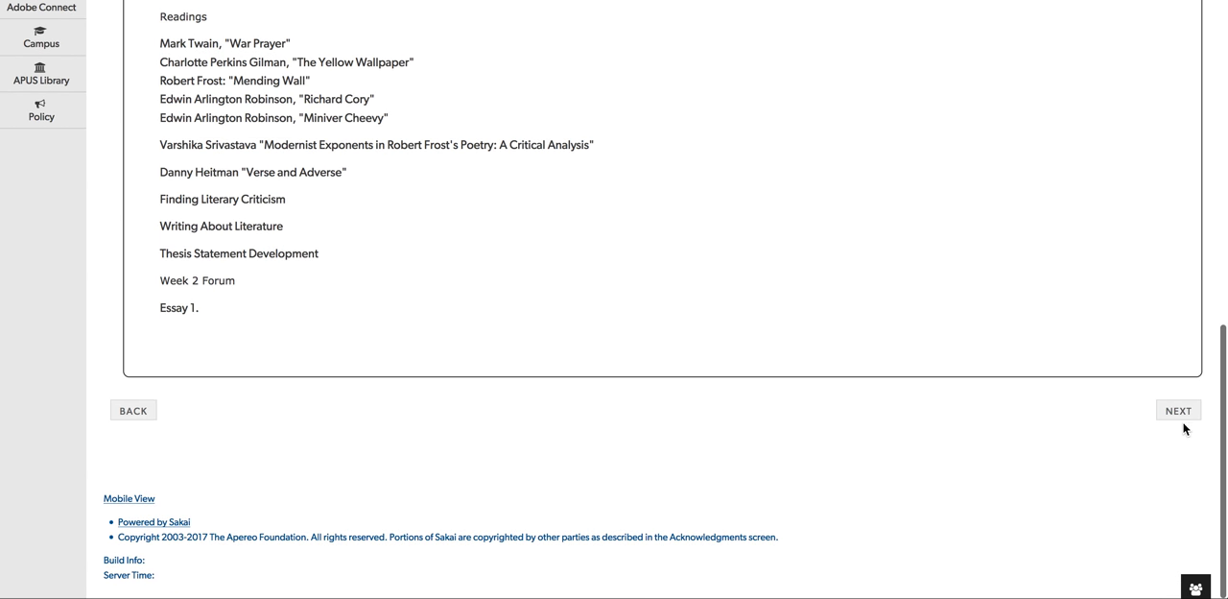
# Step: Scroll Reading & Resources to the Required Week 2 Reading link, then reach the Lesson page
pyautogui.scroll(3)
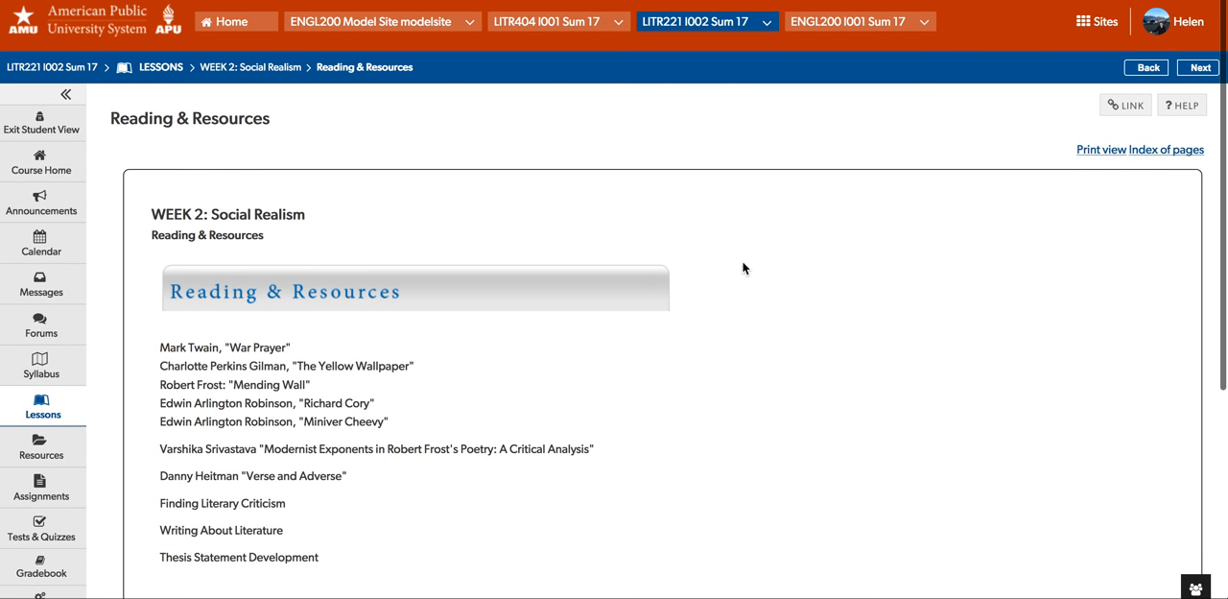
pyautogui.scroll(-3)
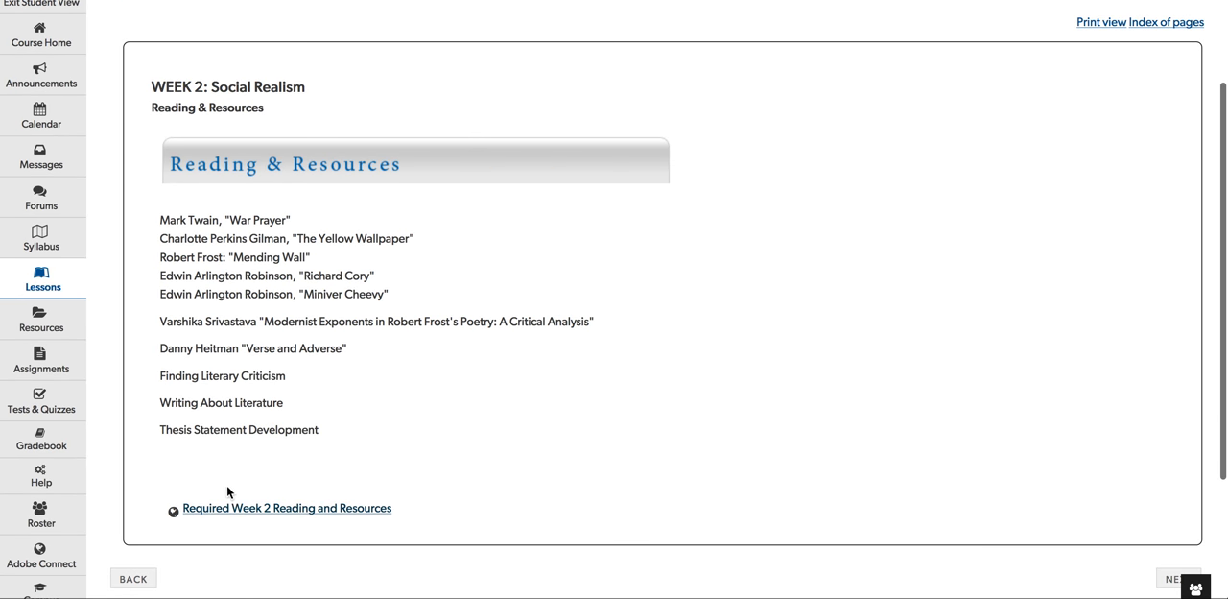
pyautogui.moveTo(229, 513)
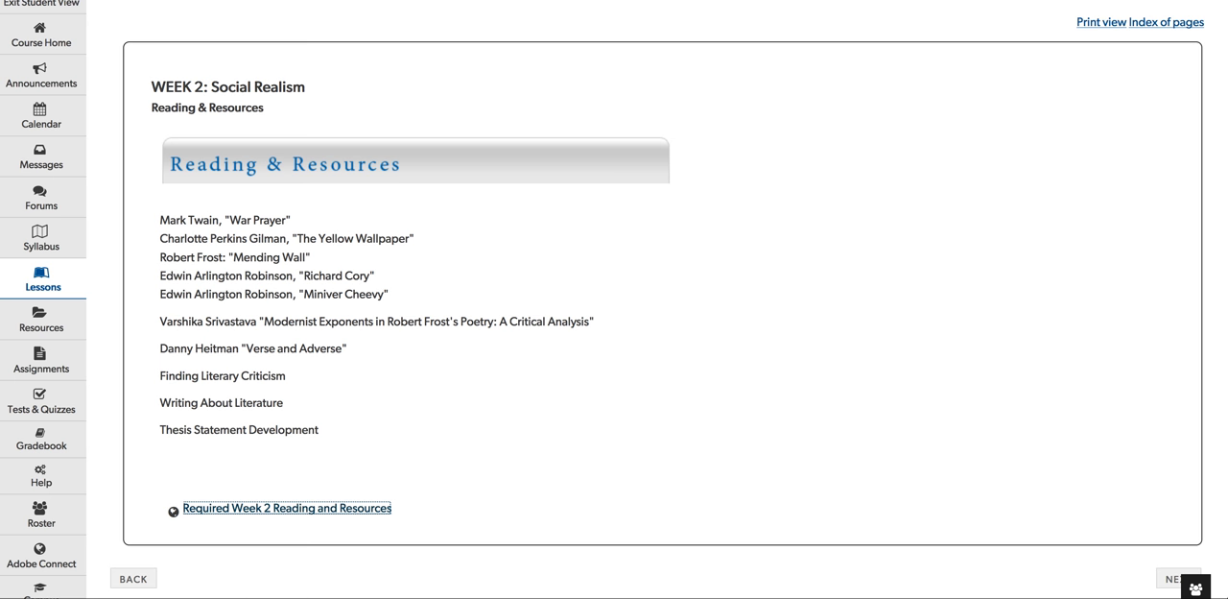
pyautogui.scroll(-3)
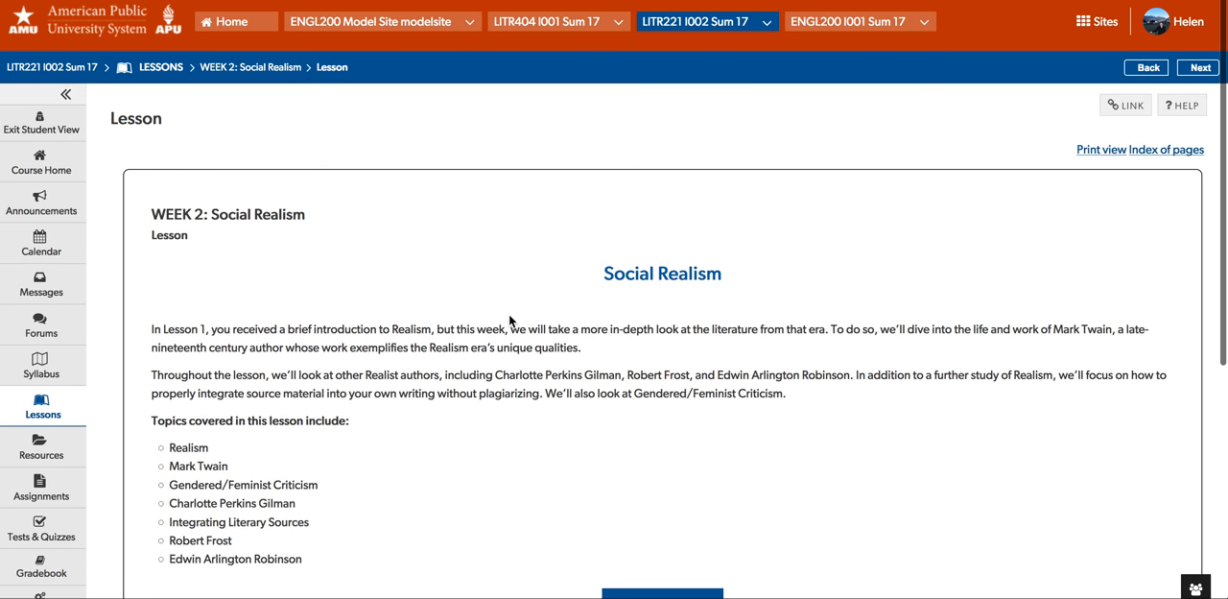
# Step: Launch the Social Realism lesson to show its Realism and Its Branches page
pyautogui.scroll(-3)
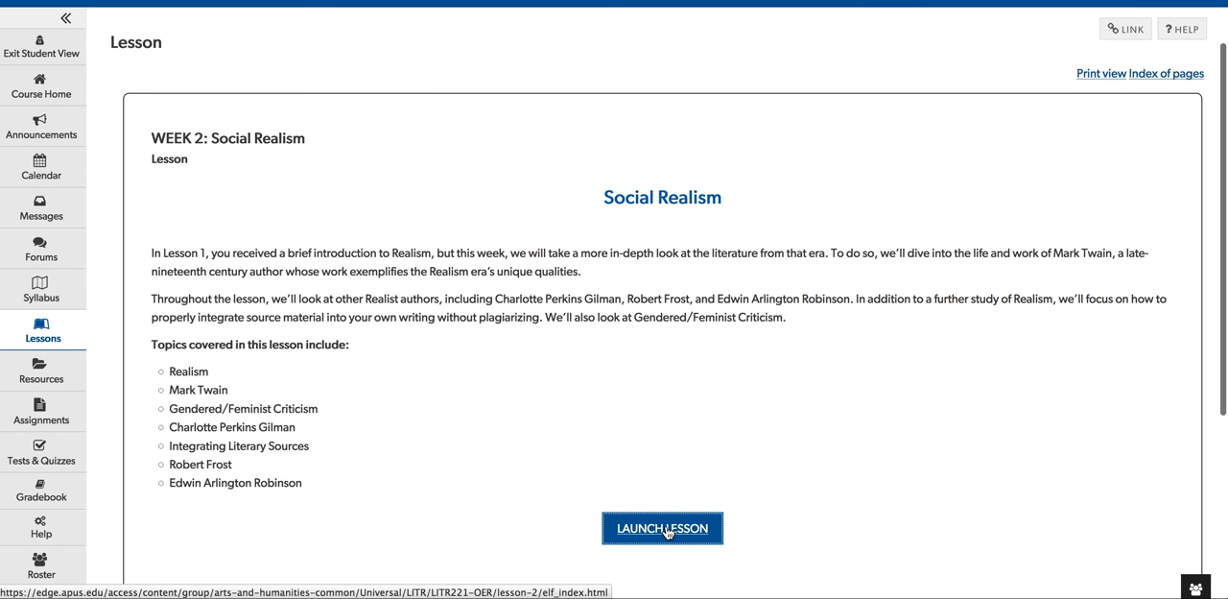
pyautogui.click(662, 528)
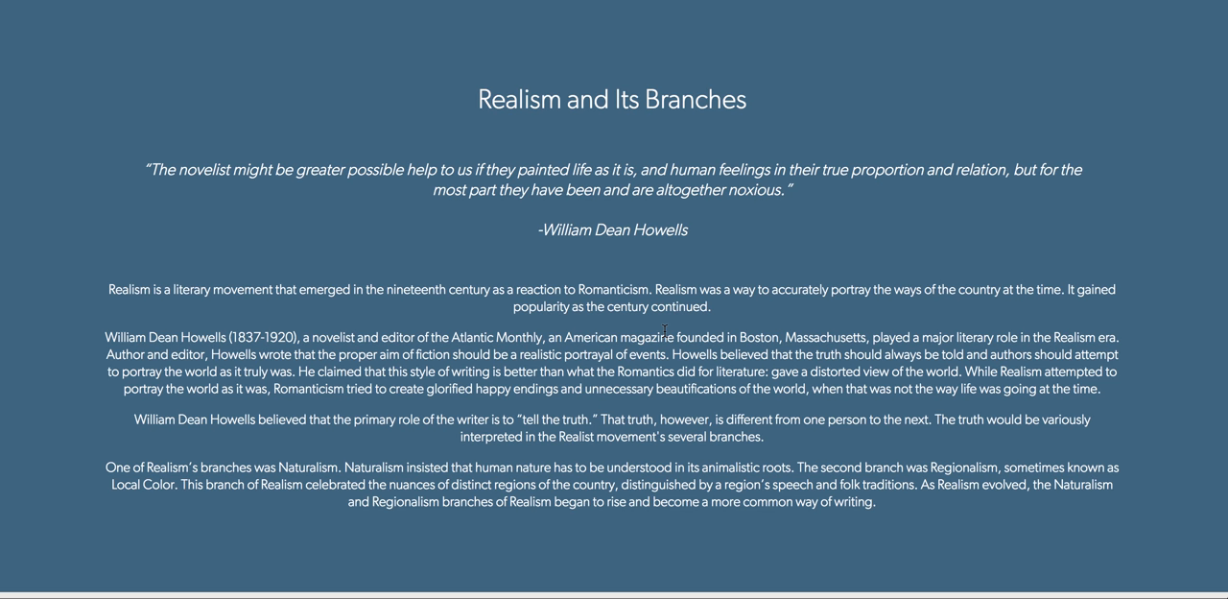
pyautogui.moveTo(821, 267)
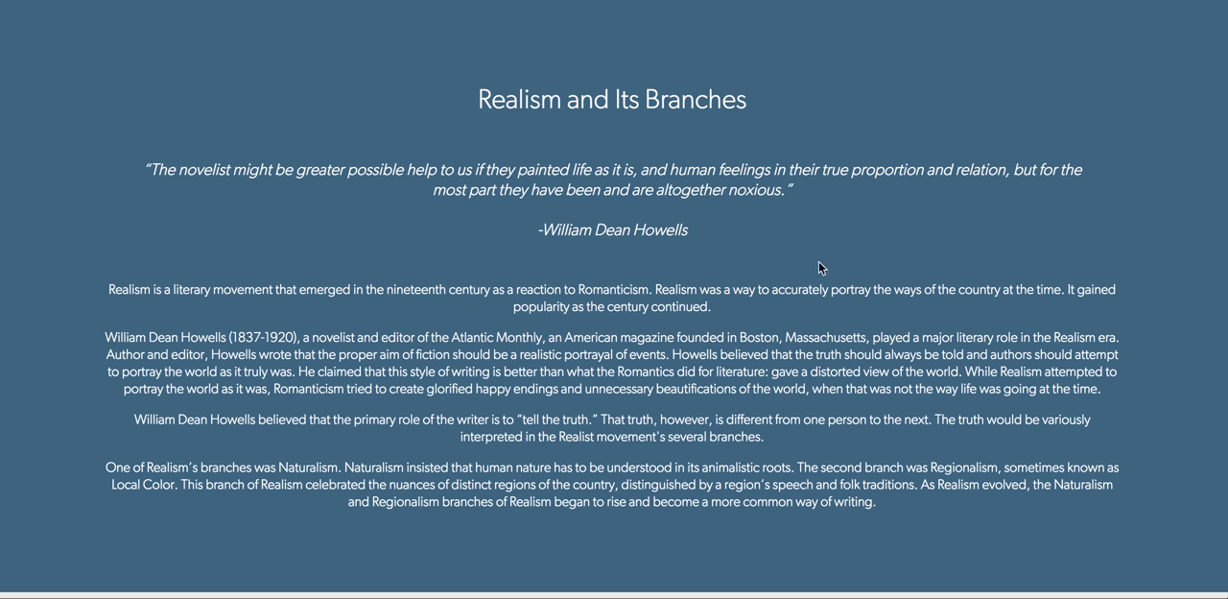
# Step: Highlight 'accurately', then scroll past Gilman's timeline to 'The Yellow Wallpaper' analysis
pyautogui.doubleClick(798, 289)
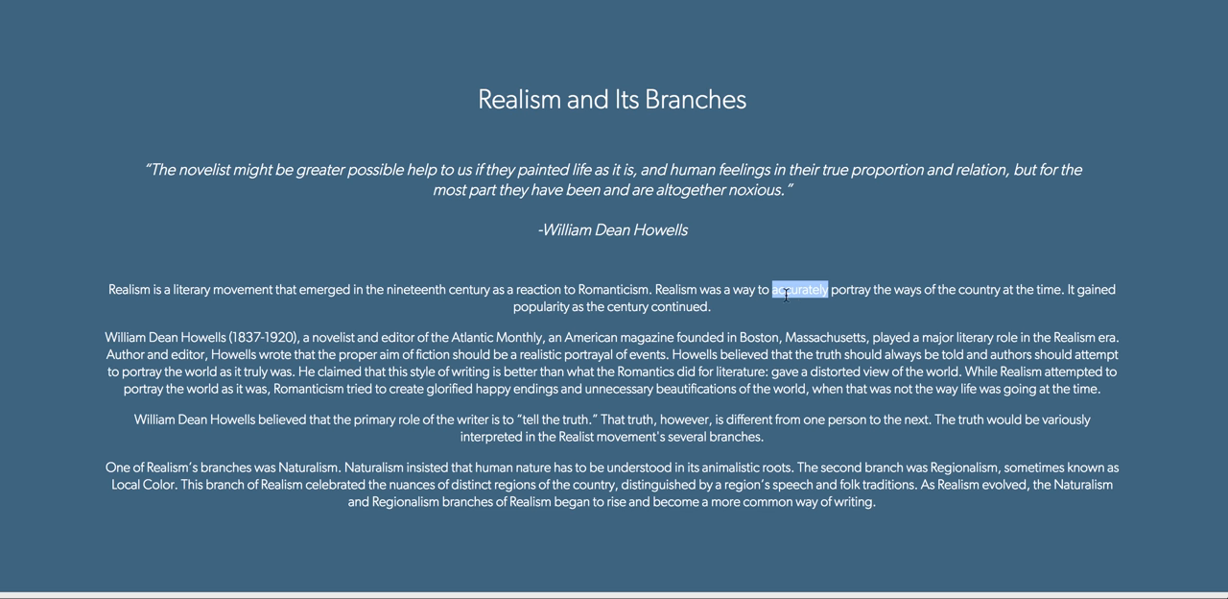
pyautogui.scroll(-3)
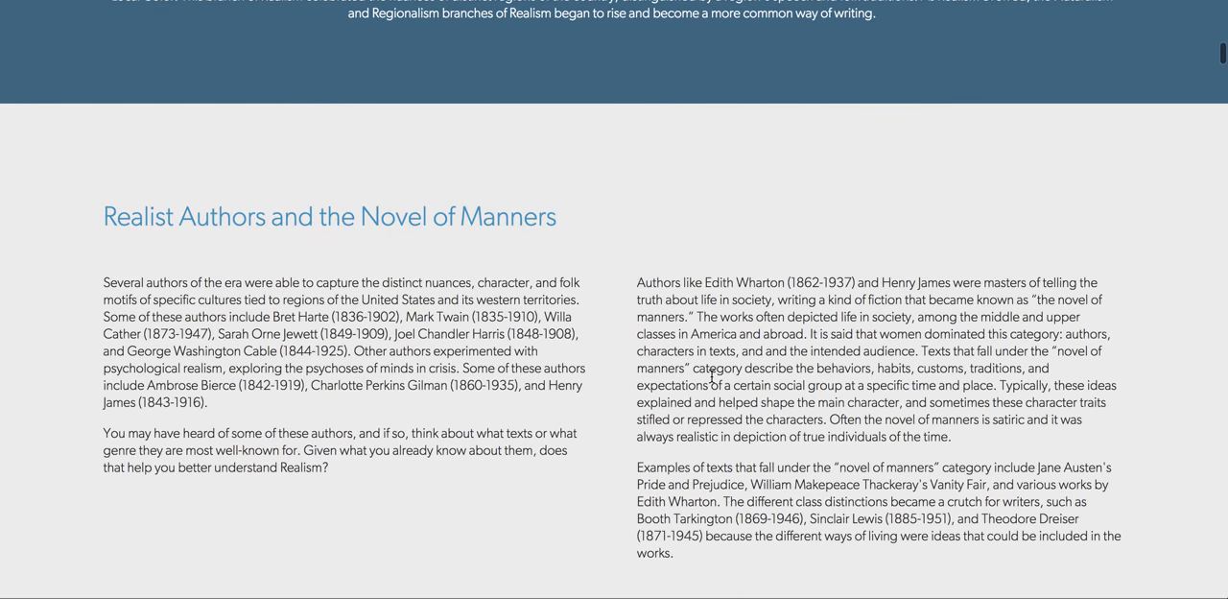
pyautogui.scroll(-3)
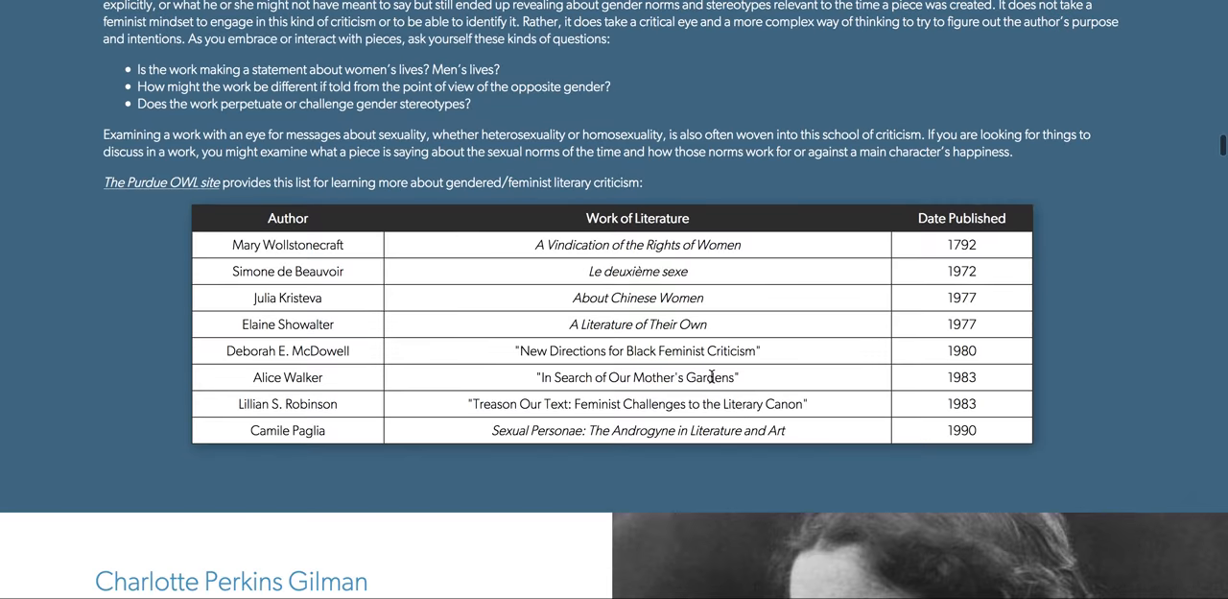
pyautogui.scroll(-3)
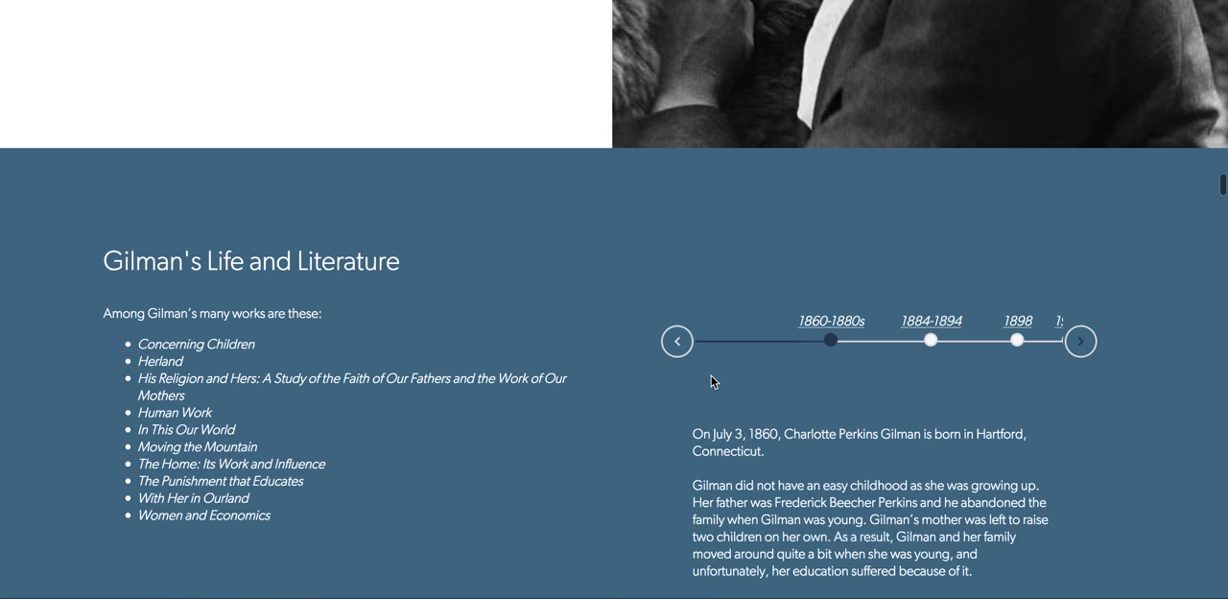
pyautogui.scroll(-3)
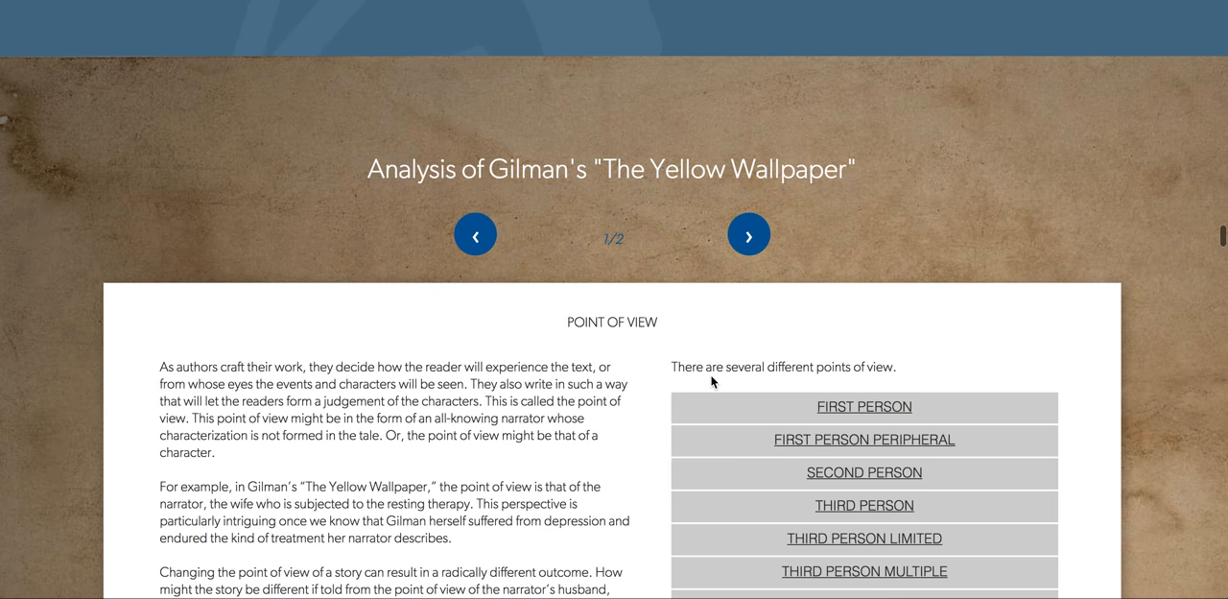
# Step: Highlight the Point of View sentence about Gilman's own depression while reading
pyautogui.scroll(-3)
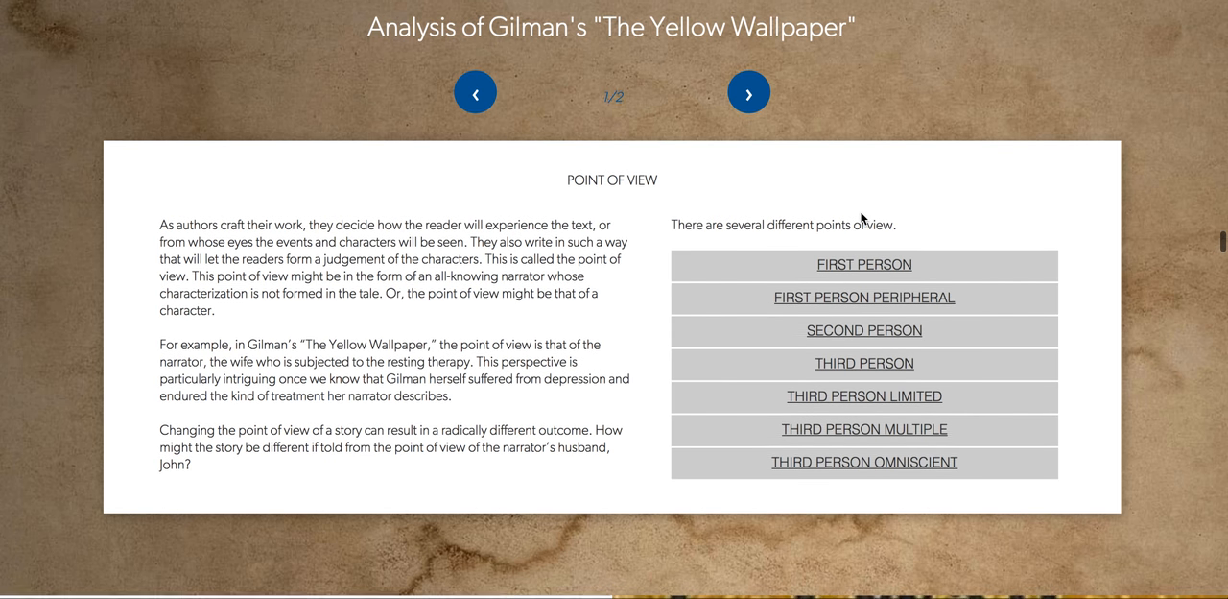
pyautogui.click(862, 264)
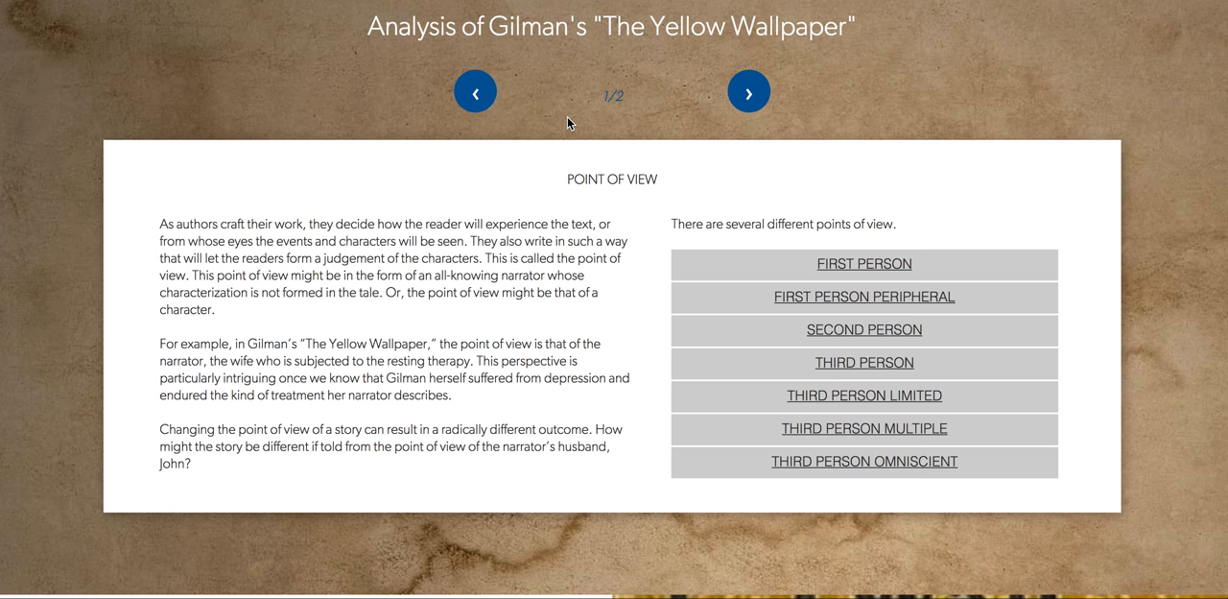
pyautogui.moveTo(157, 344)
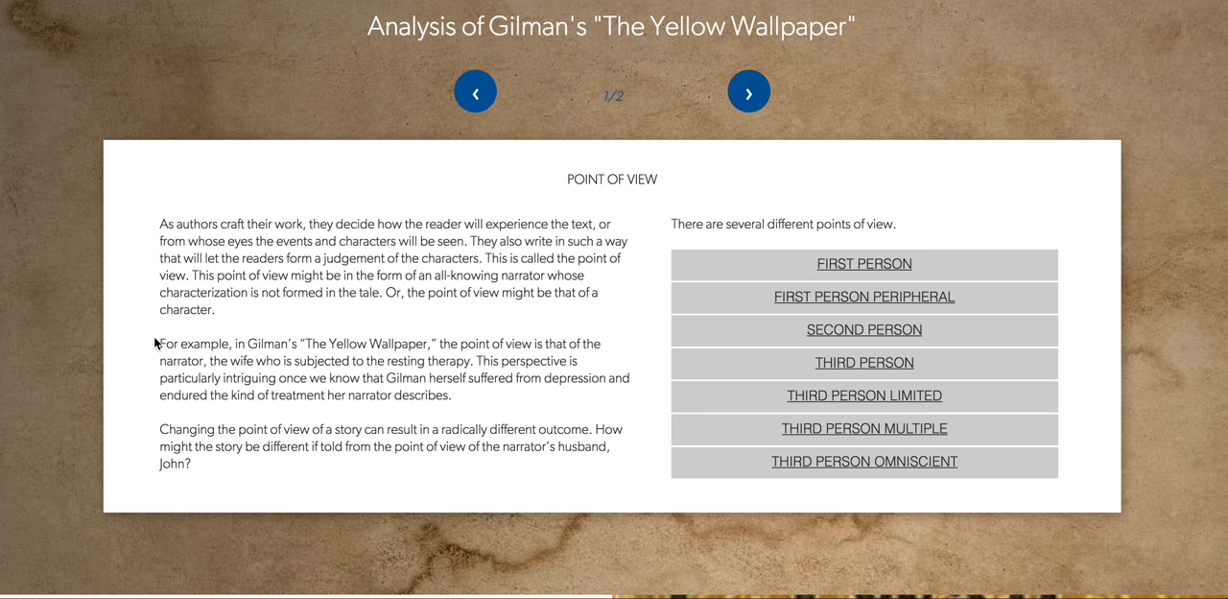
pyautogui.moveTo(479, 362)
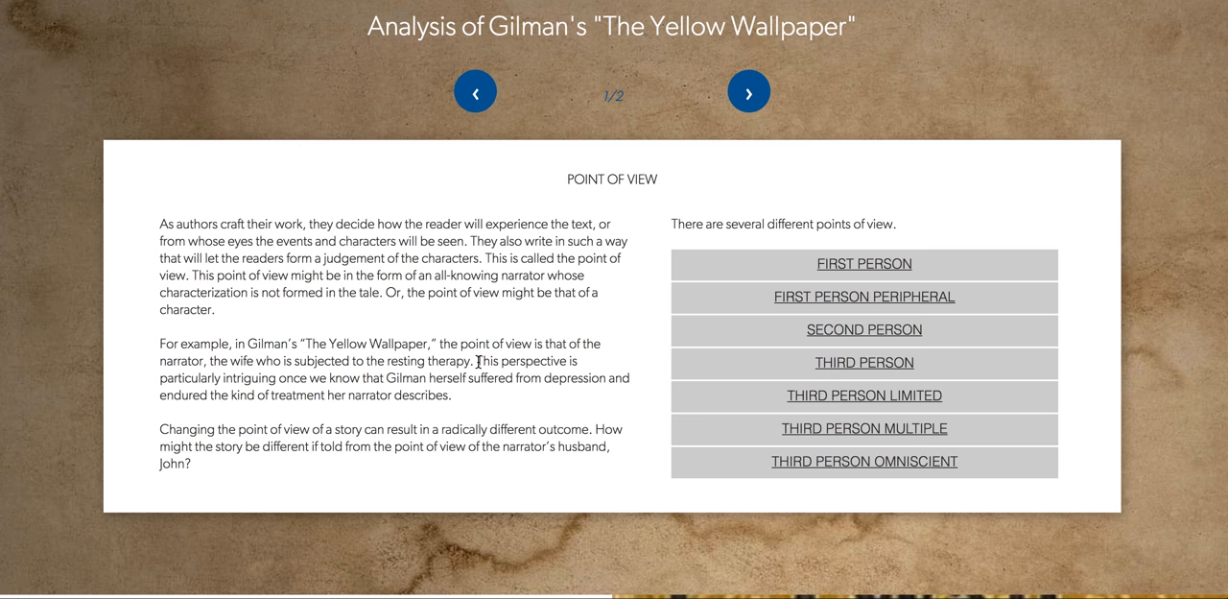
pyautogui.moveTo(476, 360); pyautogui.dragTo(490, 377)
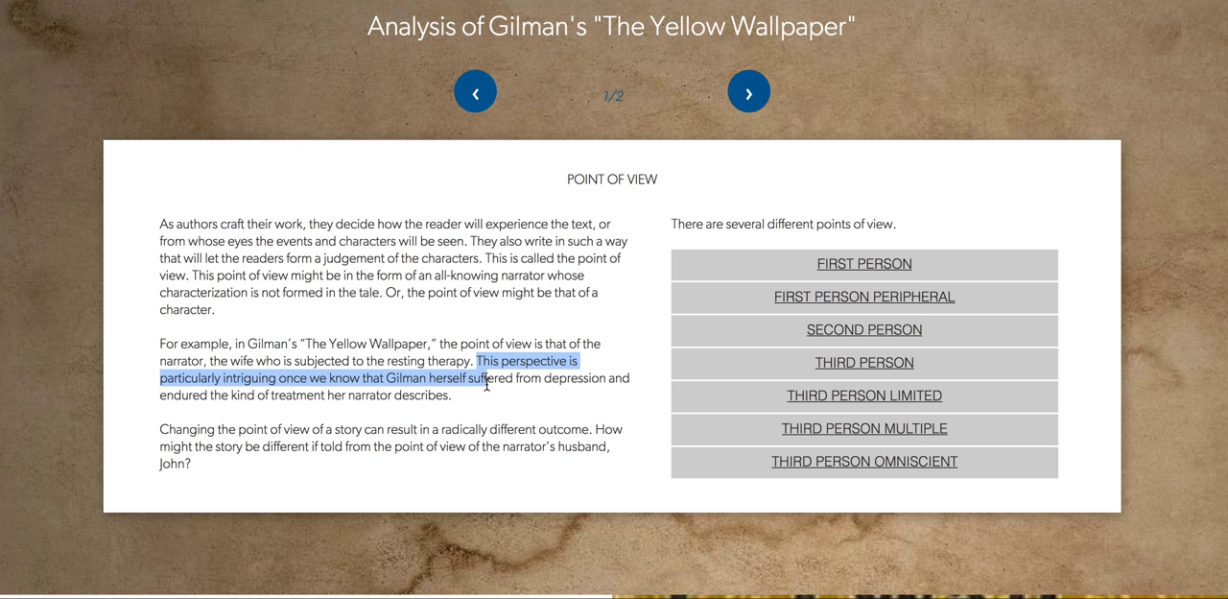
pyautogui.moveTo(484, 377); pyautogui.dragTo(487, 394)
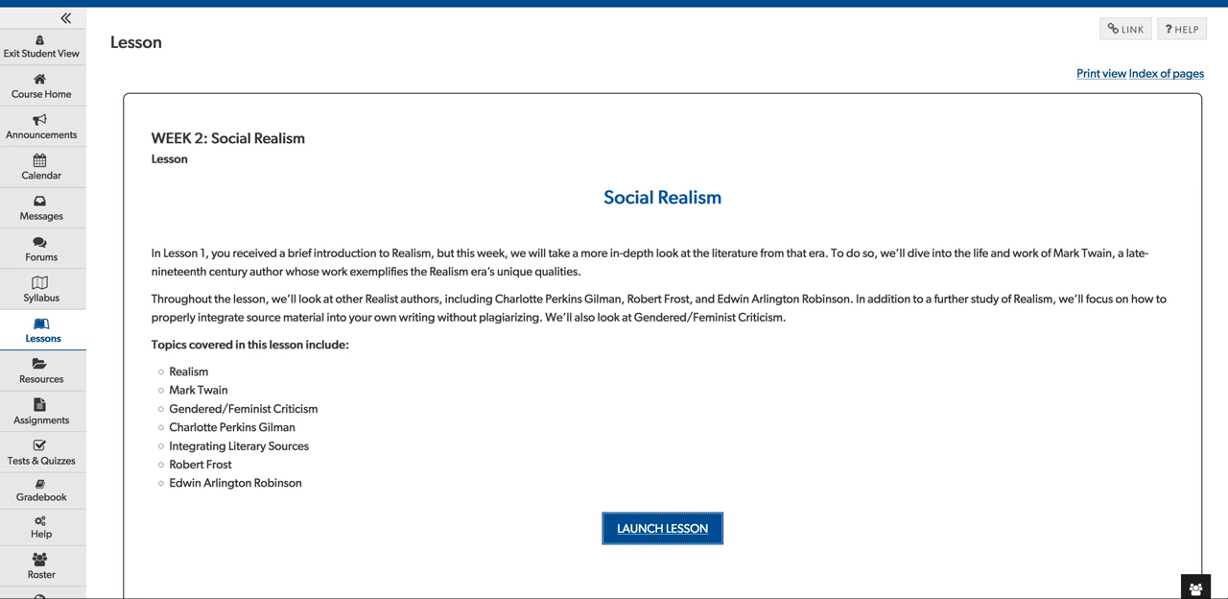
pyautogui.moveTo(762, 45)
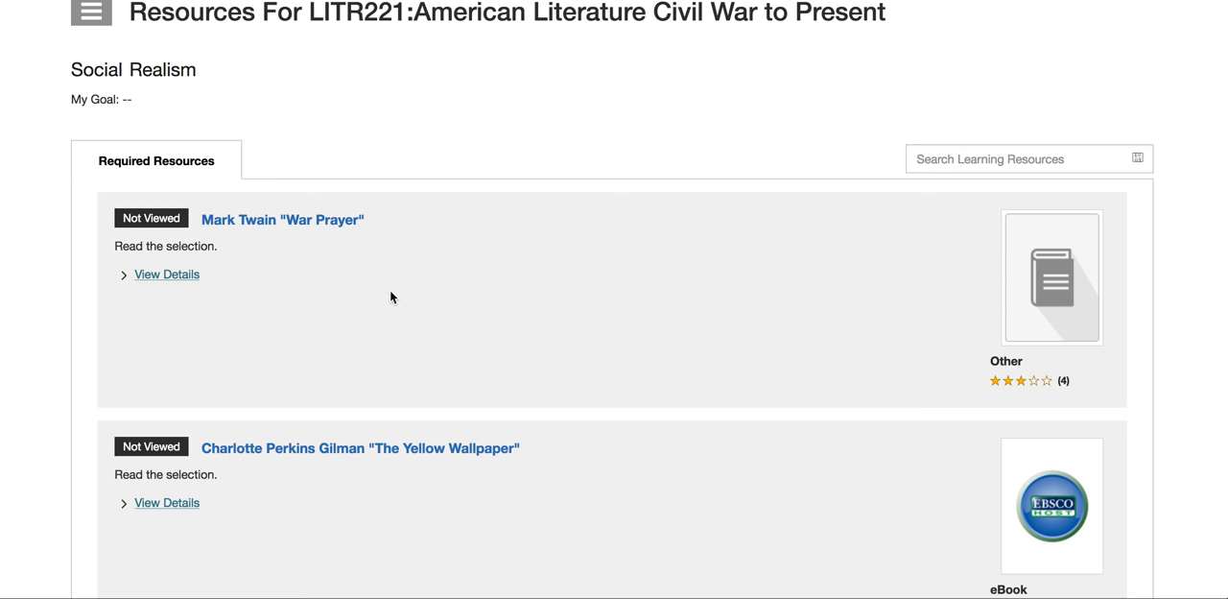
pyautogui.scroll(-3)
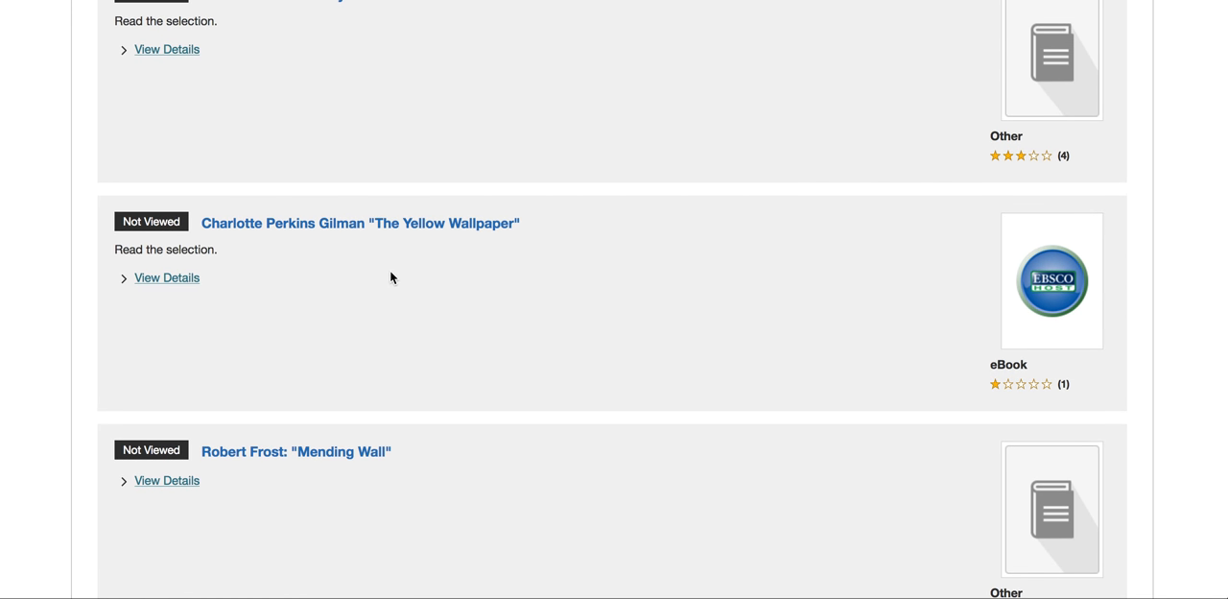
pyautogui.scroll(3)
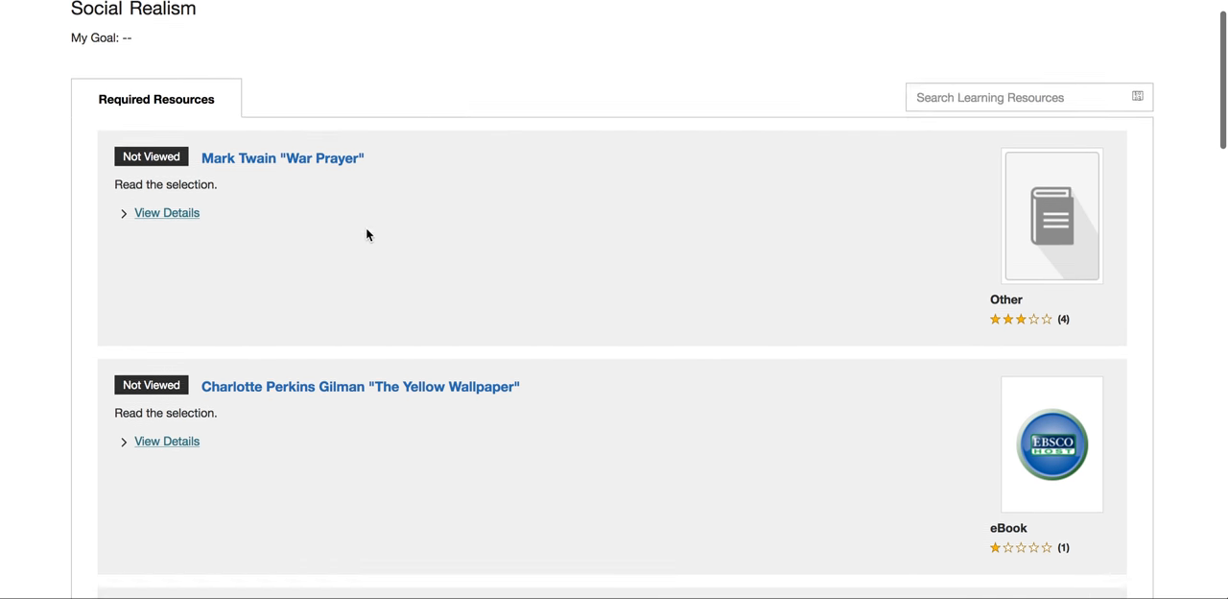
pyautogui.scroll(3)
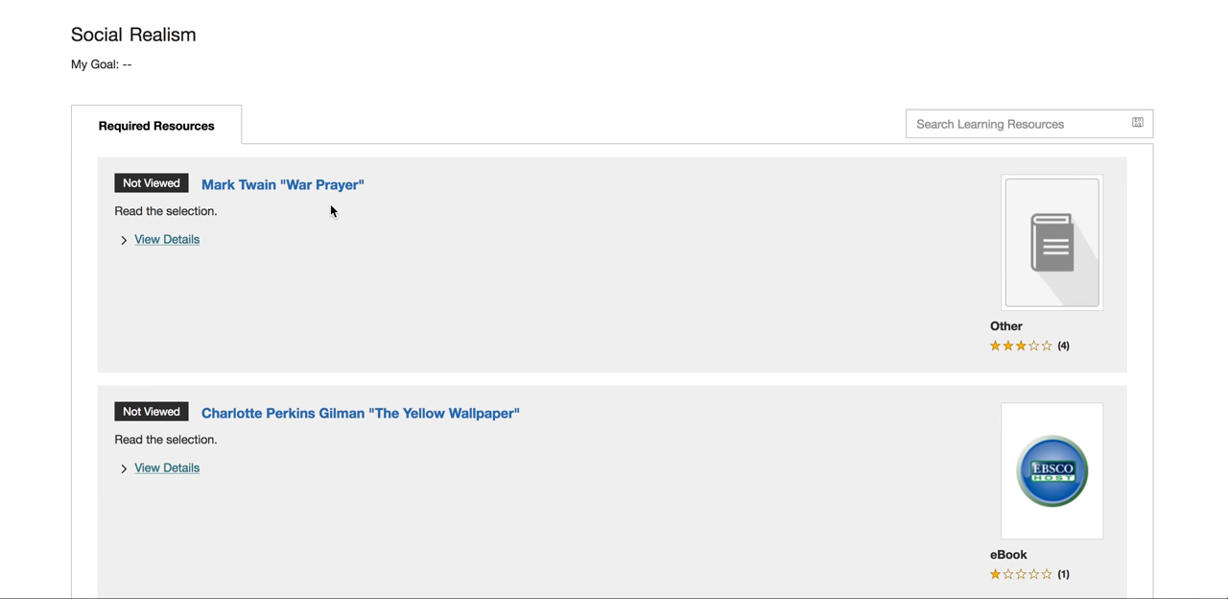
pyautogui.moveTo(878, 314)
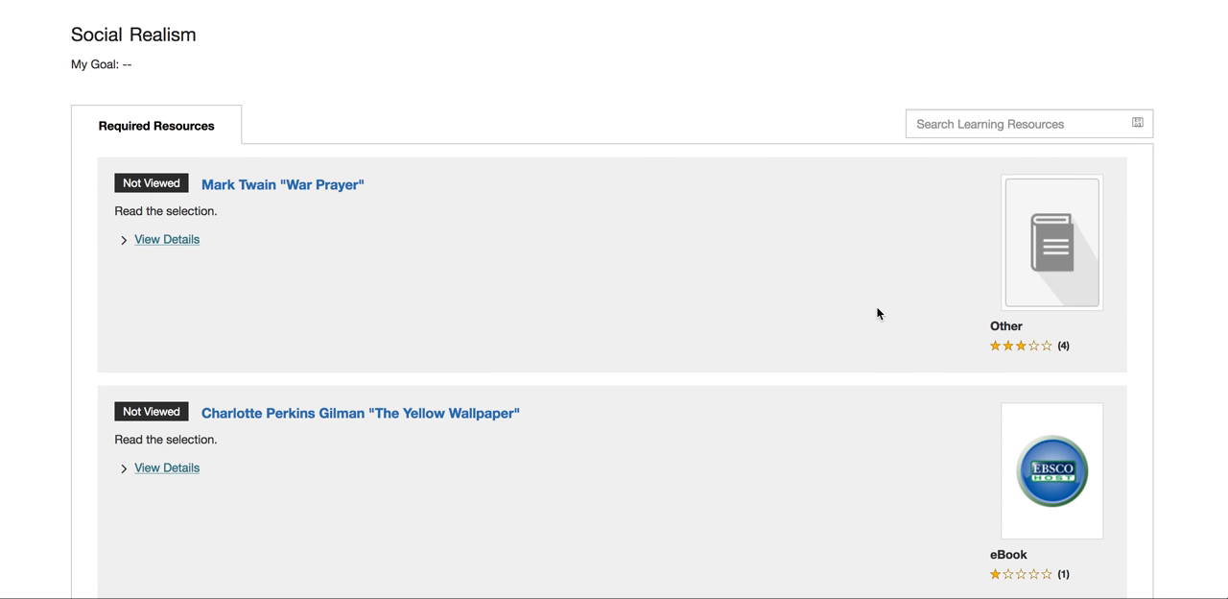
pyautogui.scroll(-3)
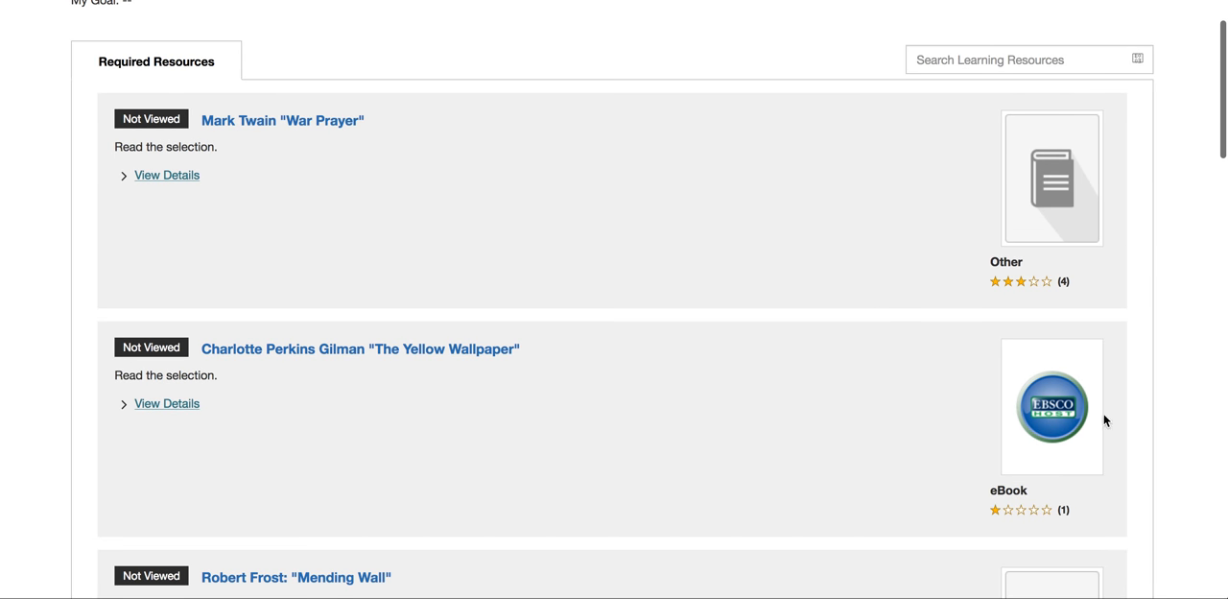
pyautogui.scroll(-3)
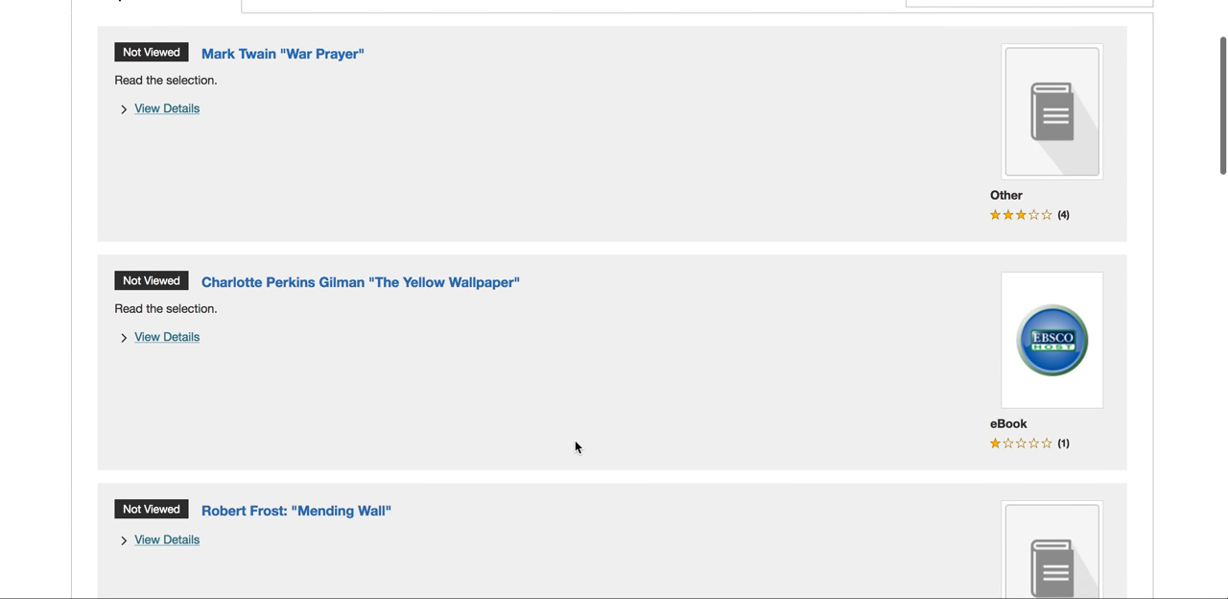
pyautogui.moveTo(456, 251)
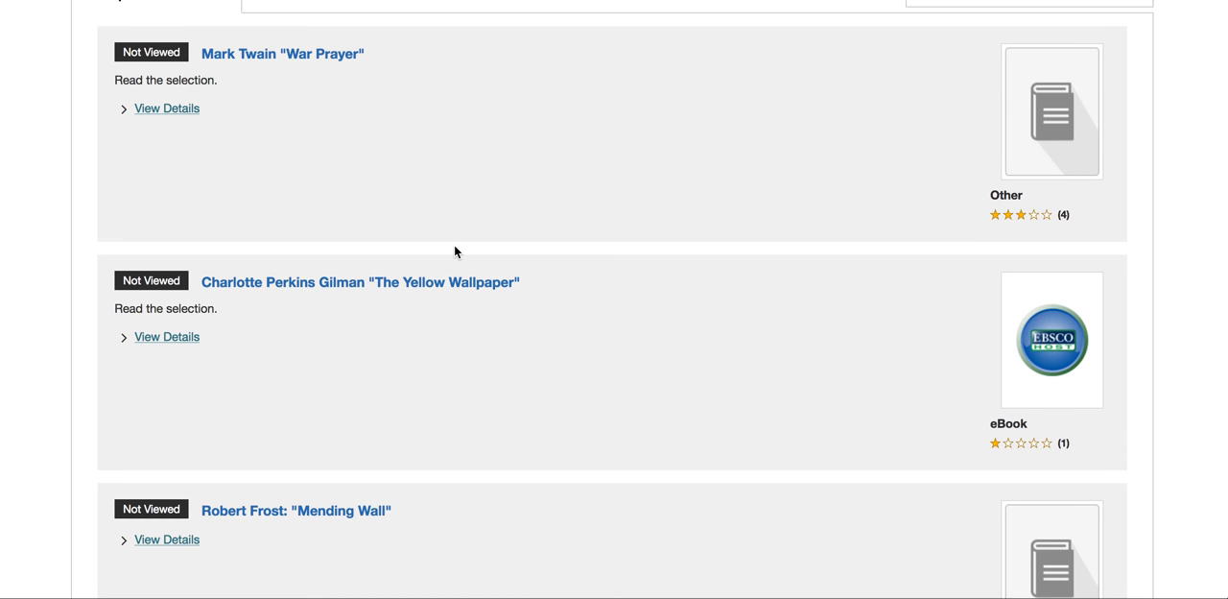
pyautogui.scroll(-3)
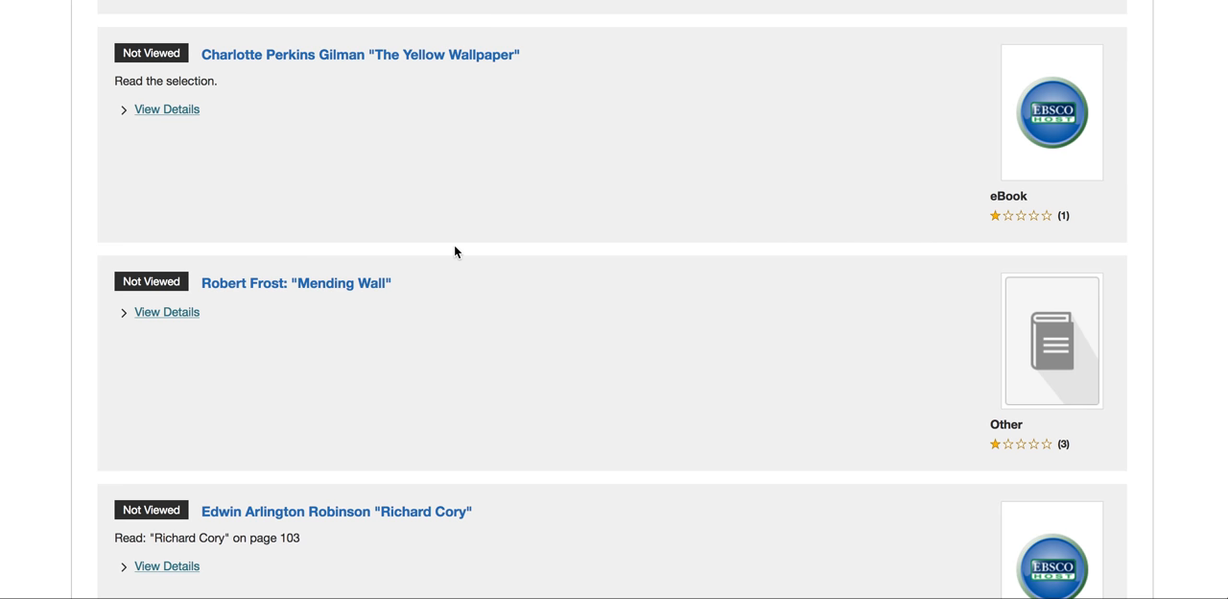
pyautogui.scroll(-3)
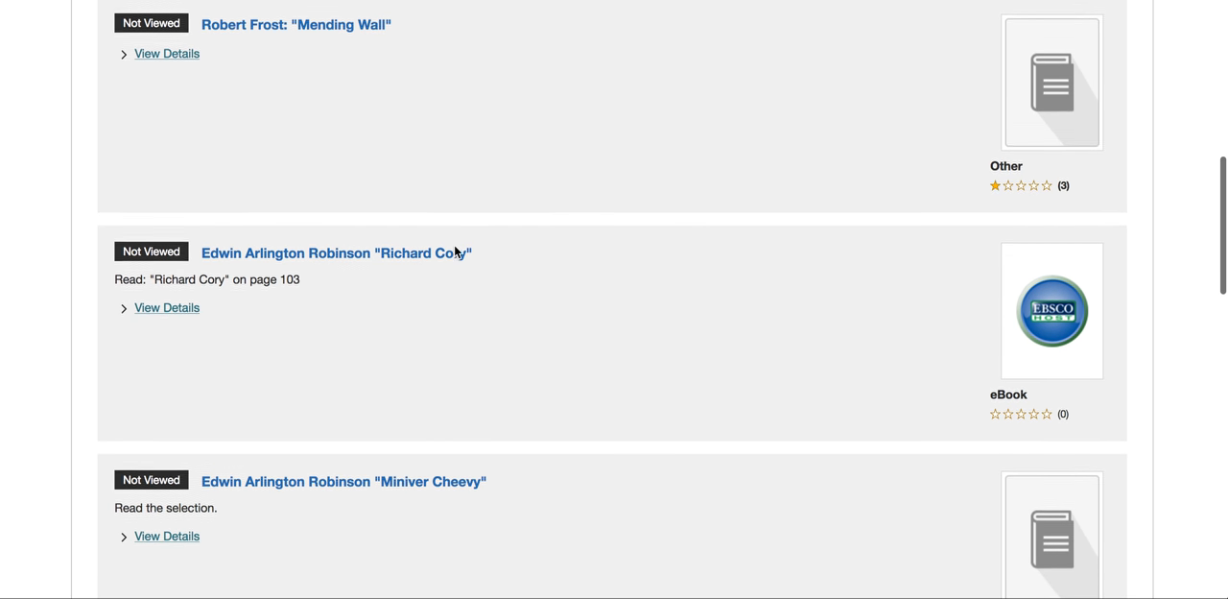
pyautogui.scroll(-3)
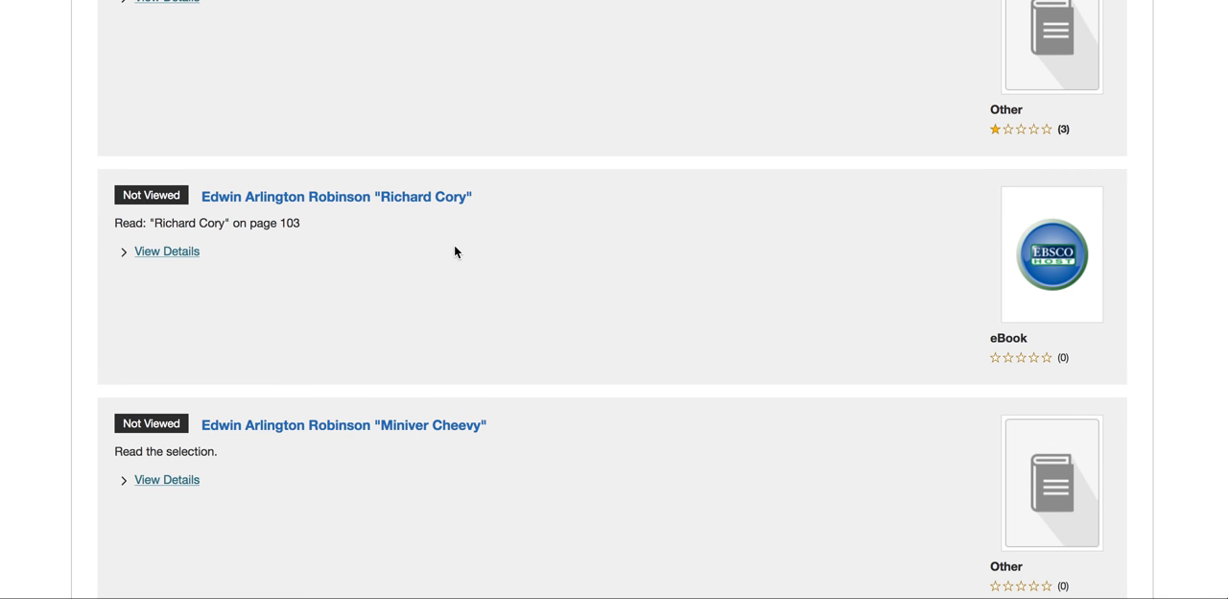
pyautogui.scroll(-3)
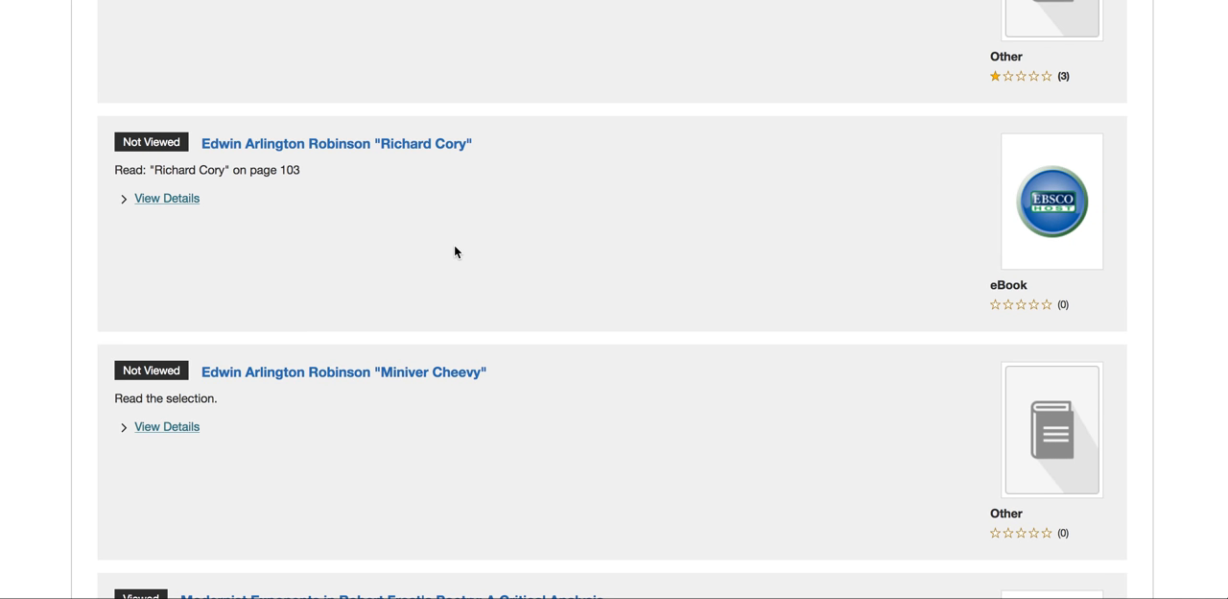
pyautogui.scroll(-3)
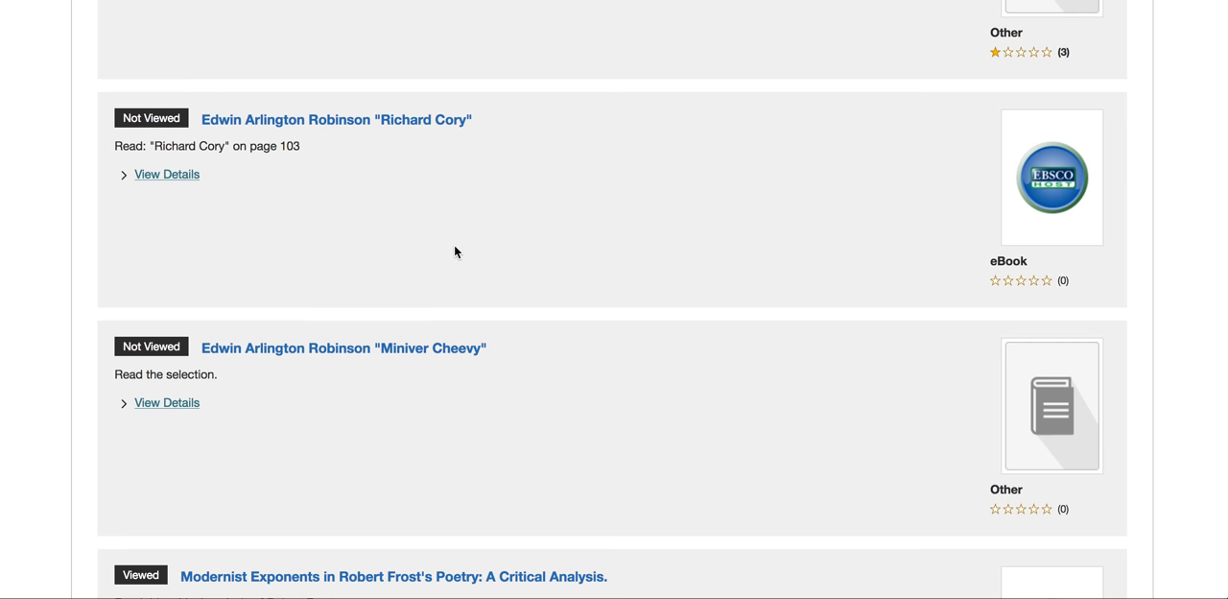
# Step: Scroll past the Frost articles and Finding Literary Criticism to the writing and thesis readings
pyautogui.scroll(-3)
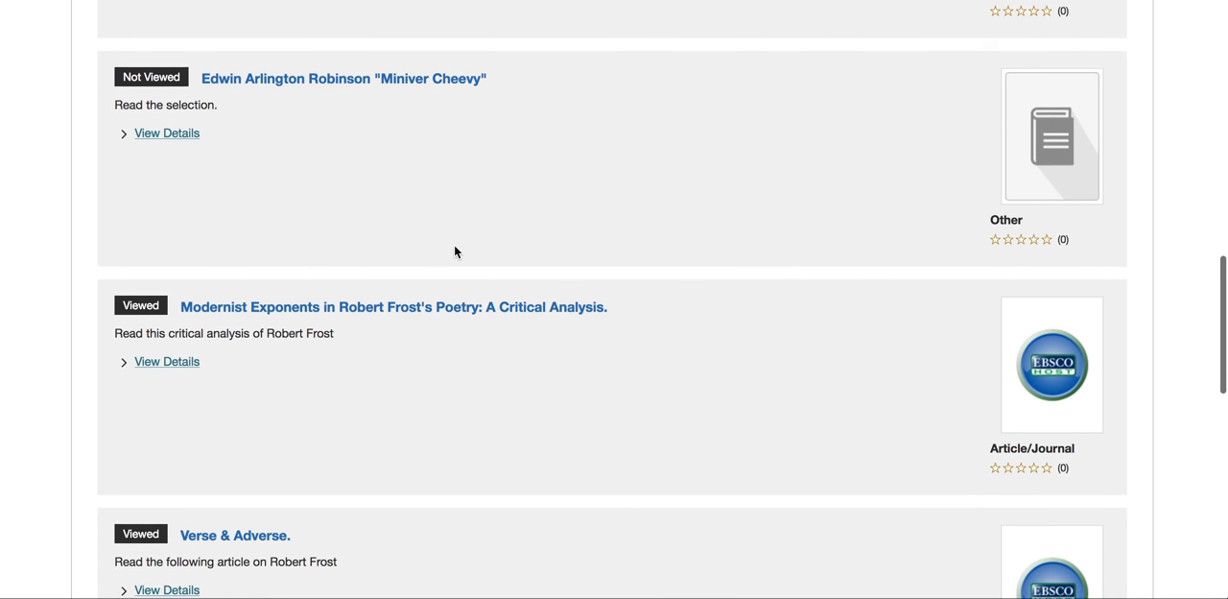
pyautogui.scroll(-3)
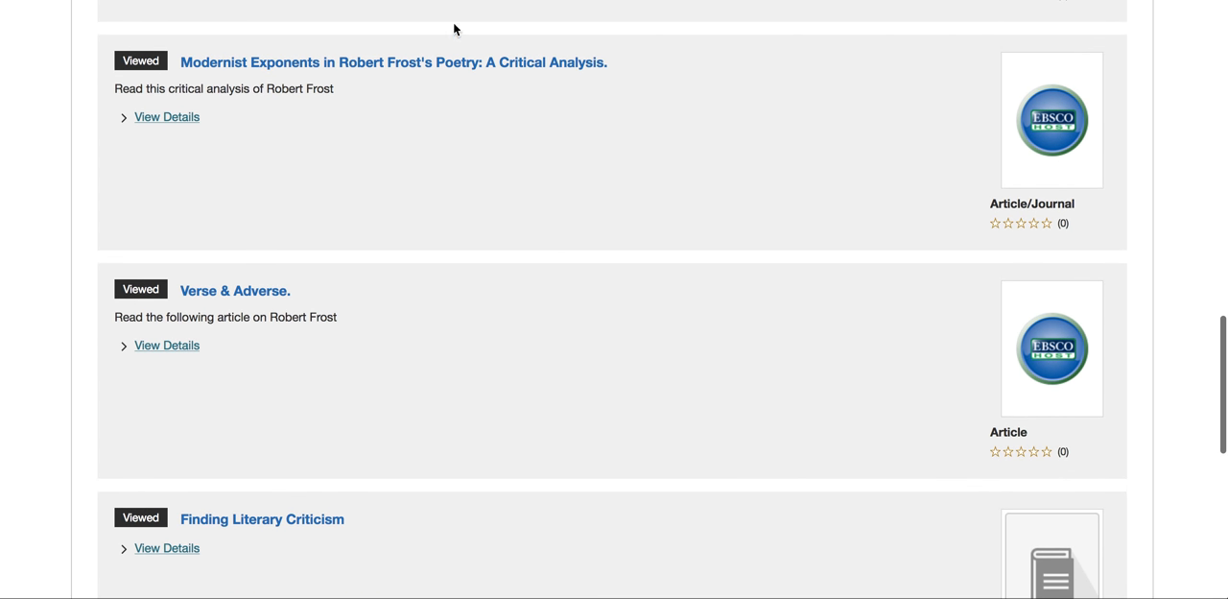
pyautogui.moveTo(189, 91)
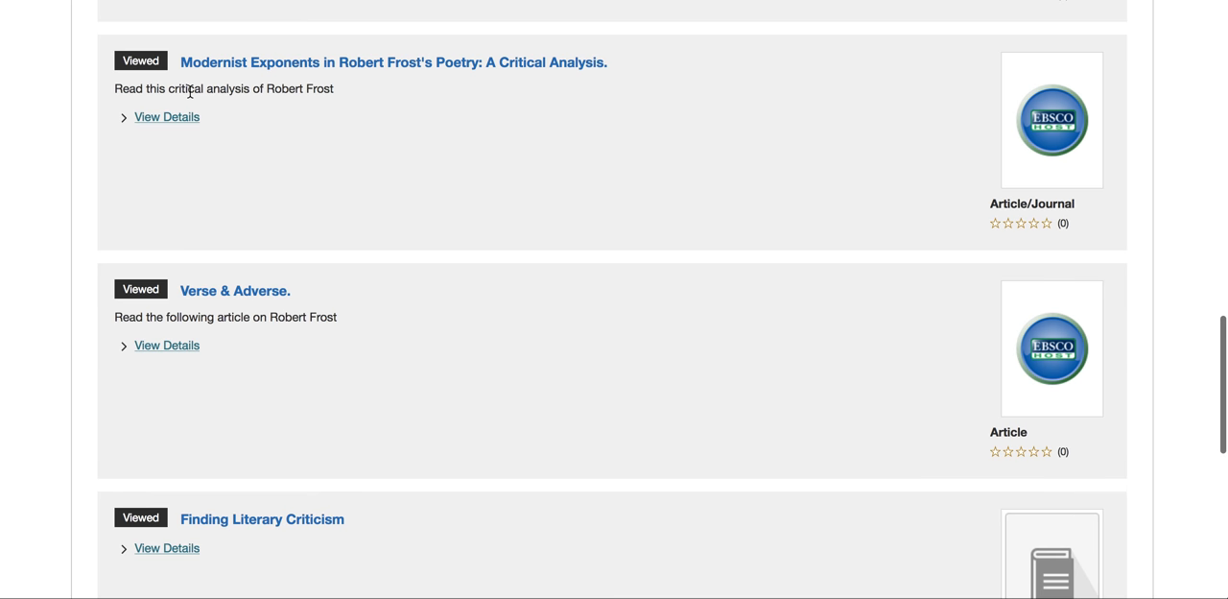
pyautogui.moveTo(334, 135)
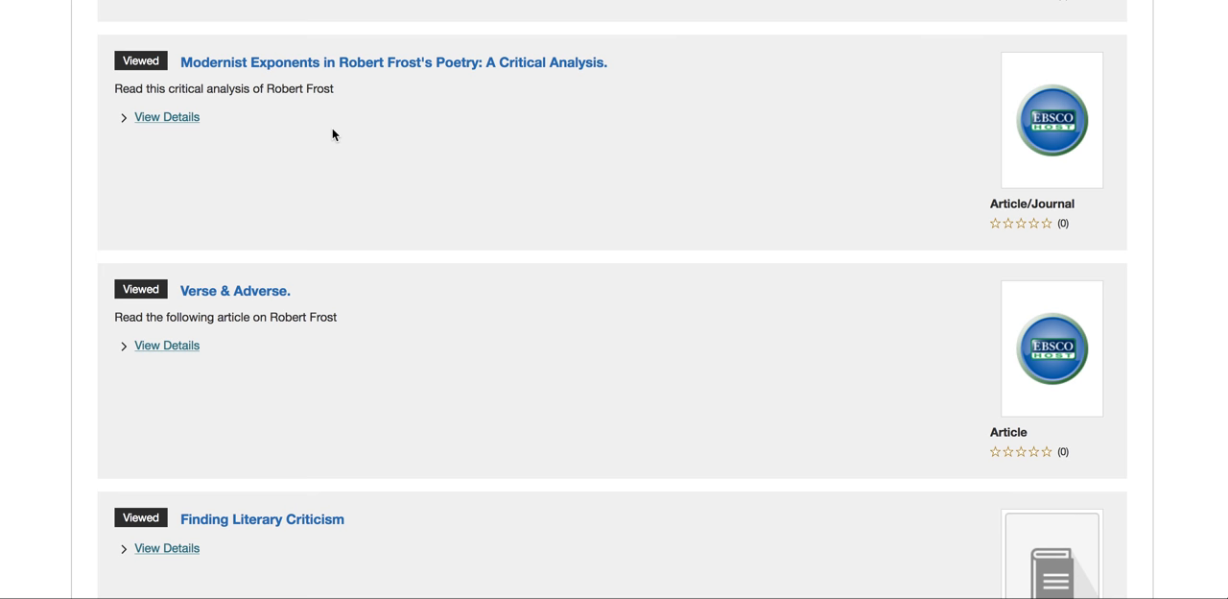
pyautogui.scroll(-3)
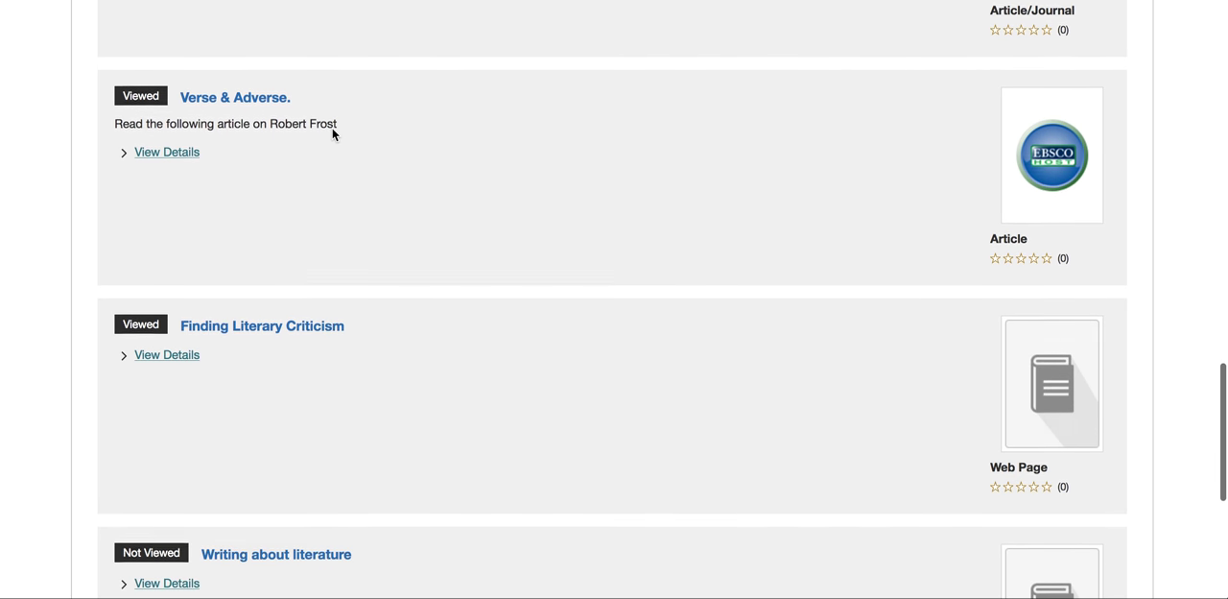
pyautogui.scroll(-3)
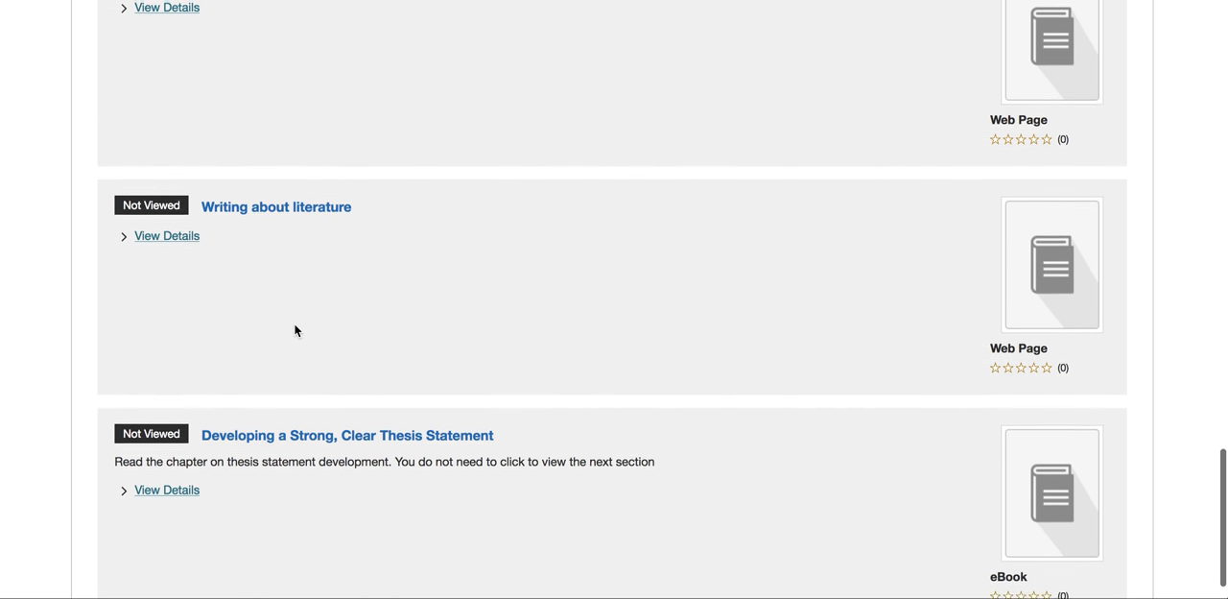
pyautogui.scroll(-3)
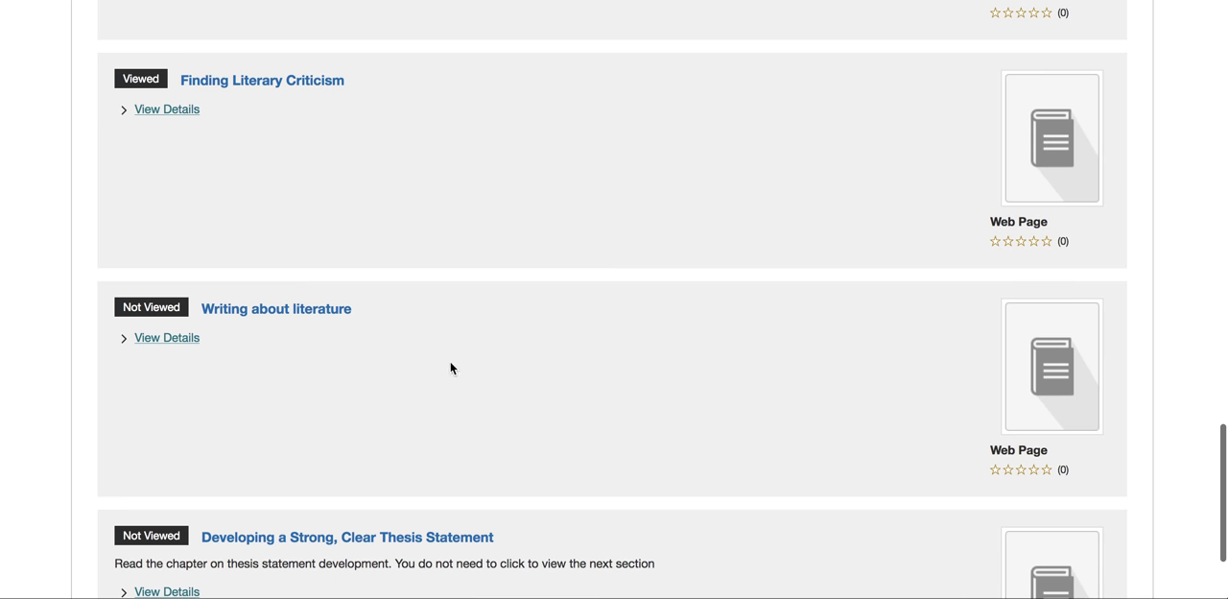
pyautogui.moveTo(161, 282)
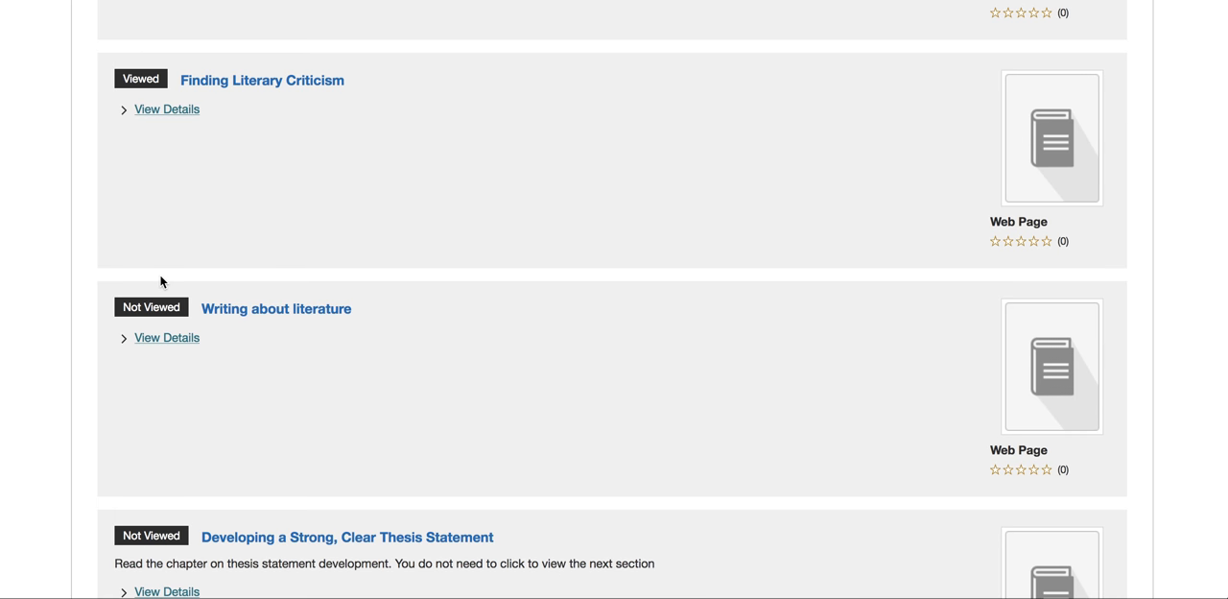
pyautogui.moveTo(669, 19)
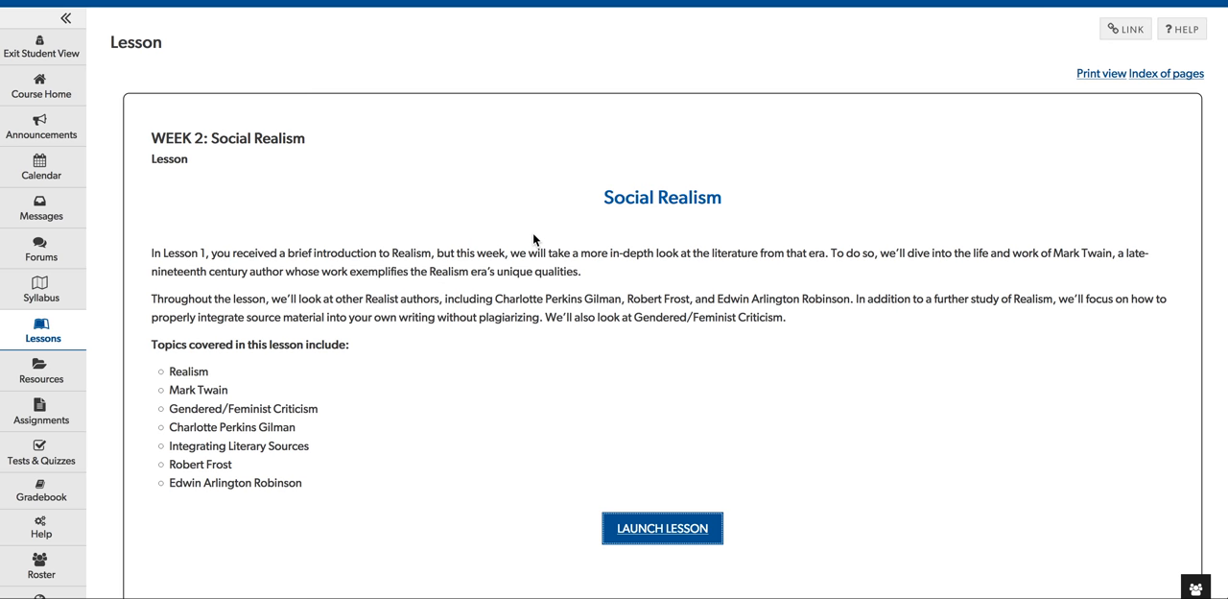
pyautogui.moveTo(488, 243)
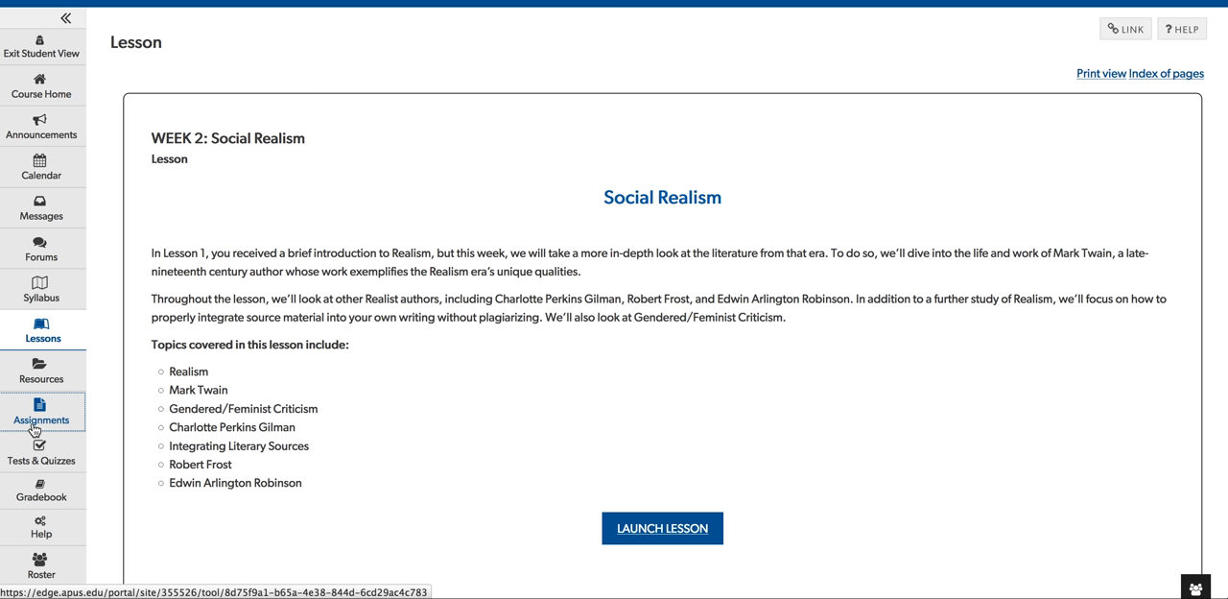
# Step: Open Essay 1 Week 2 details, emphasizing 'ONE' option and the 500–750 word count
pyautogui.click(42, 419)
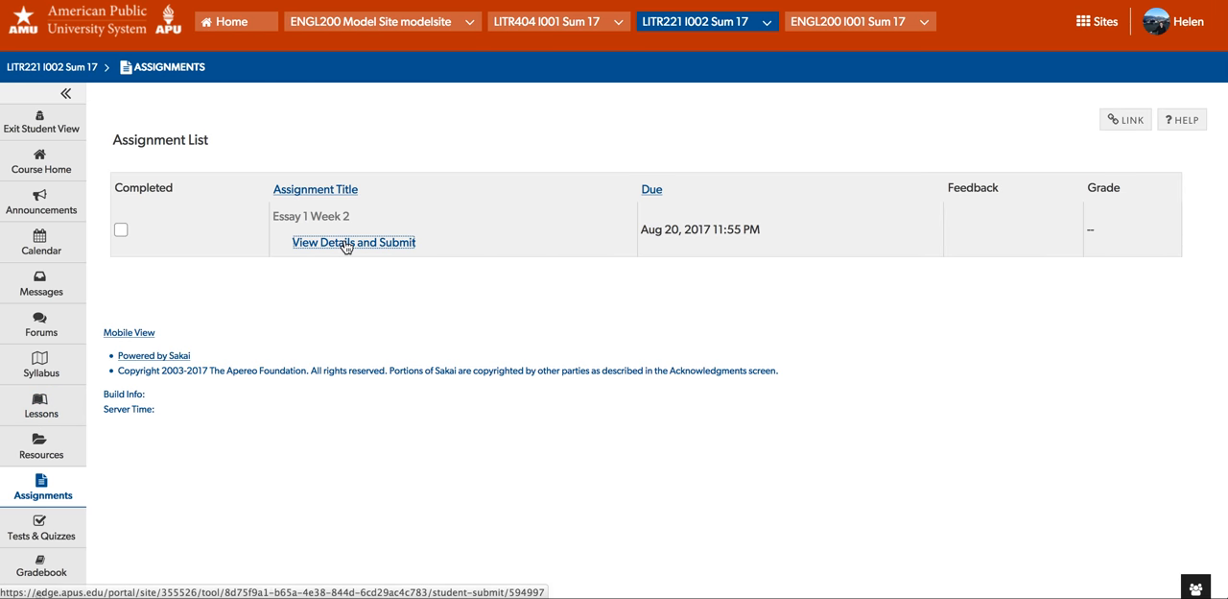
pyautogui.click(353, 241)
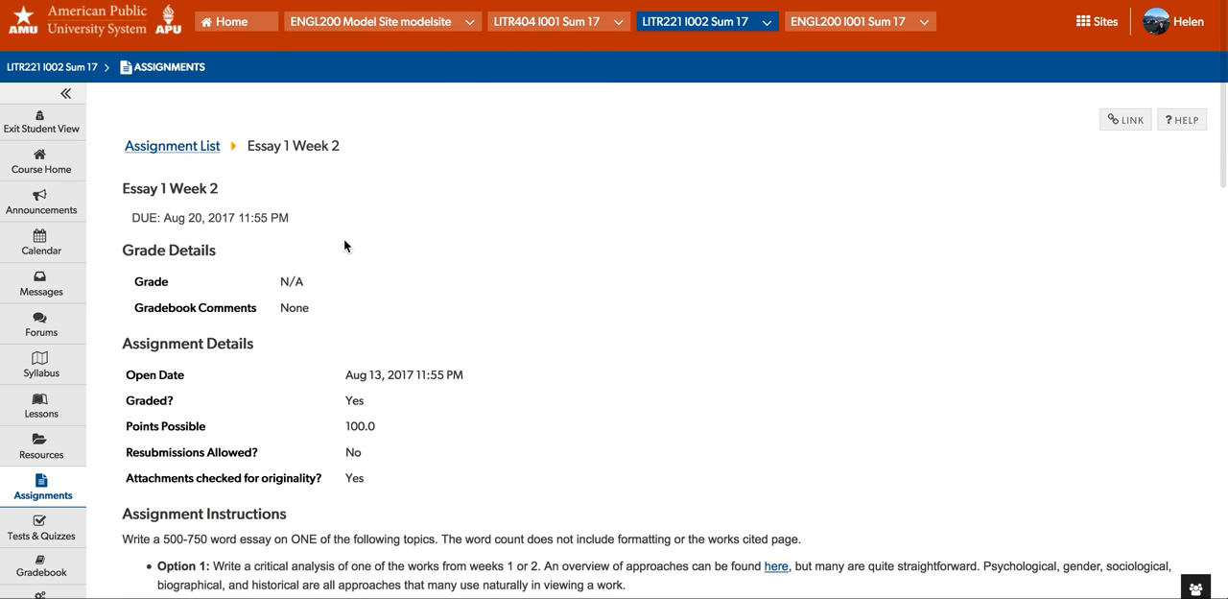
pyautogui.scroll(-3)
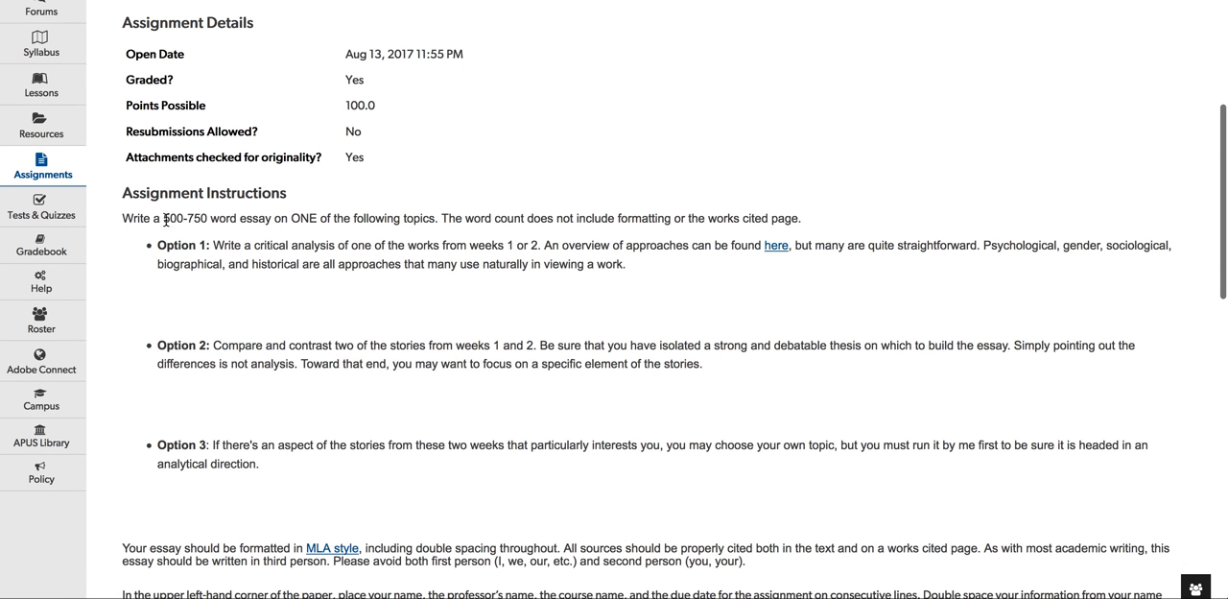
pyautogui.doubleClick(304, 218)
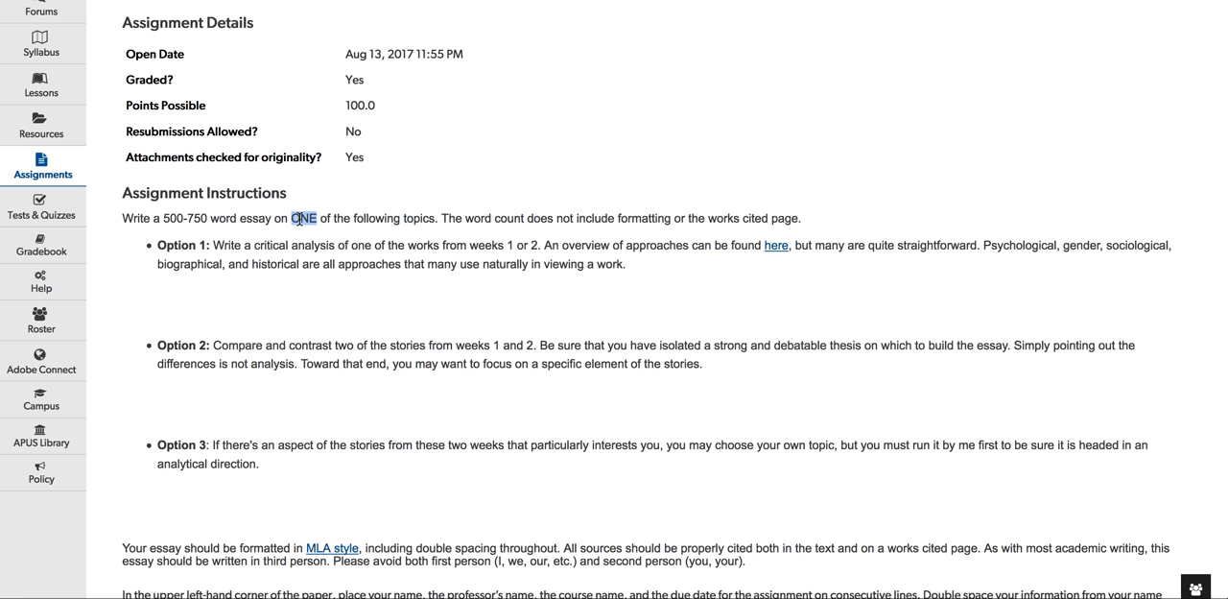
pyautogui.moveTo(163, 217)
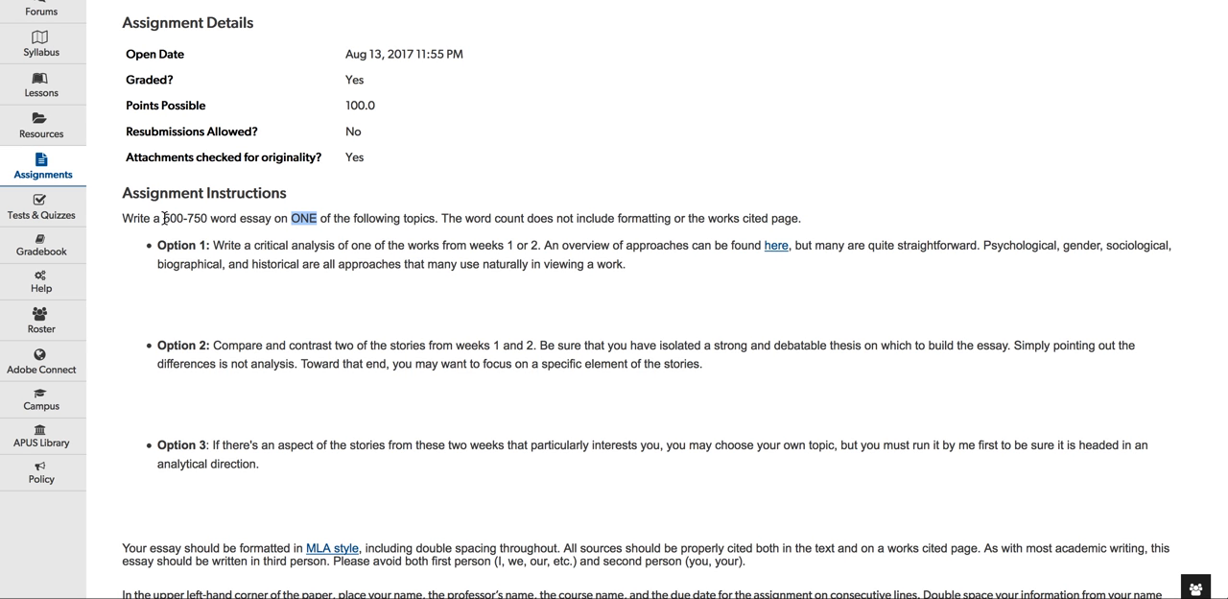
pyautogui.doubleClick(185, 218)
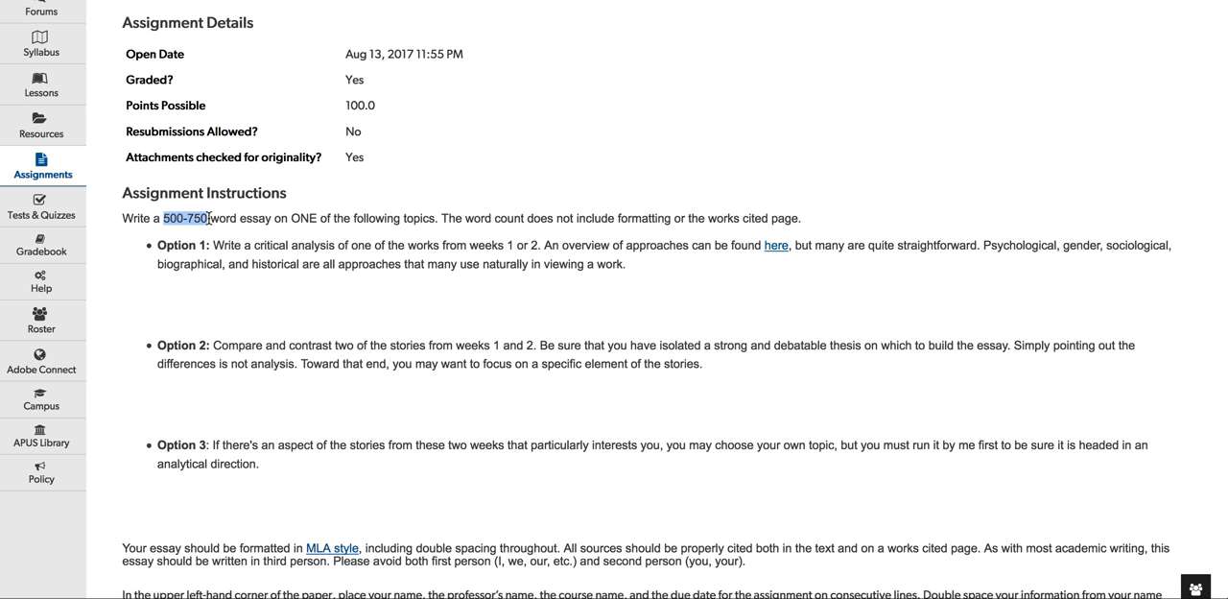
pyautogui.moveTo(256, 217)
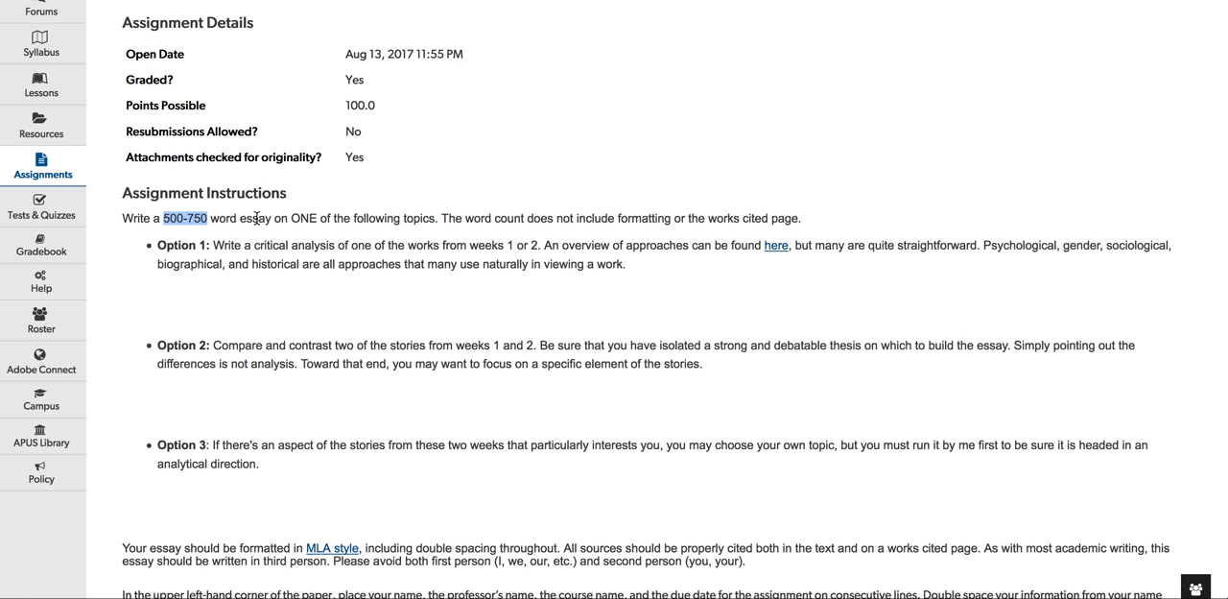
pyautogui.moveTo(560, 202)
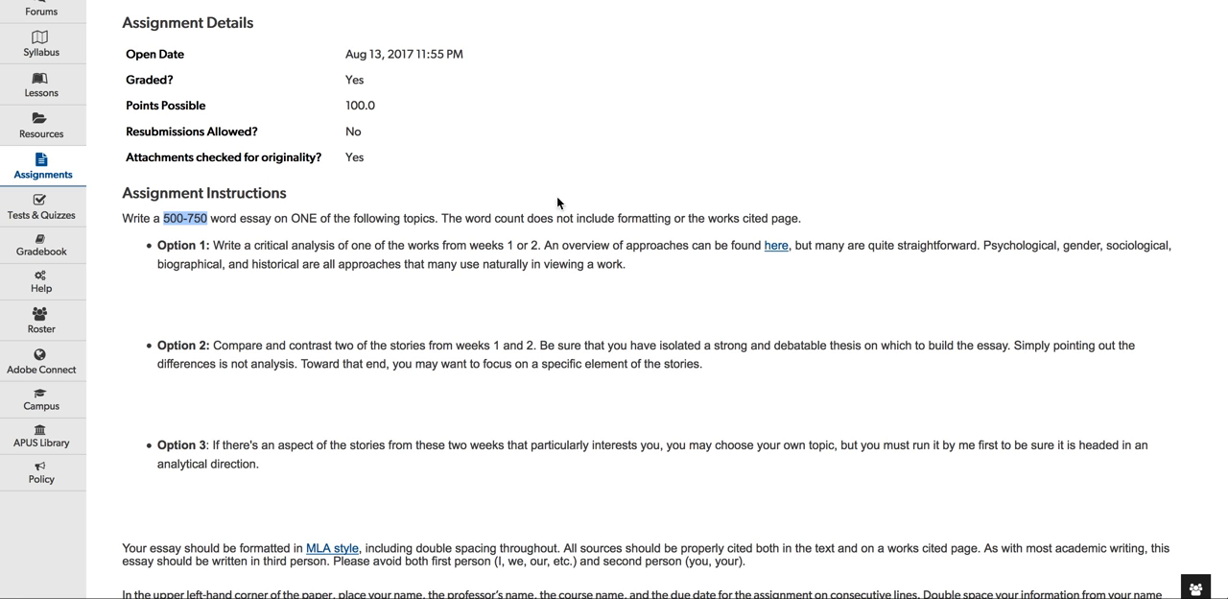
pyautogui.moveTo(779, 268)
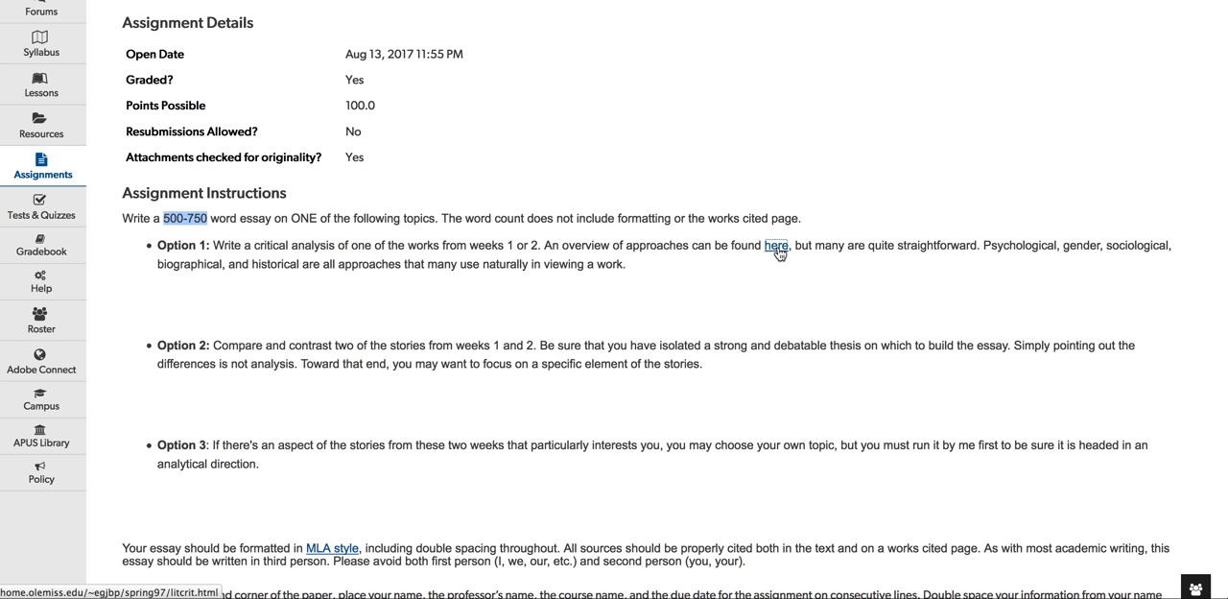
# Step: Follow Option 1's 'here' link and read the nine approaches, Formalist to Deconstructionist
pyautogui.click(778, 245)
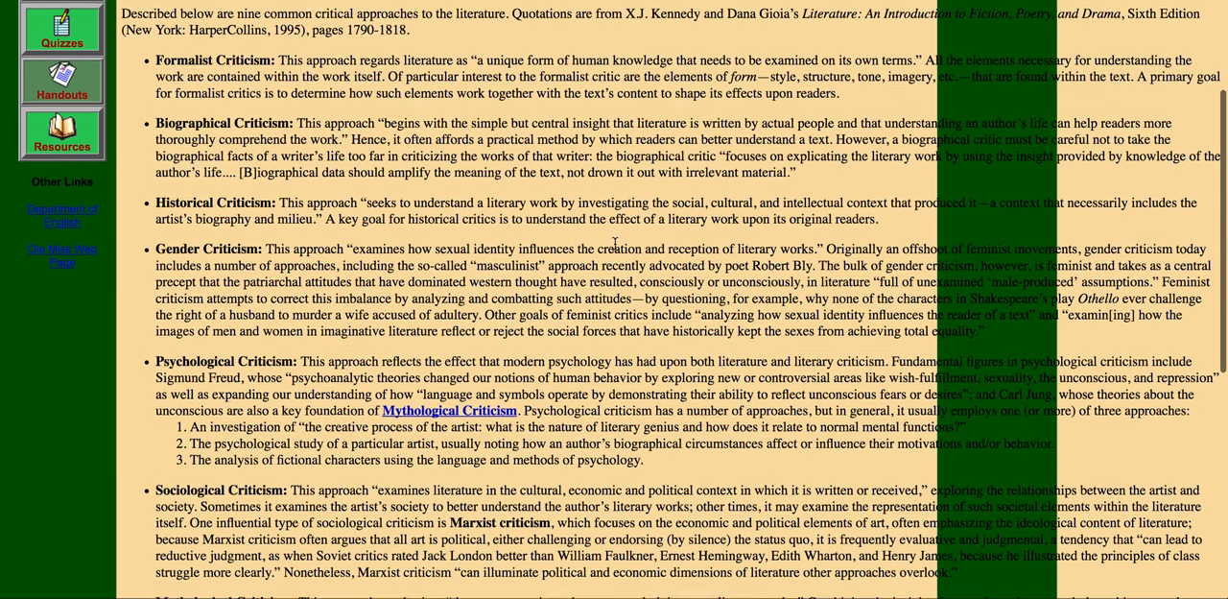
pyautogui.scroll(-3)
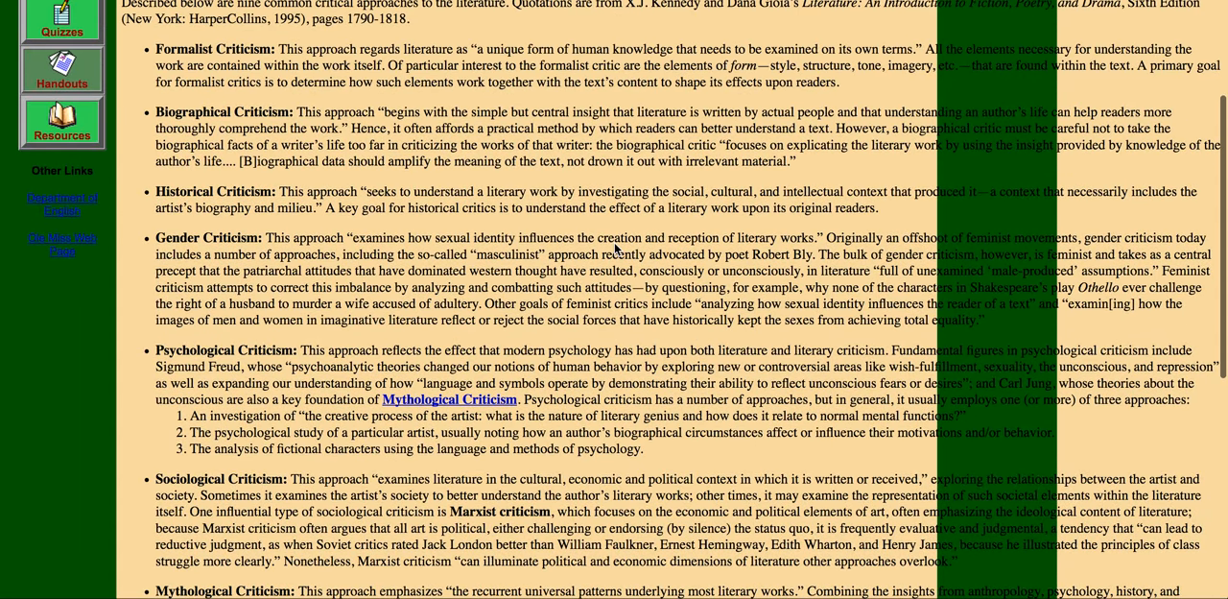
pyautogui.scroll(3)
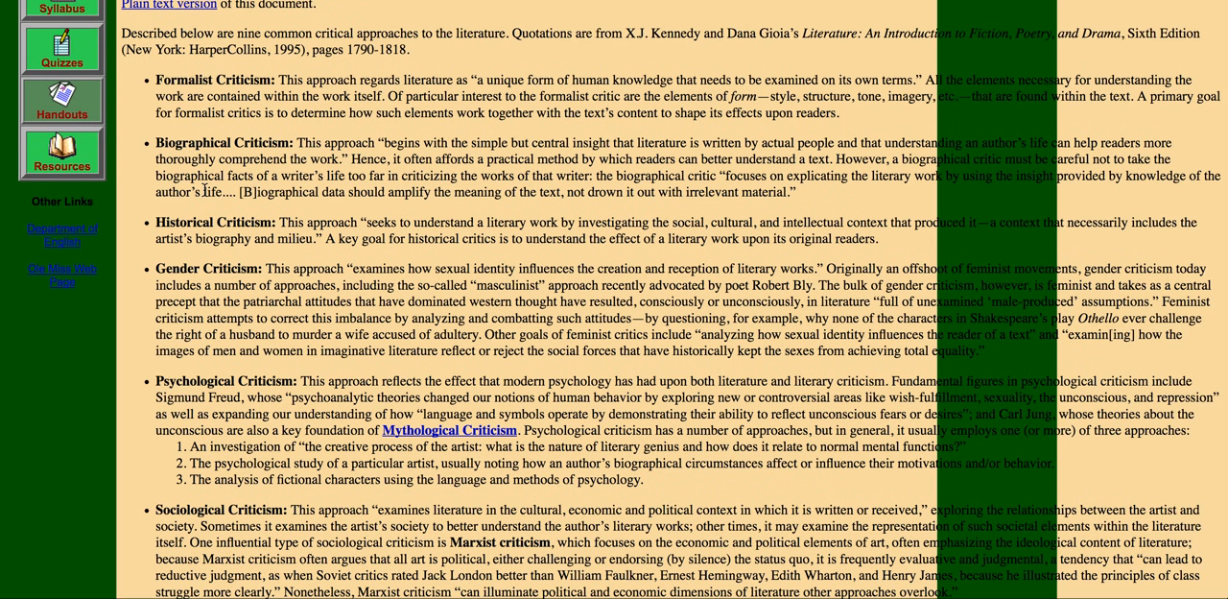
pyautogui.scroll(-3)
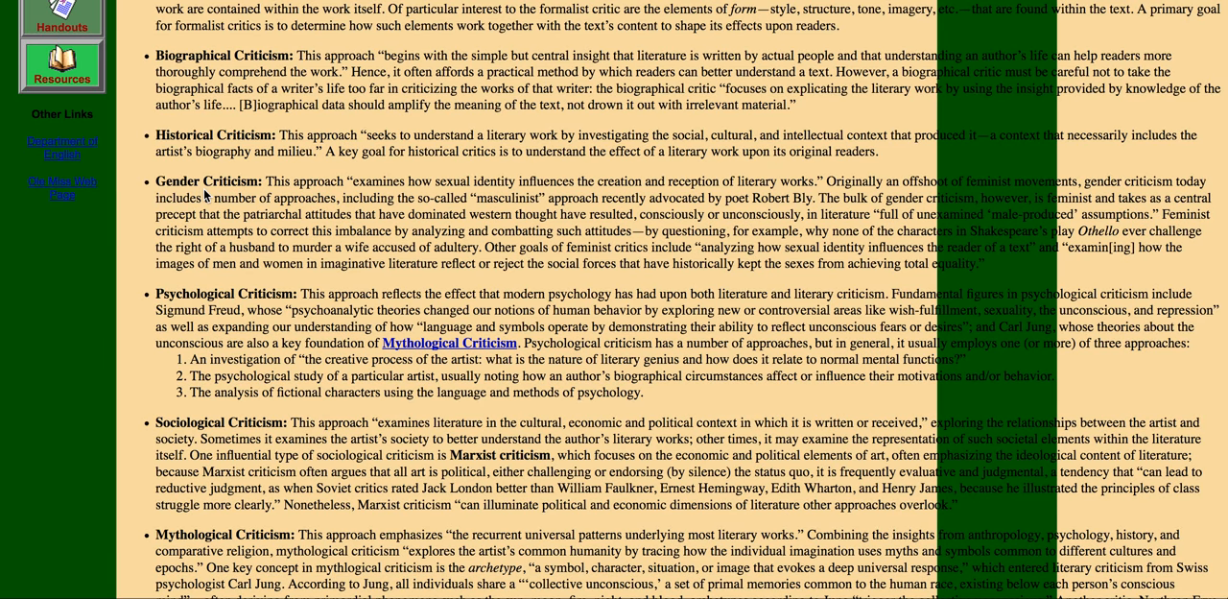
pyautogui.scroll(-3)
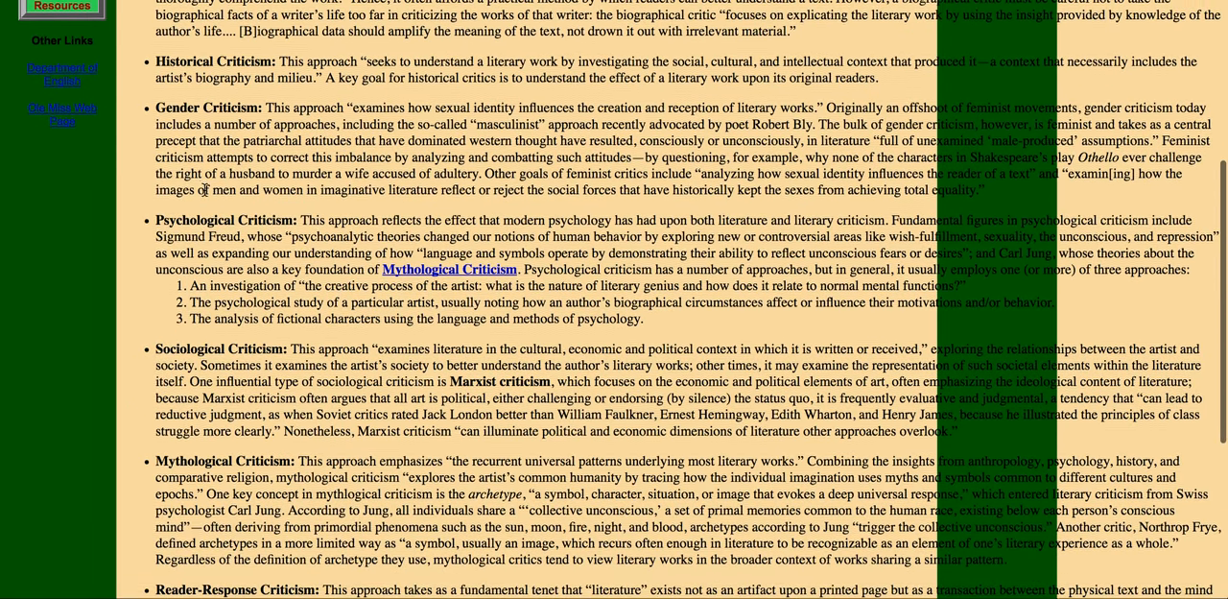
pyautogui.scroll(-3)
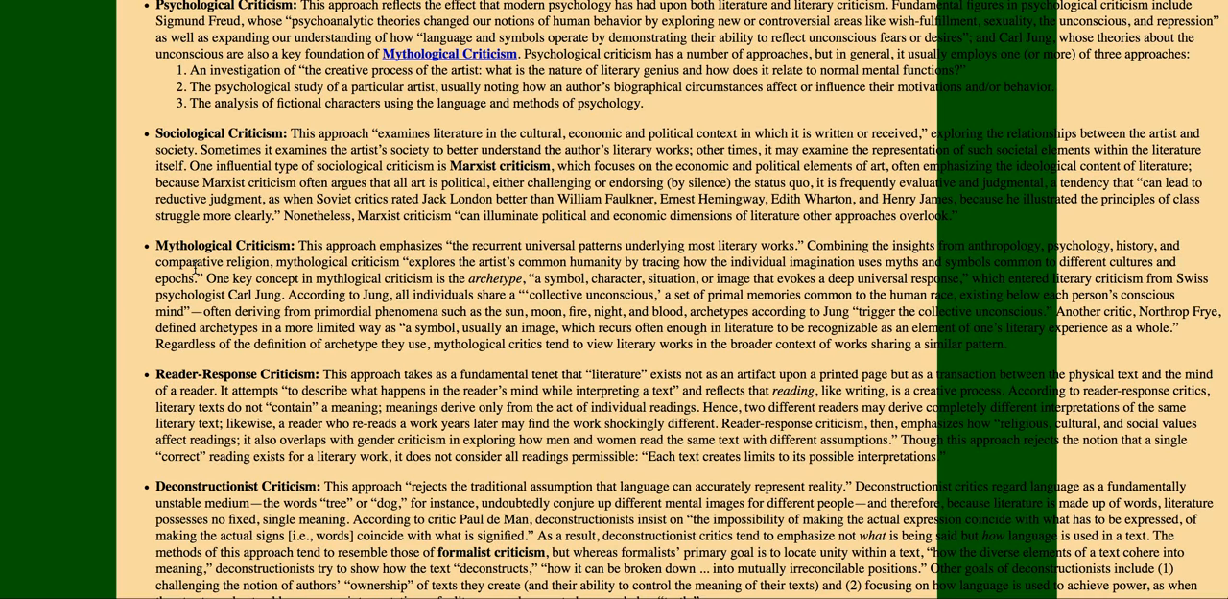
pyautogui.scroll(-3)
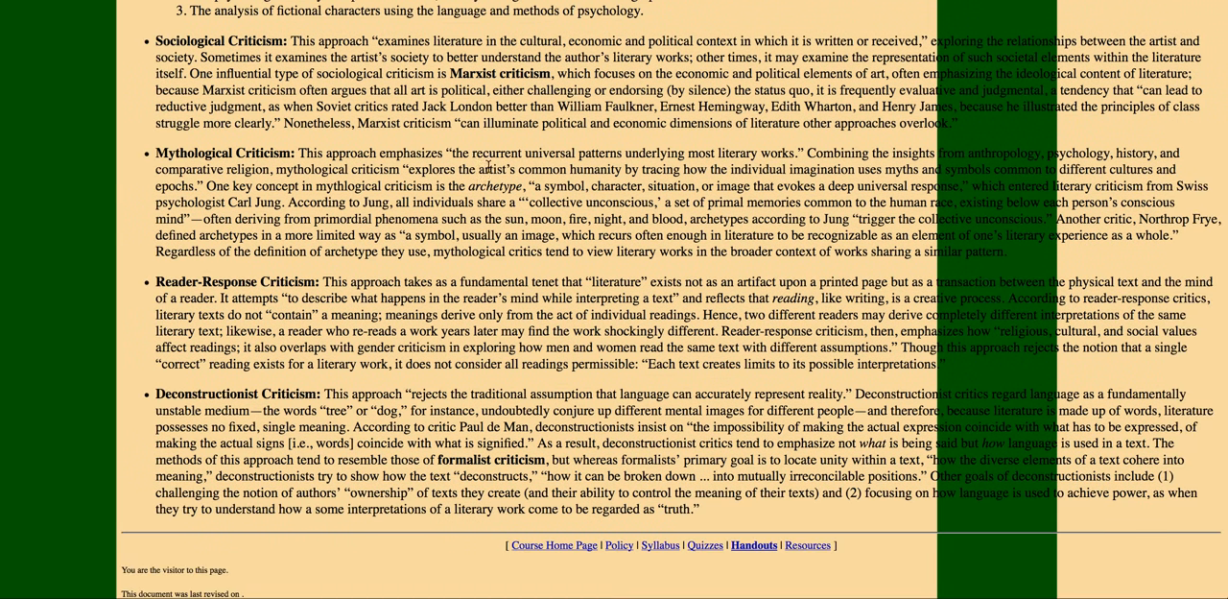
pyautogui.scroll(3)
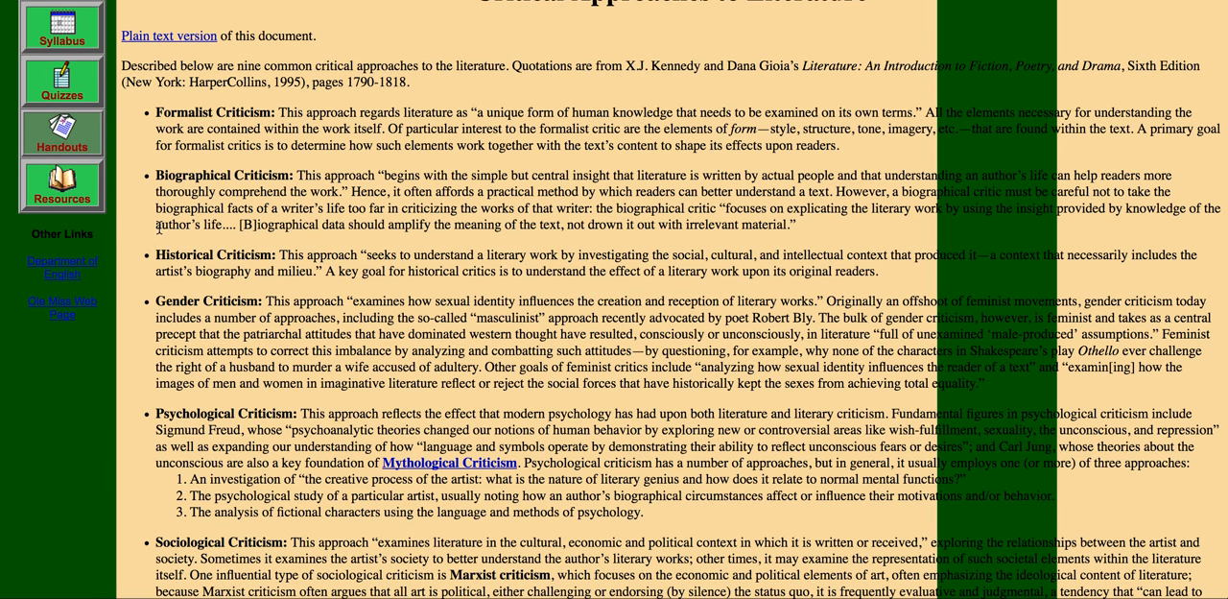
pyautogui.moveTo(162, 254)
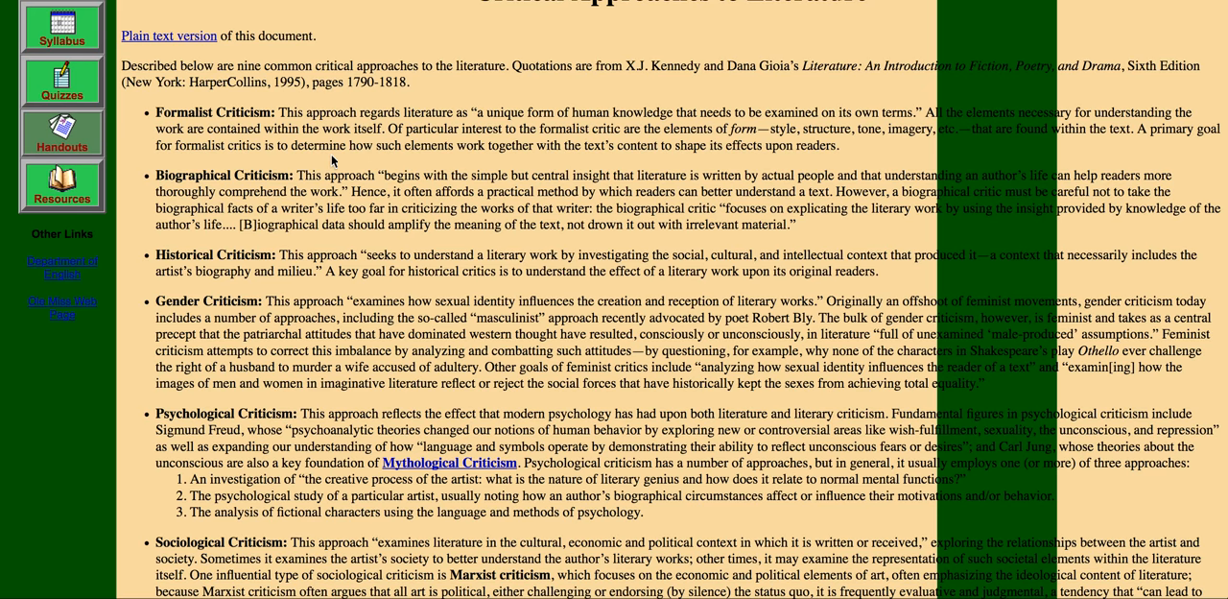
pyautogui.moveTo(223, 349)
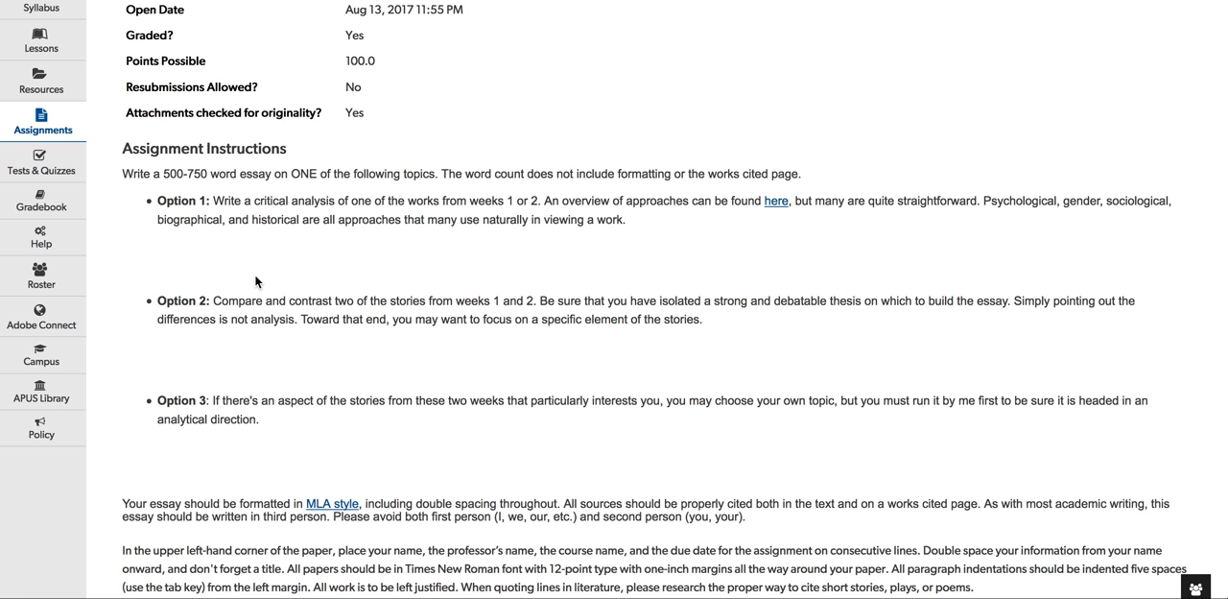
# Step: Scroll the Essay 1 instructions down to the MLA formatting rules and scholarly sources note
pyautogui.scroll(-3)
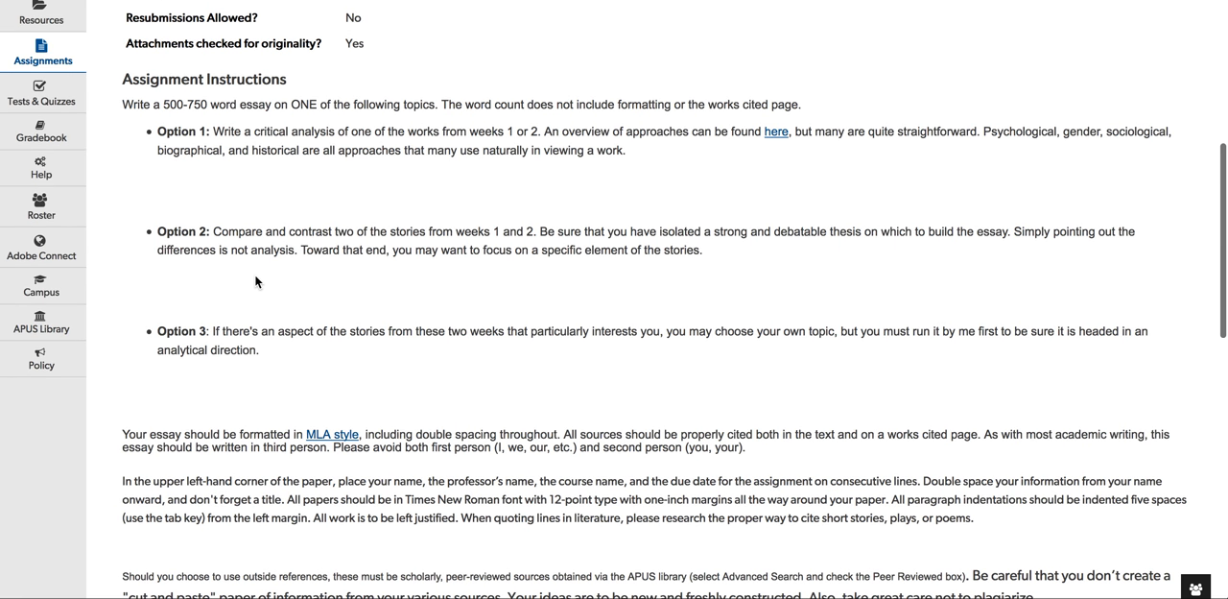
pyautogui.moveTo(286, 323)
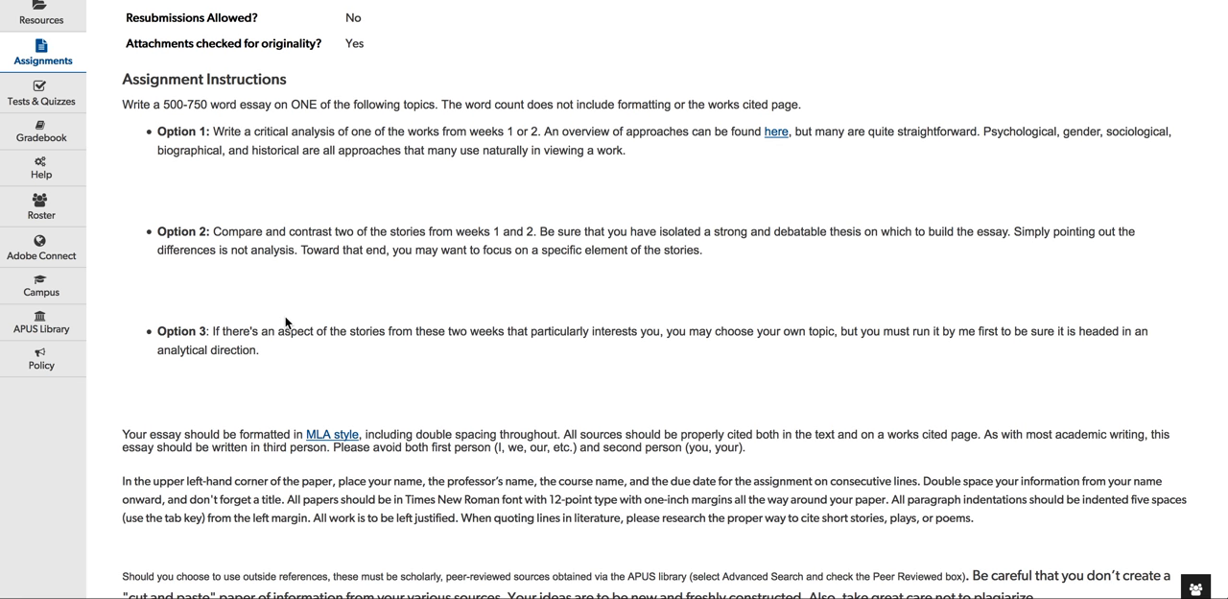
pyautogui.moveTo(415, 417)
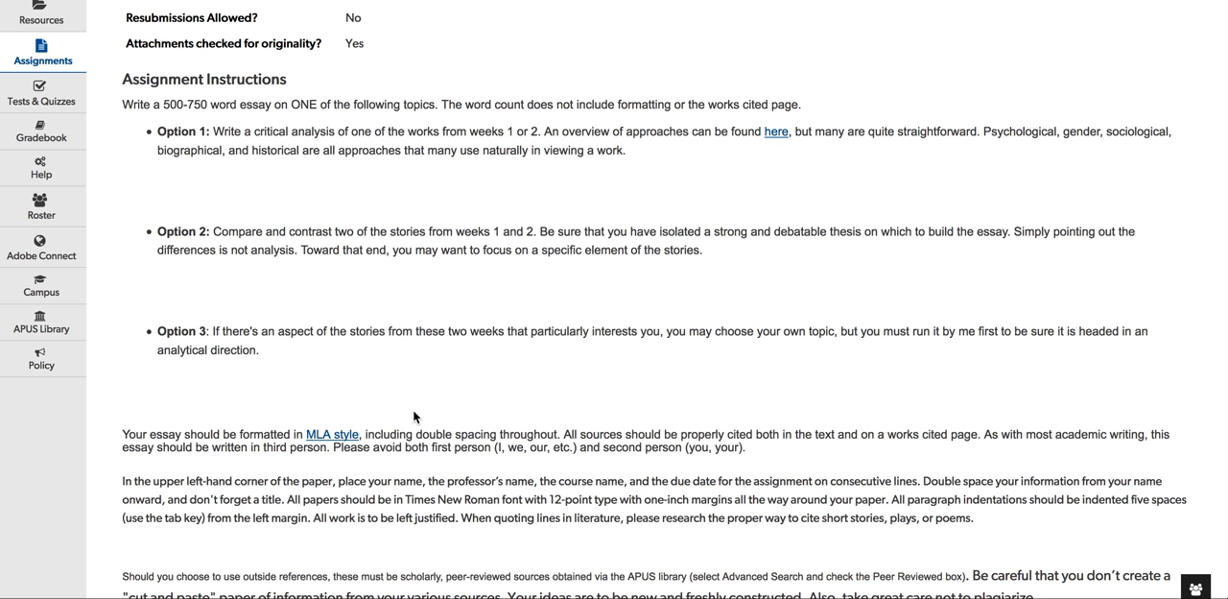
pyautogui.moveTo(360, 432)
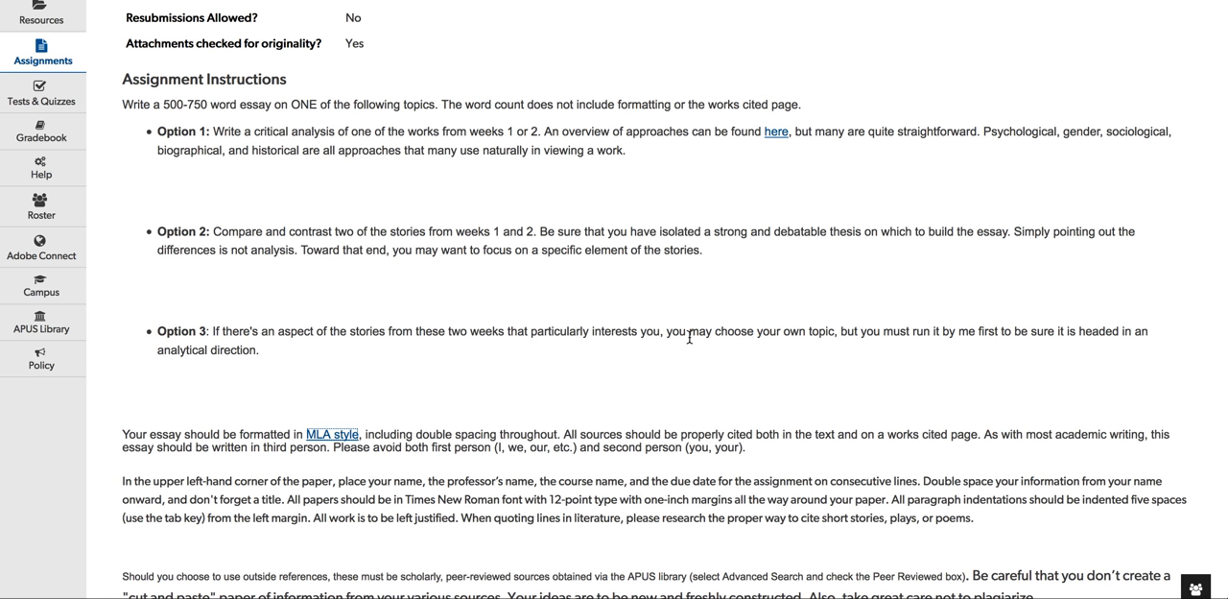
pyautogui.moveTo(1143, 227)
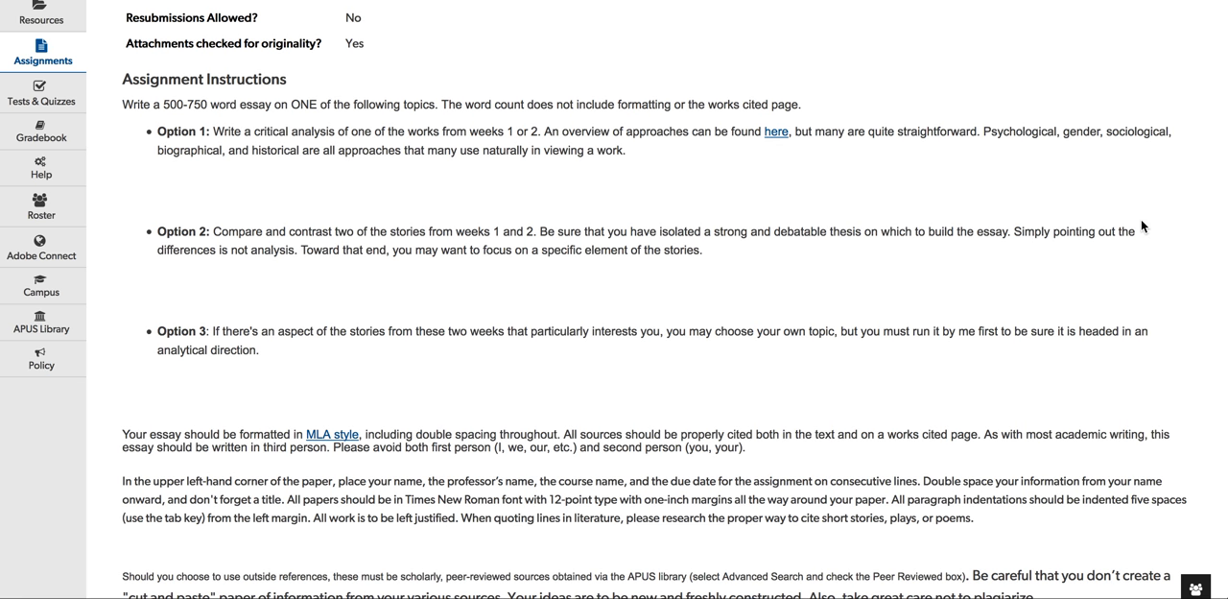
pyautogui.moveTo(1007, 27)
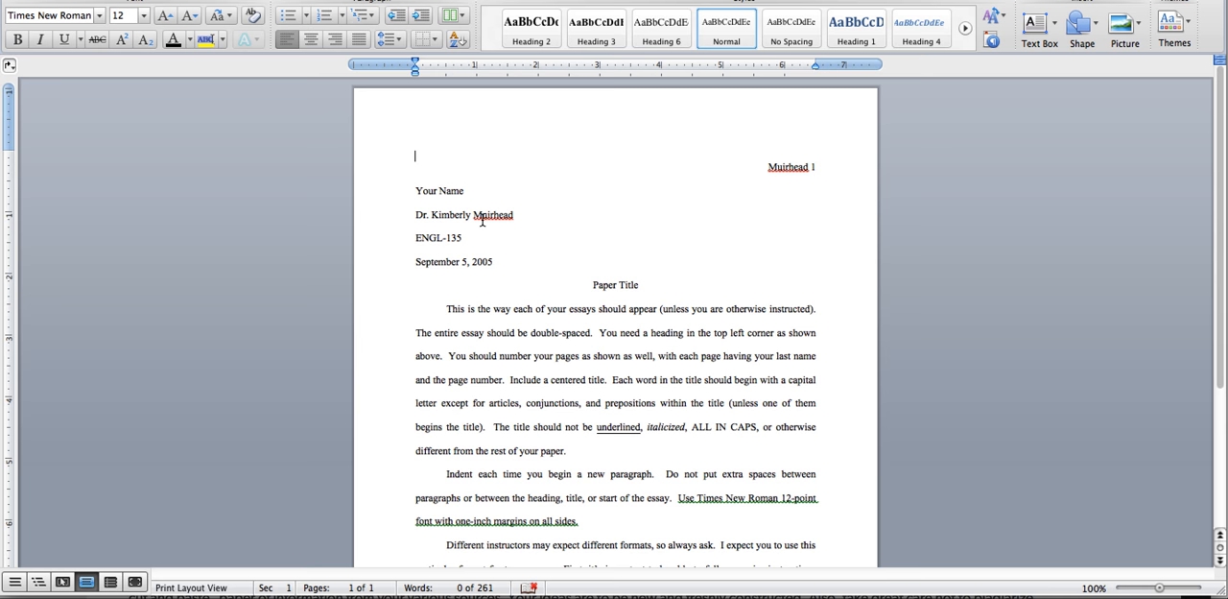
# Step: Change the header surname from Muirhead to Smith
pyautogui.doubleClick(786, 166)
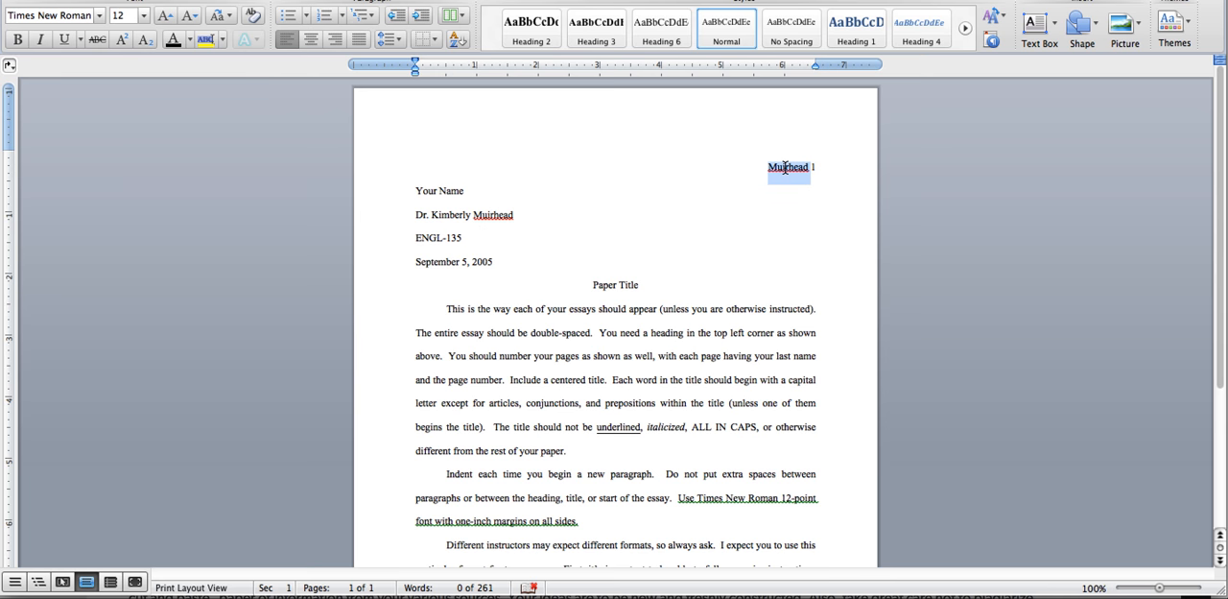
pyautogui.write('Smith 1')
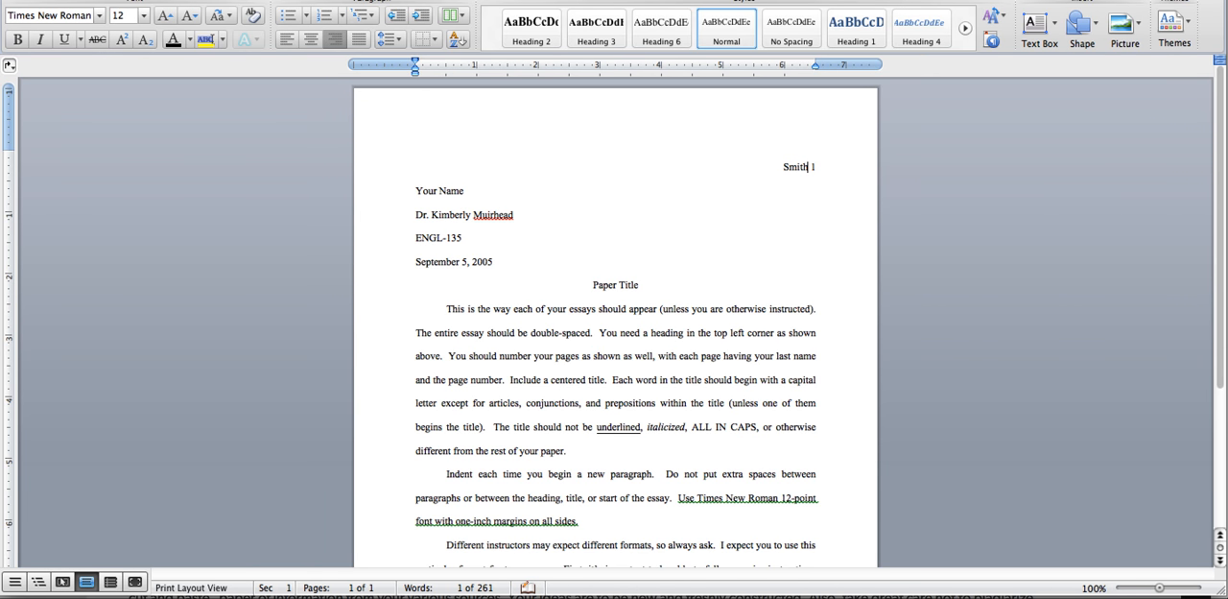
pyautogui.moveTo(764, 180)
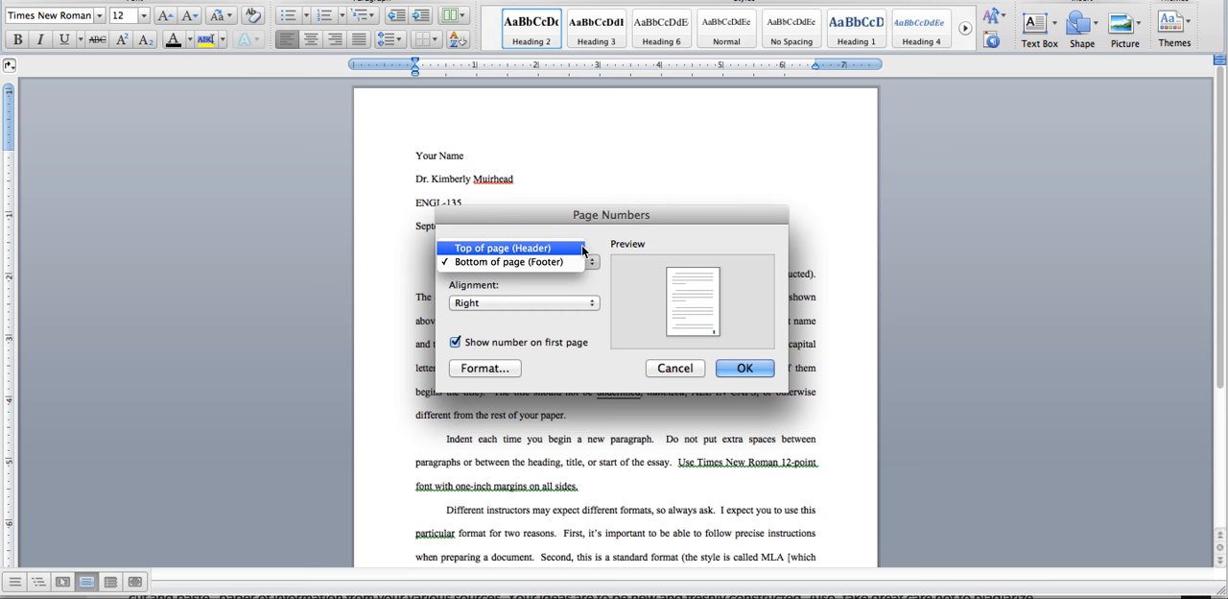
# Step: Place the page number at the top of the page and set the Smith 1 header to 12 point
pyautogui.click(512, 248)
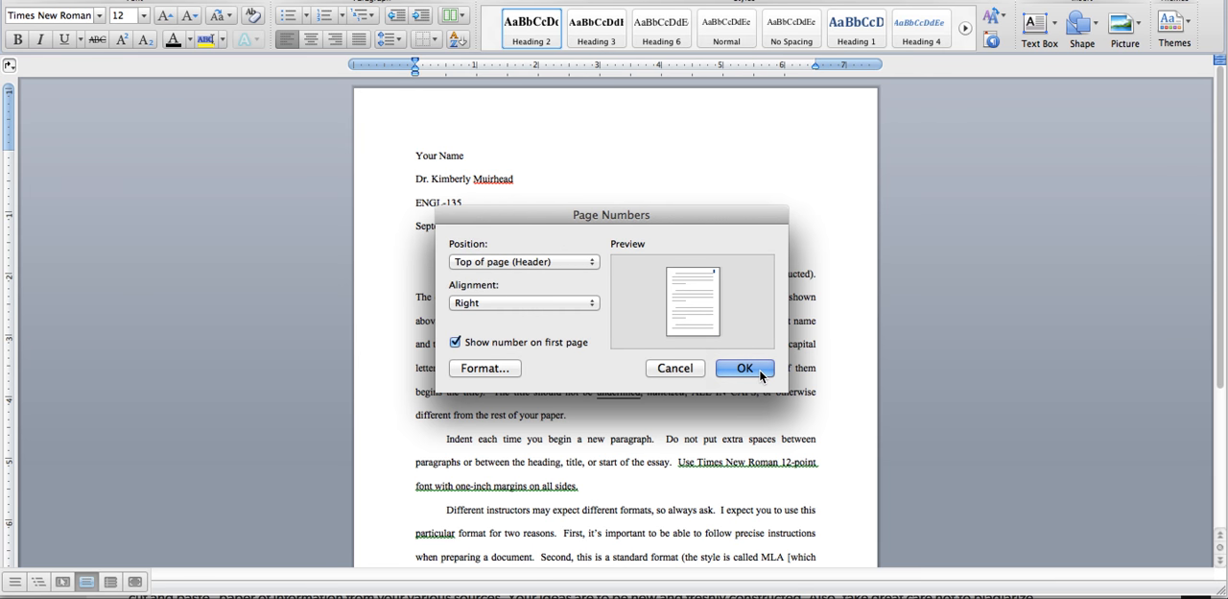
pyautogui.click(744, 367)
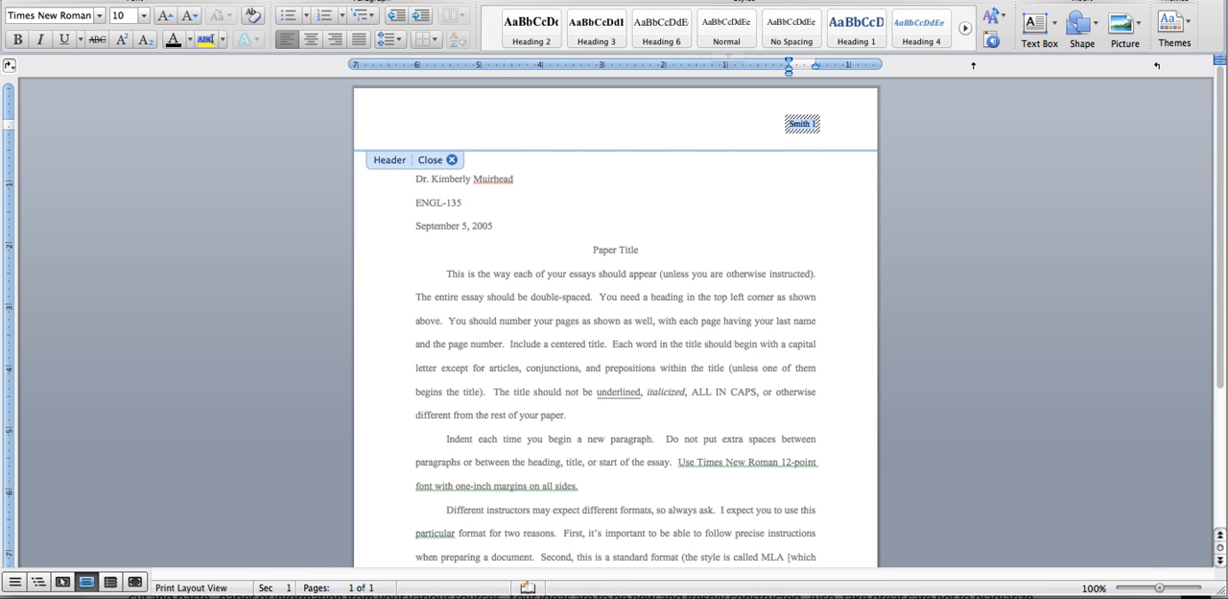
pyautogui.click(144, 14)
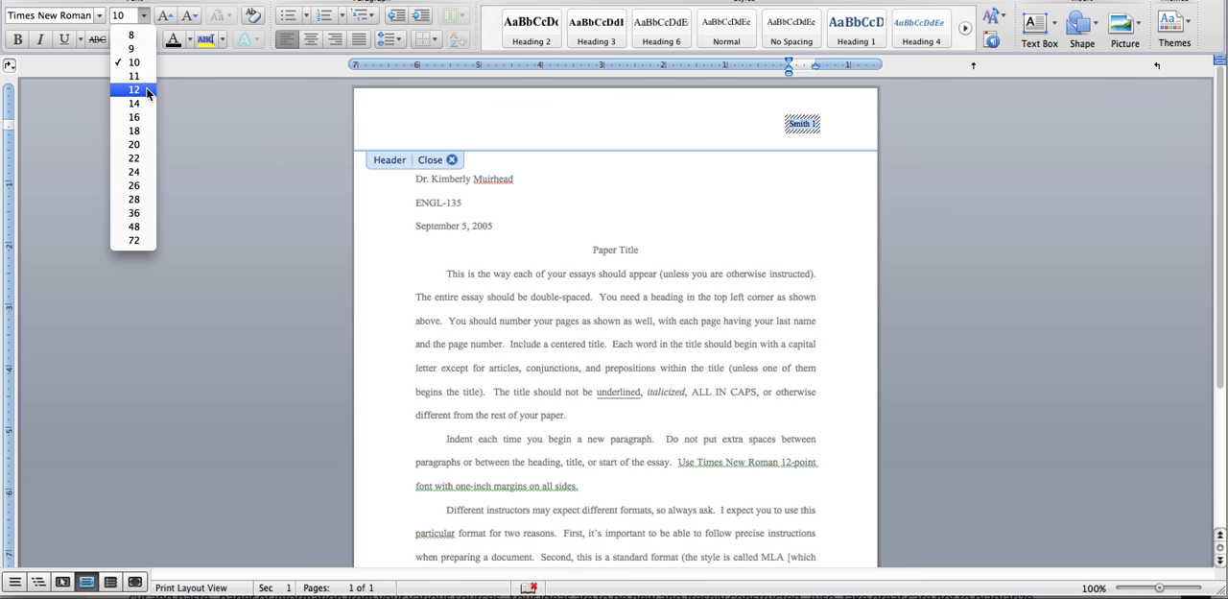
pyautogui.click(135, 89)
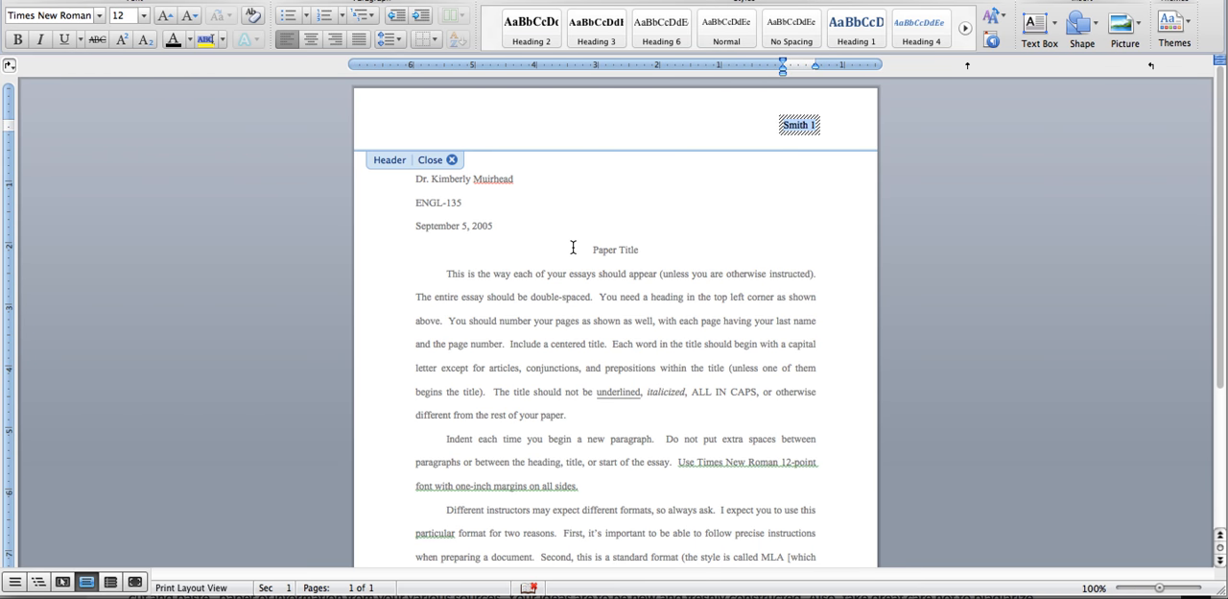
pyautogui.click(430, 159)
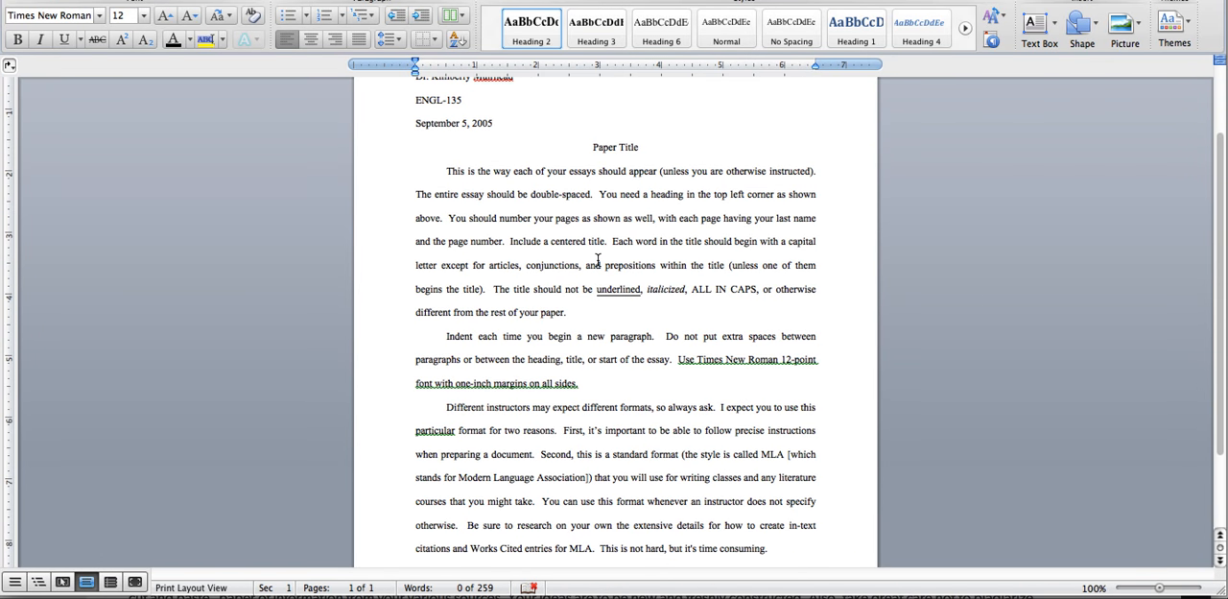
# Step: Scroll through the MLA sample paper to review its pages
pyautogui.scroll(-3)
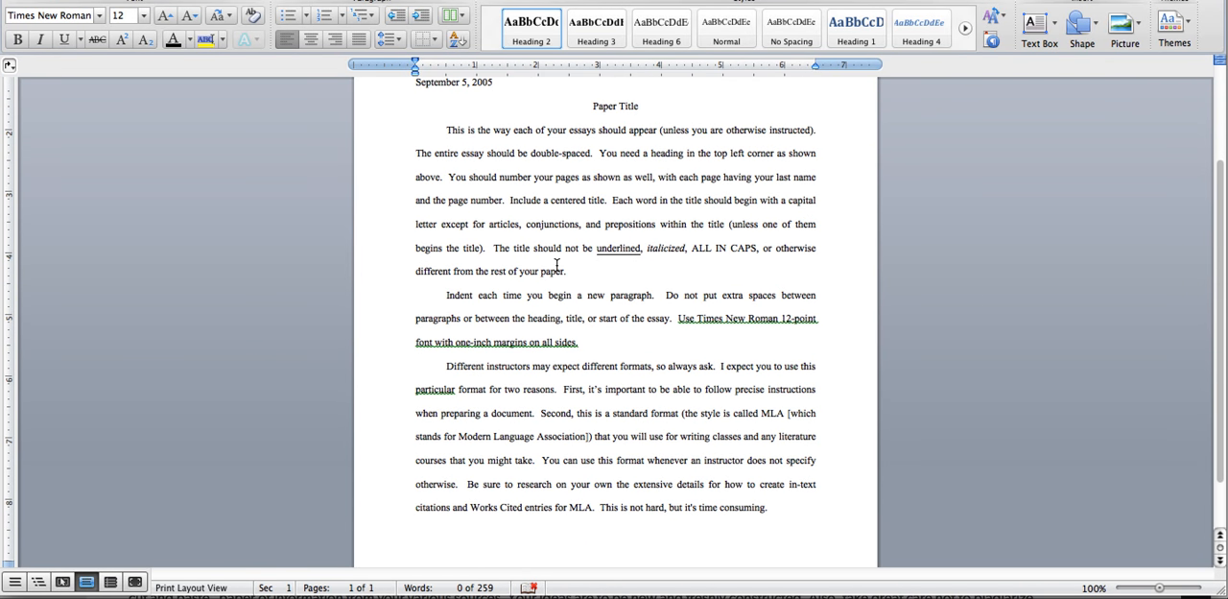
pyautogui.scroll(-3)
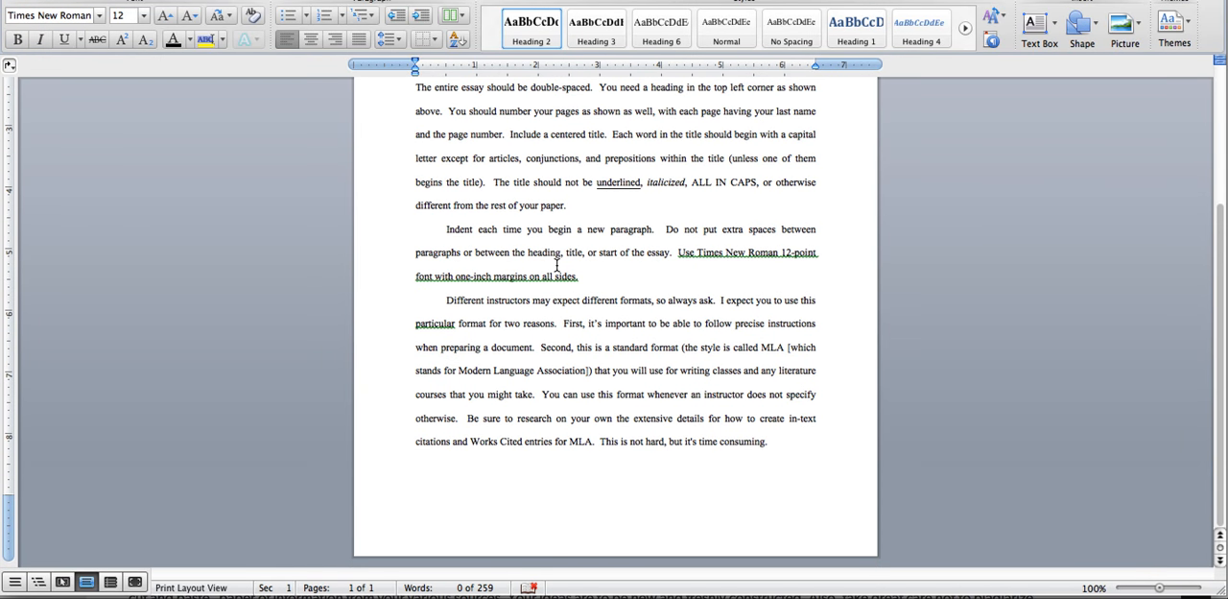
pyautogui.scroll(3)
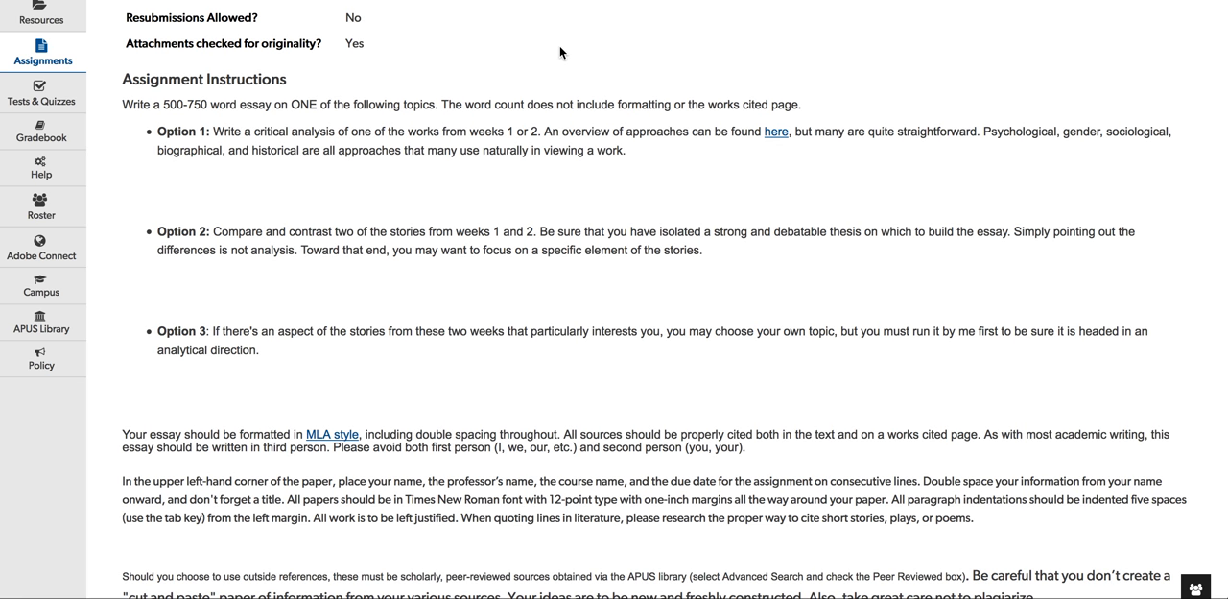
pyautogui.scroll(3)
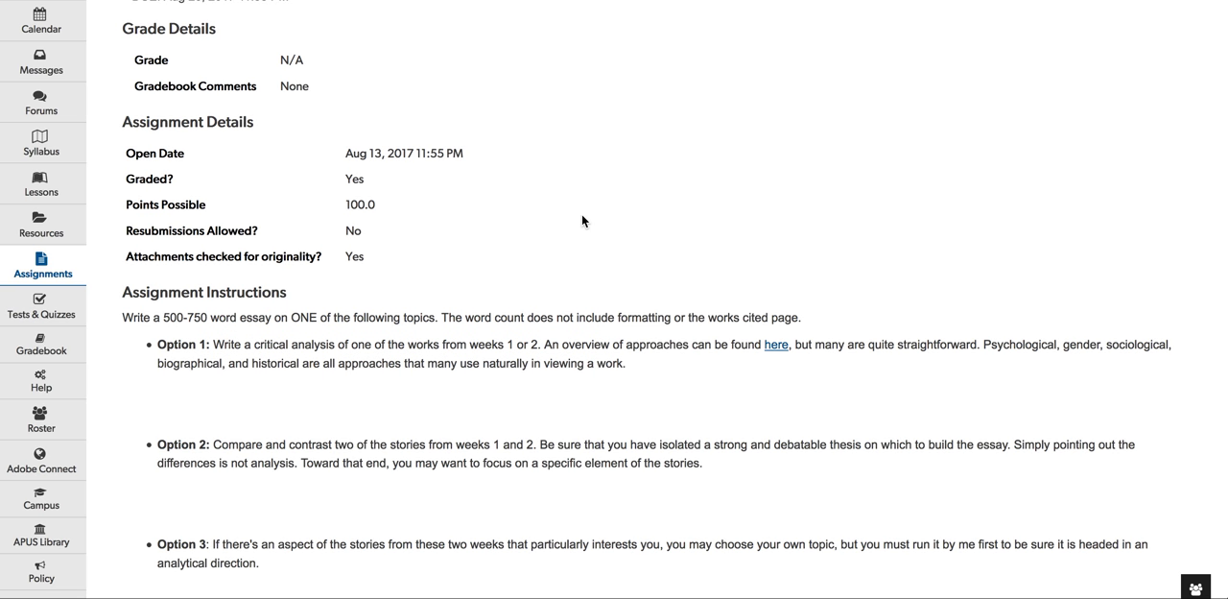
pyautogui.moveTo(163, 281)
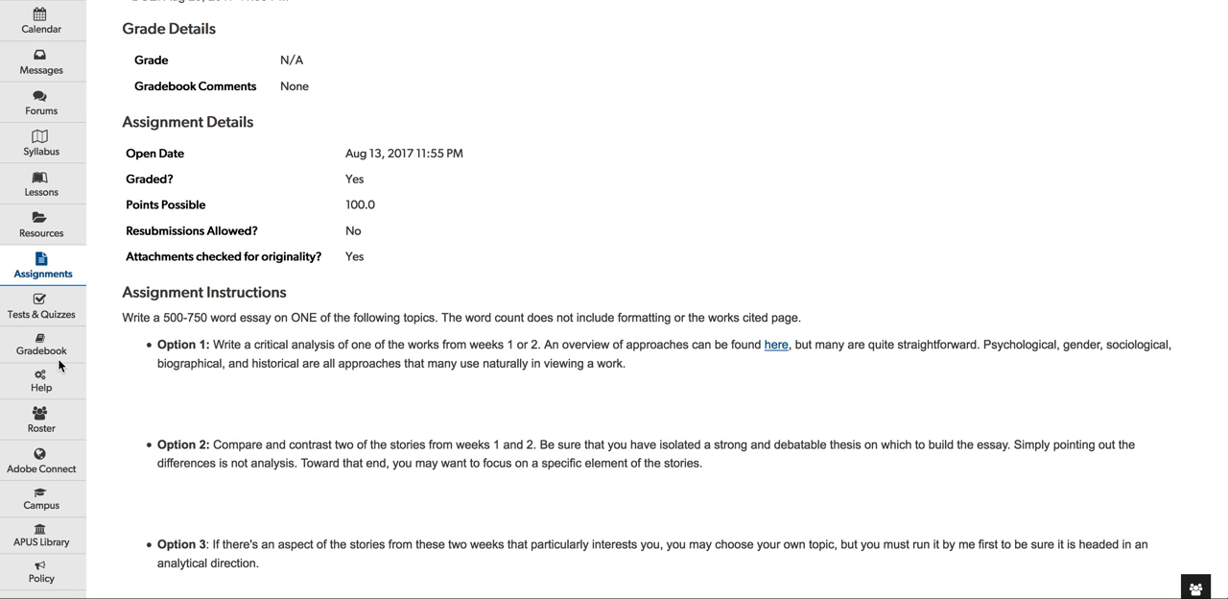
pyautogui.moveTo(41, 104)
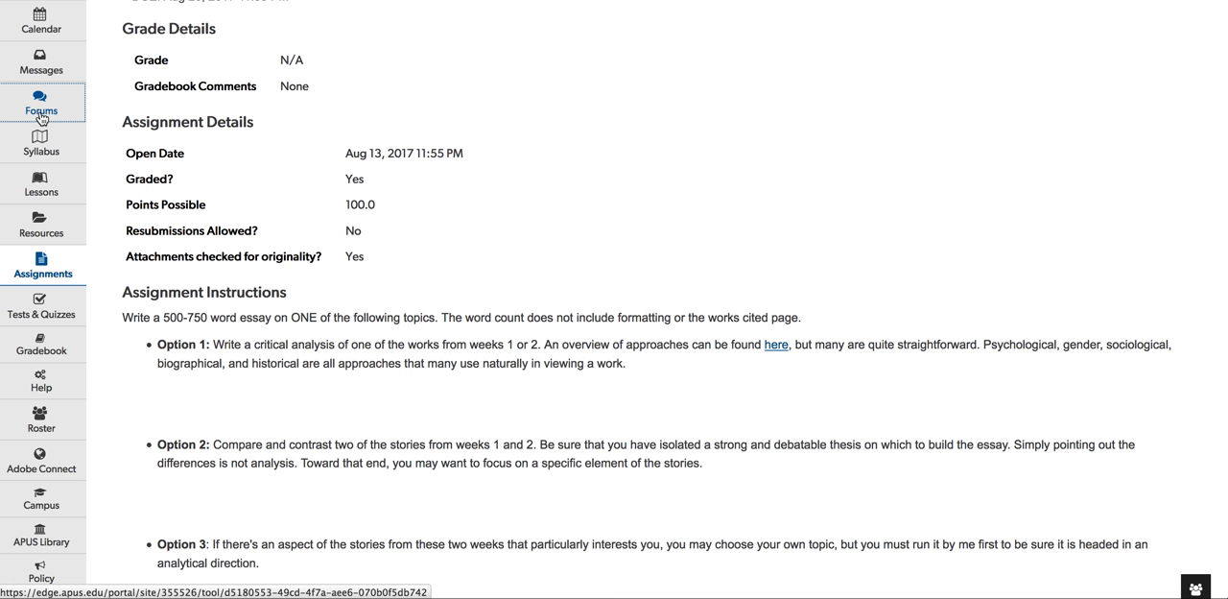
# Step: Open Forums from the sidebar to see the ungraded discussions and Week 1 and 2 forums
pyautogui.click(41, 104)
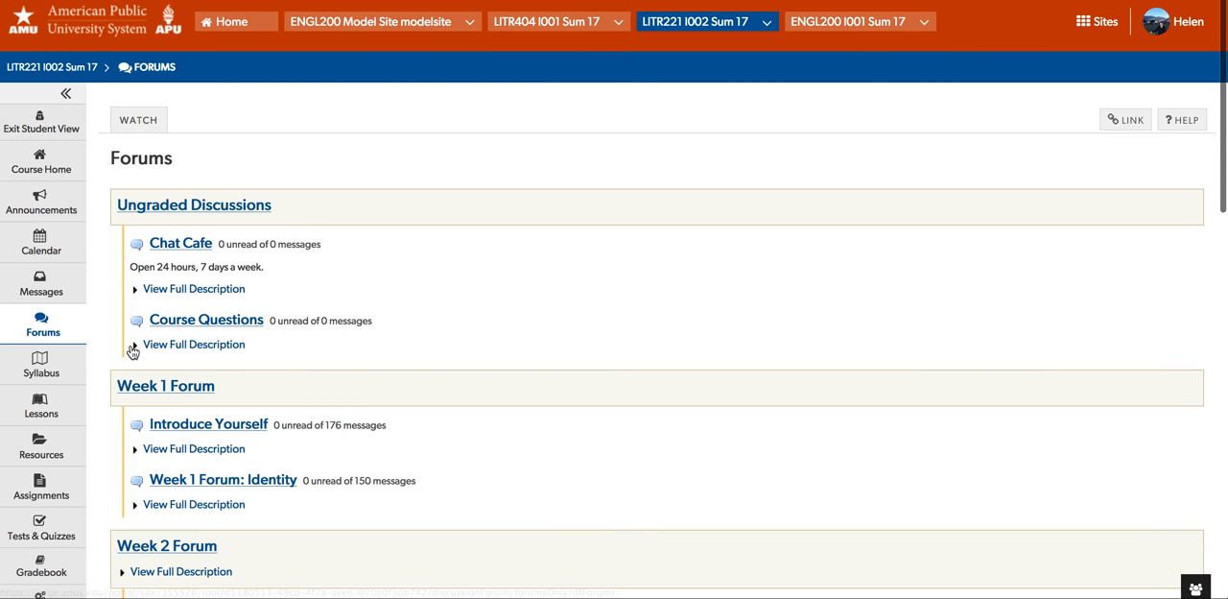
pyautogui.moveTo(141, 321)
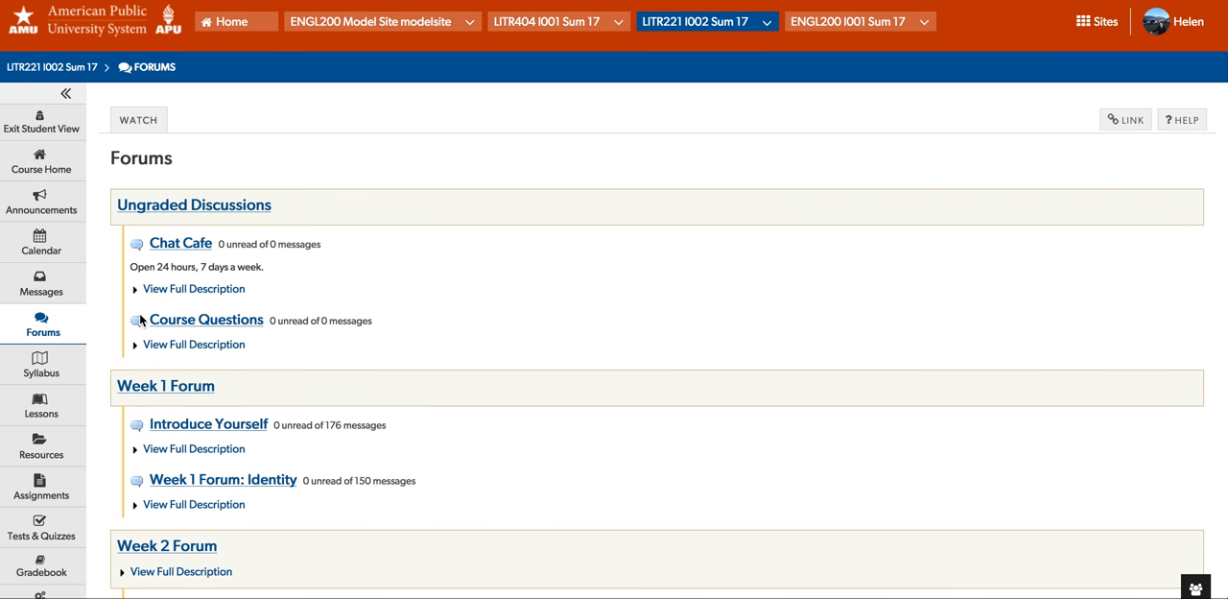
pyautogui.moveTo(141, 322)
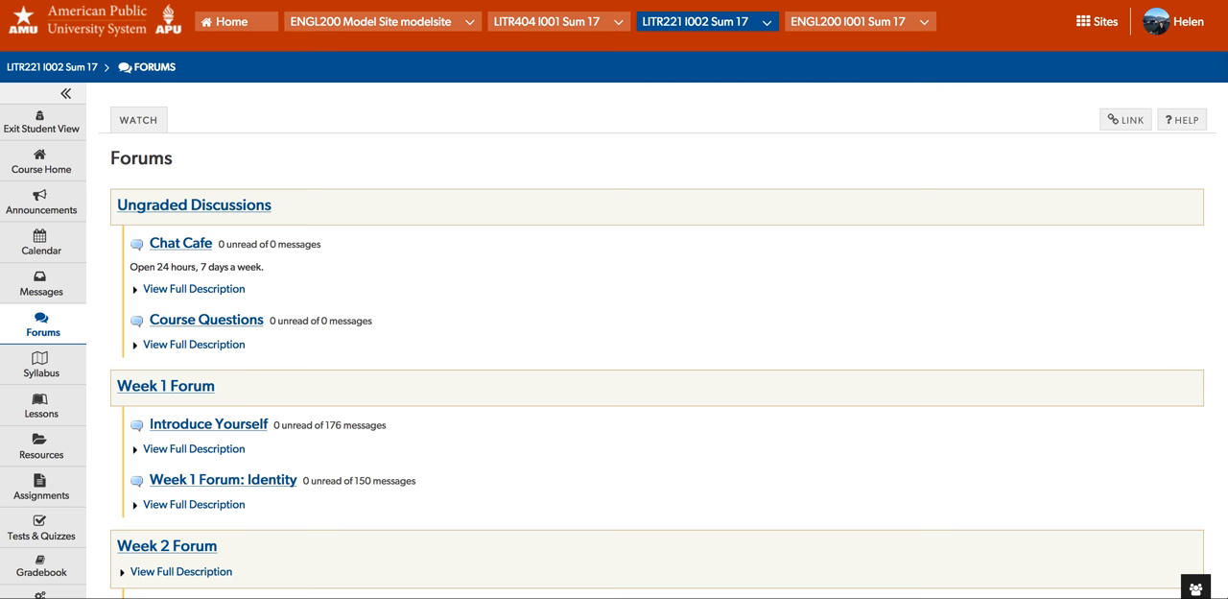